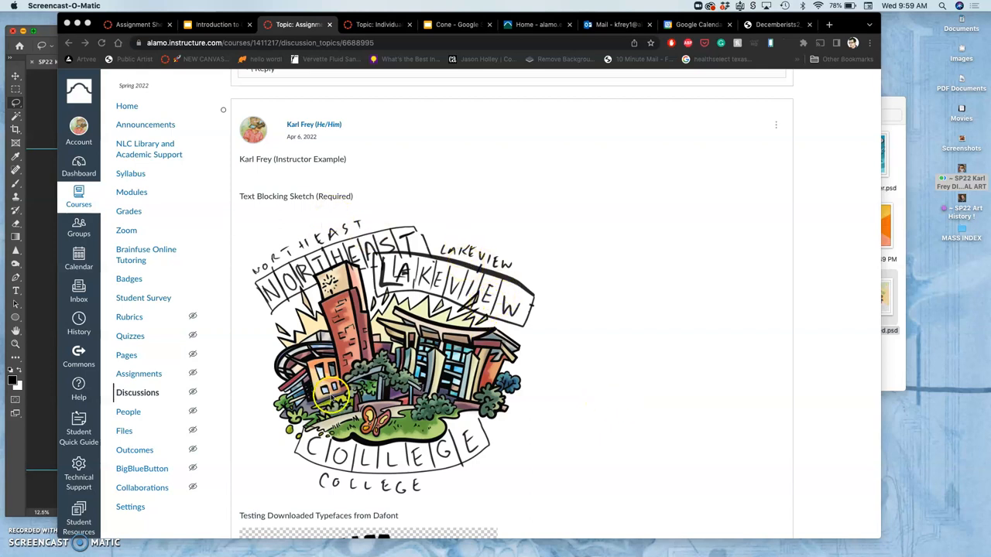
mouse_move(381, 210)
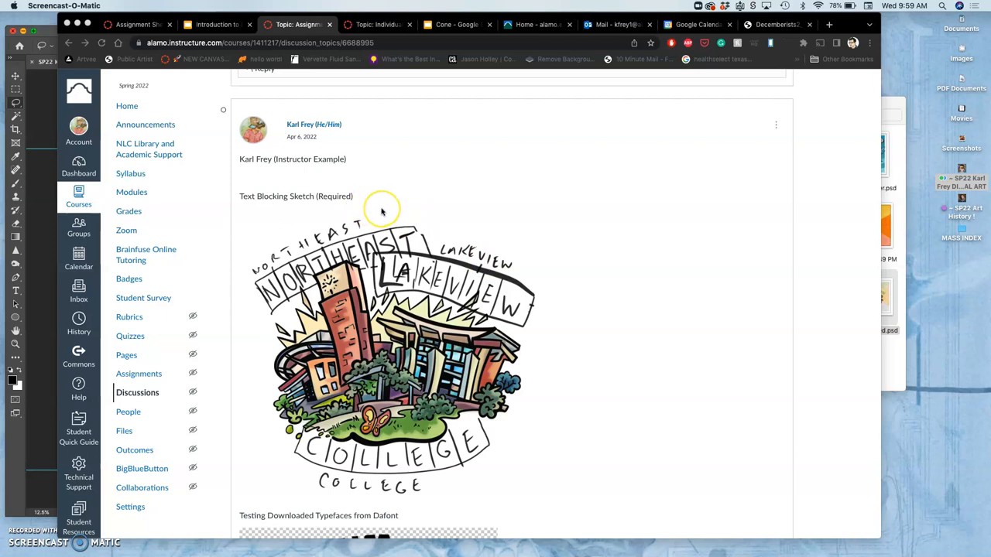
mouse_move(410, 242)
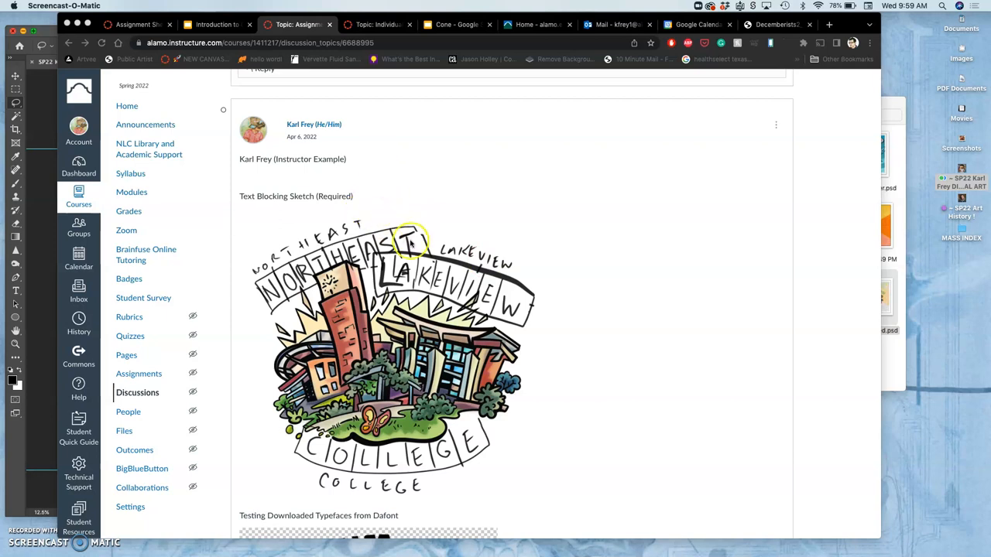
- Scroll the Layers panel and toggle the text layer's effects so the lettering shows solid black
scroll(up, 3)
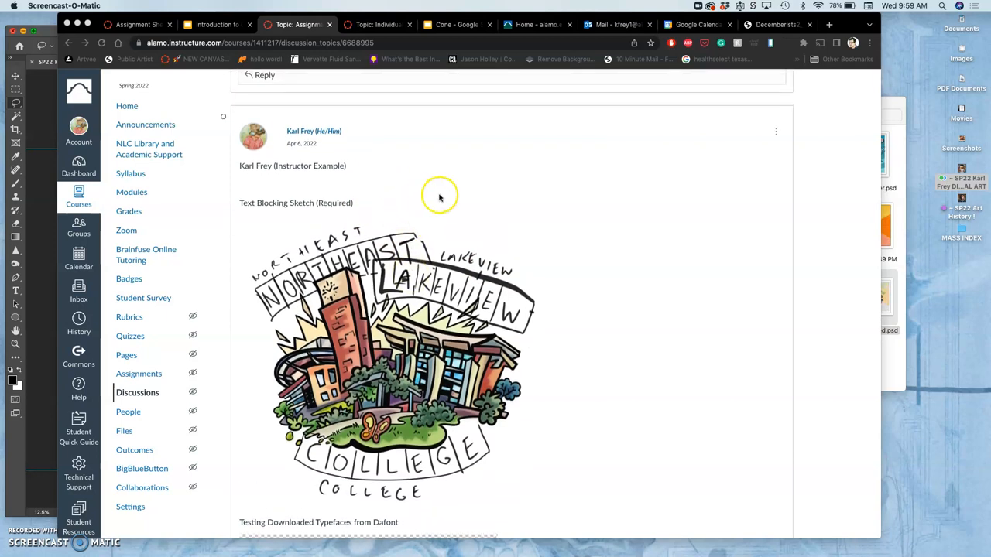
scroll(down, 3)
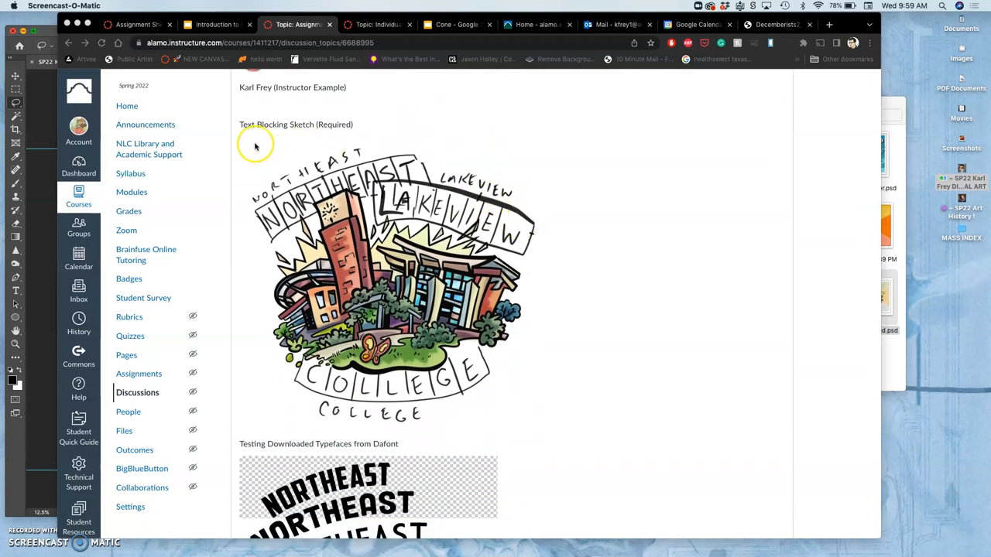
mouse_move(325, 340)
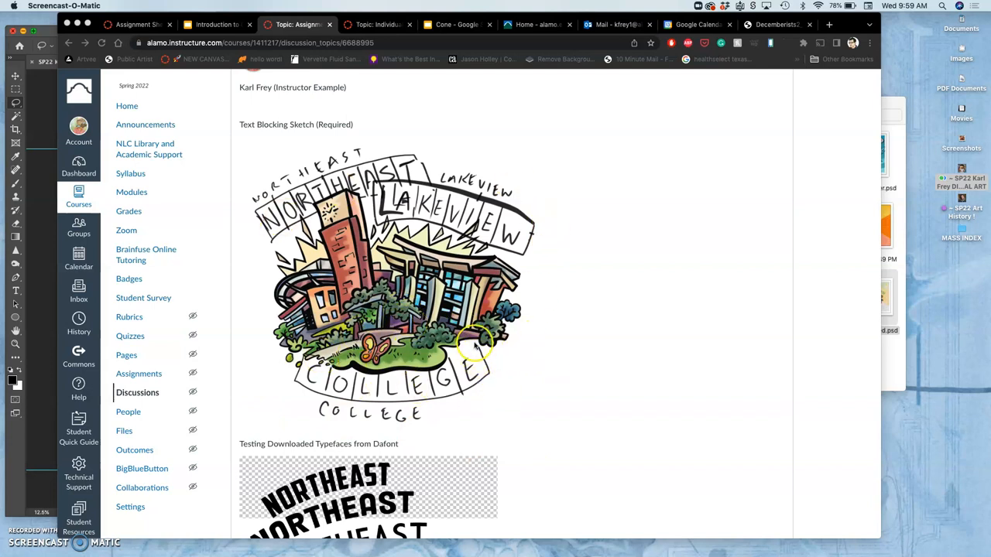
scroll(down, 3)
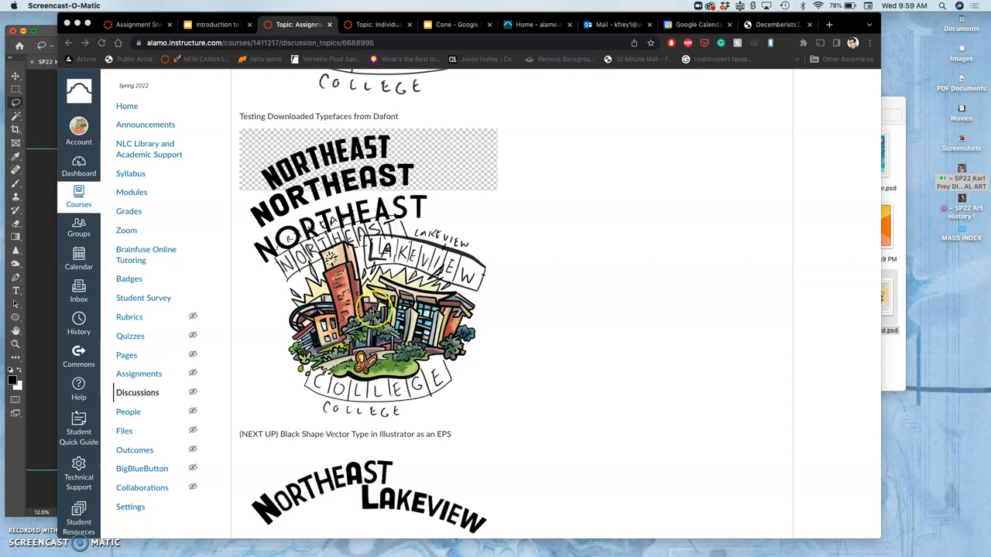
scroll(up, 3)
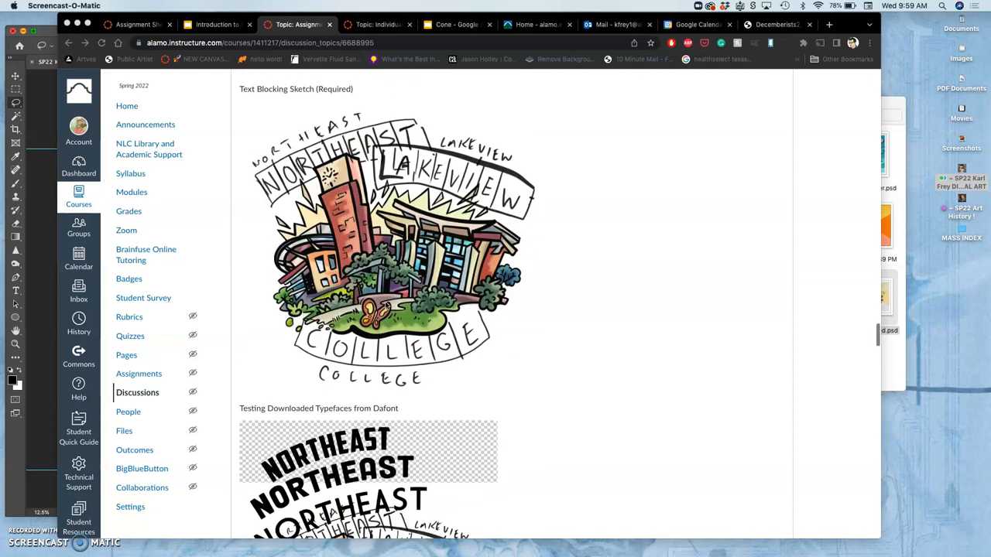
scroll(down, 3)
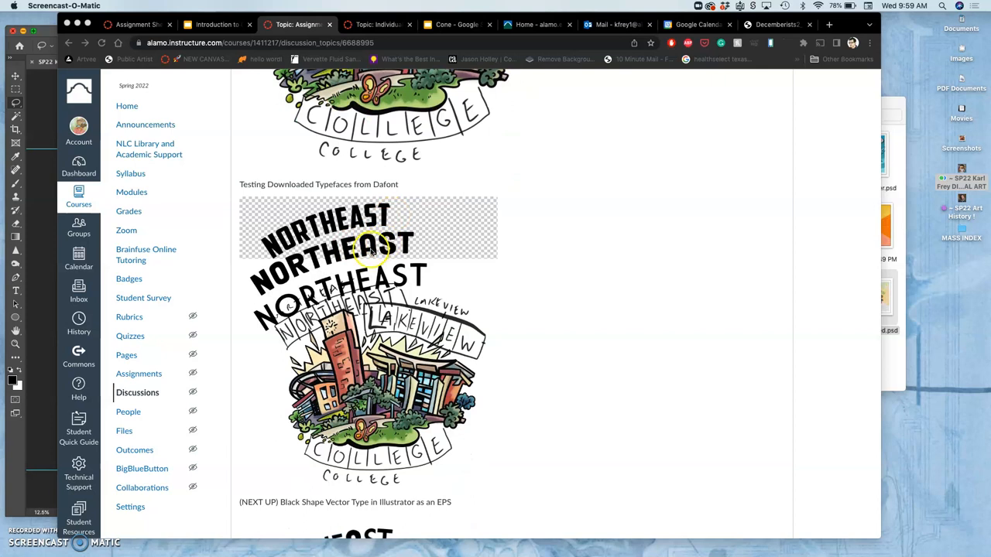
mouse_move(379, 254)
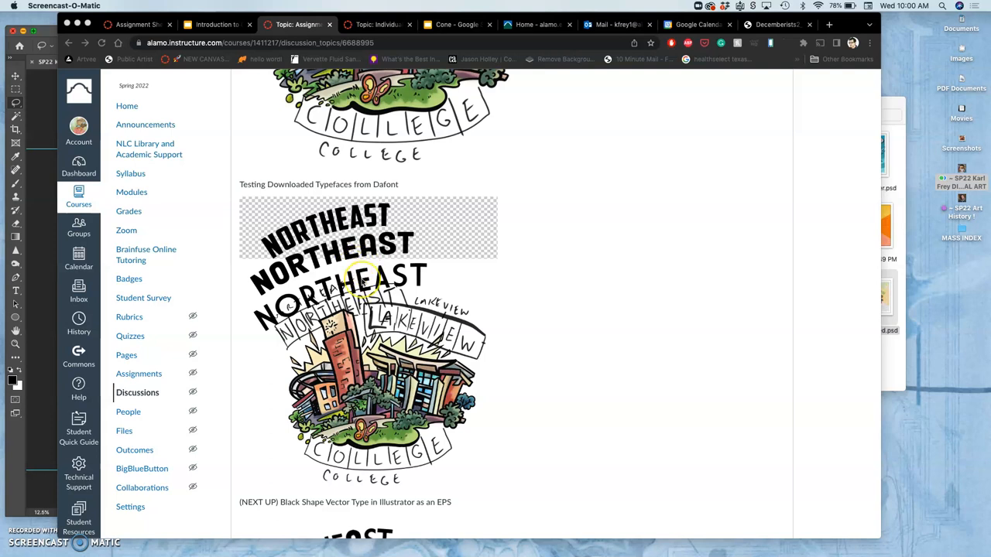
scroll(down, 3)
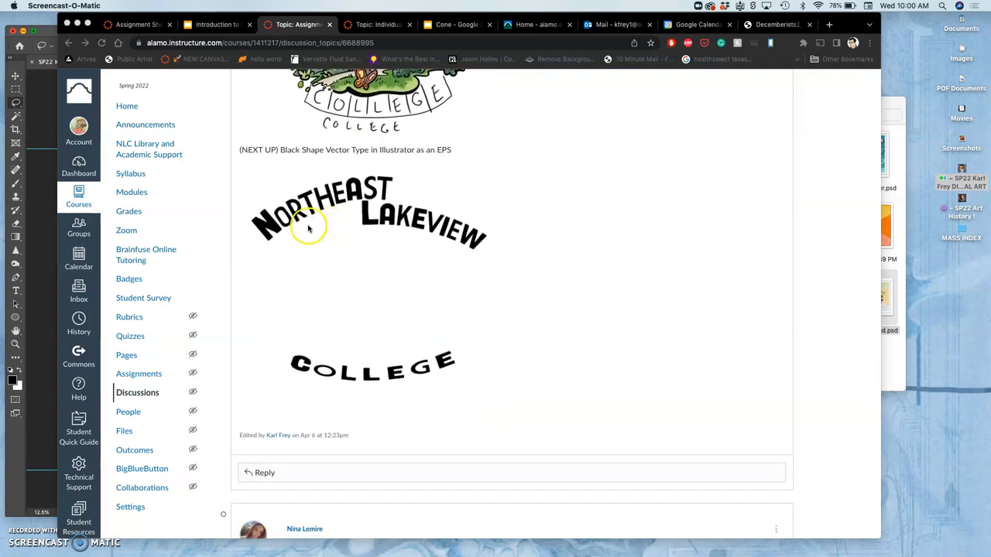
mouse_move(395, 217)
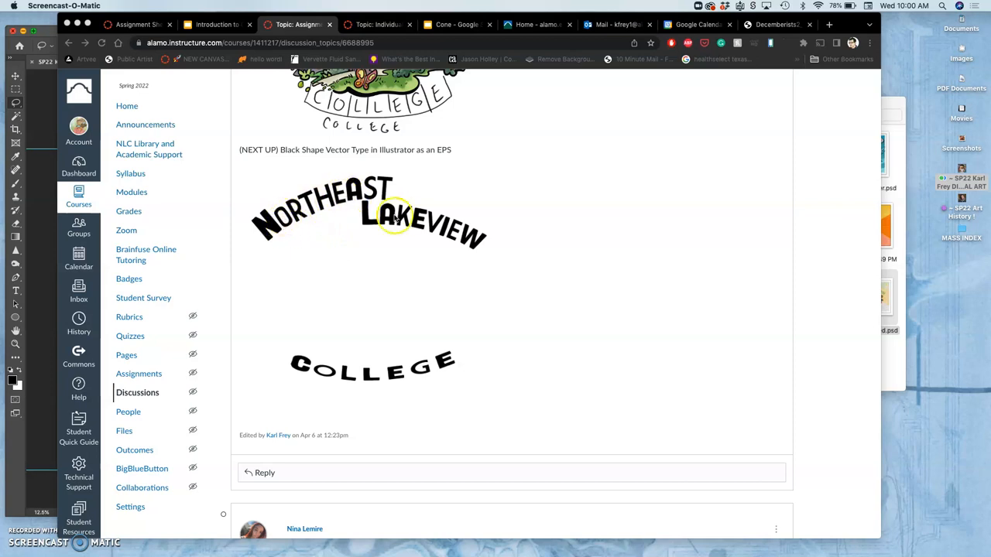
mouse_move(430, 239)
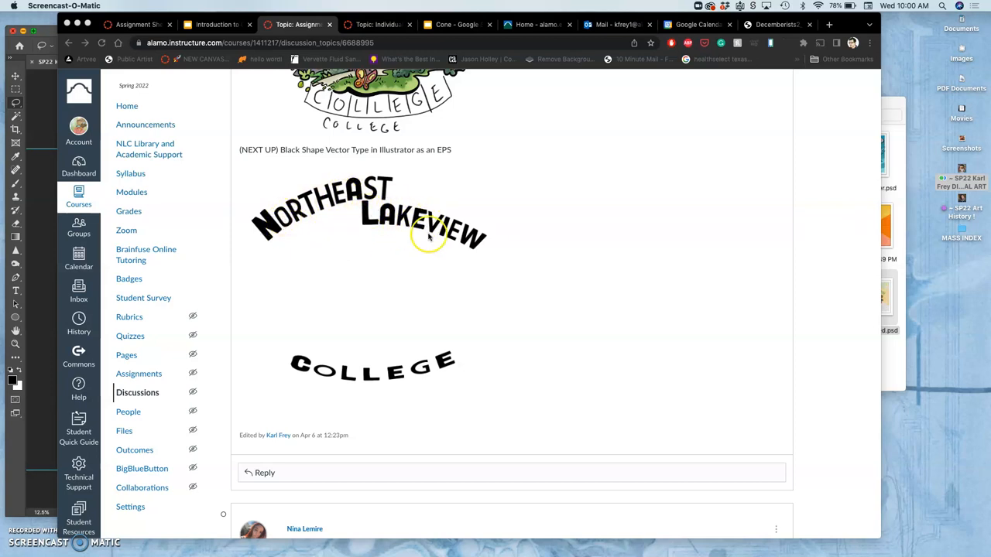
mouse_move(309, 210)
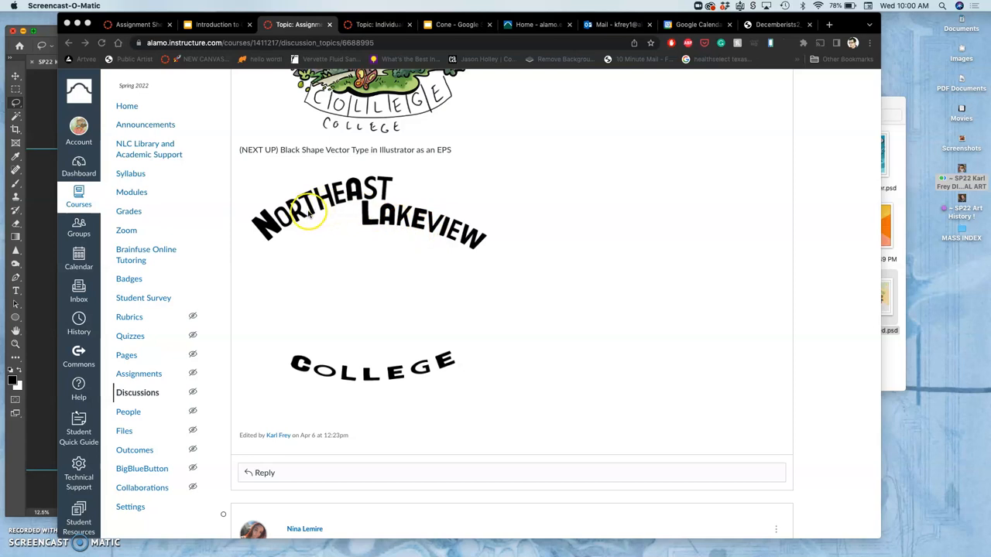
mouse_move(308, 215)
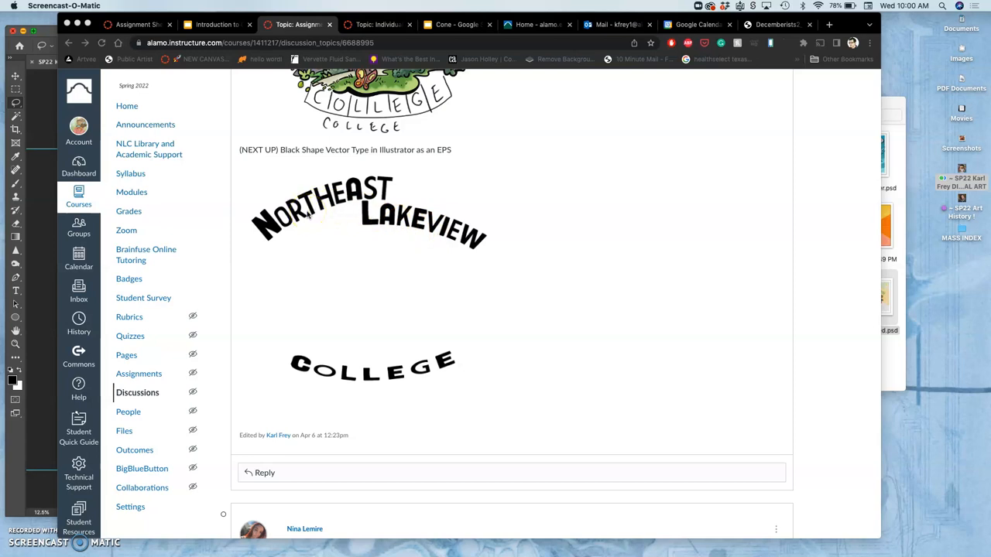
click(277, 229)
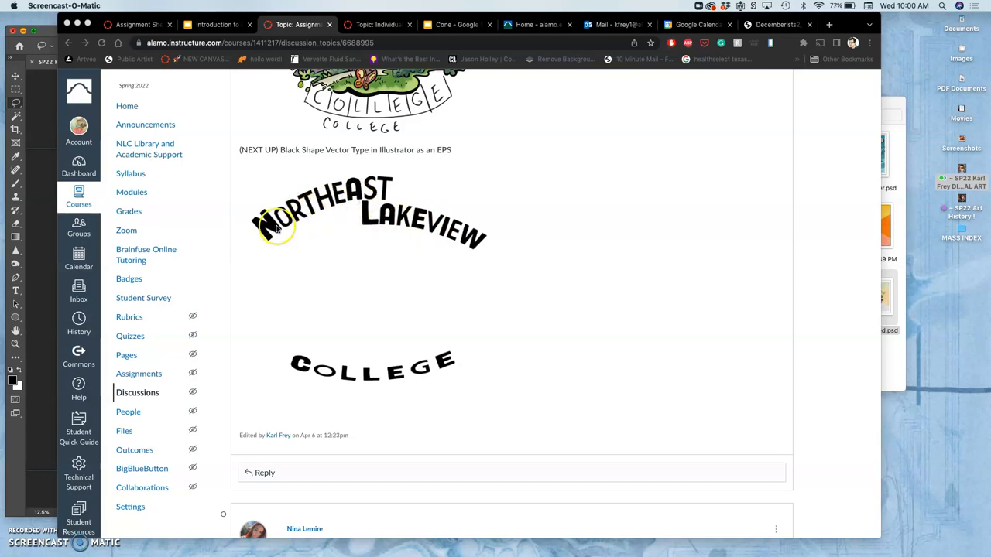
mouse_move(412, 226)
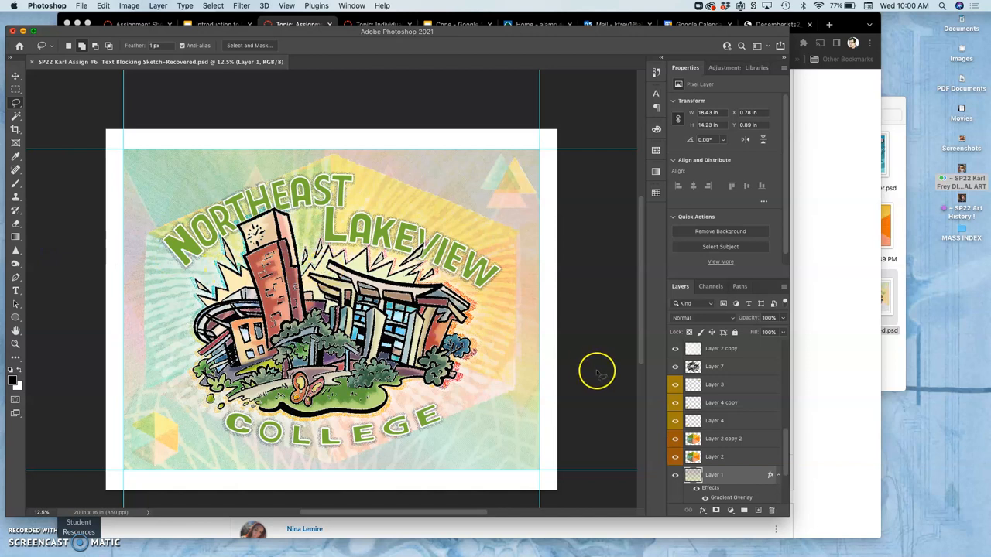
scroll(down, 3)
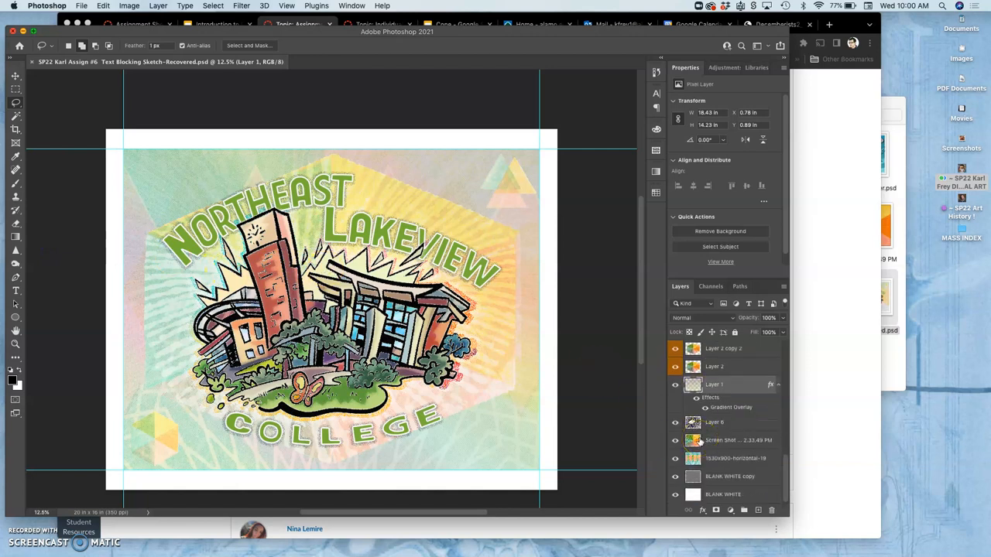
scroll(down, 3)
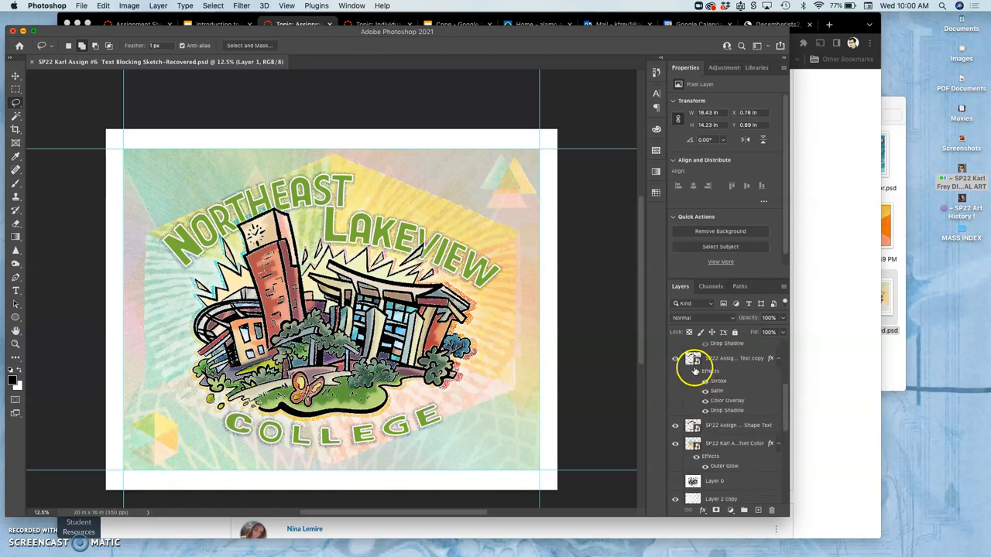
click(675, 372)
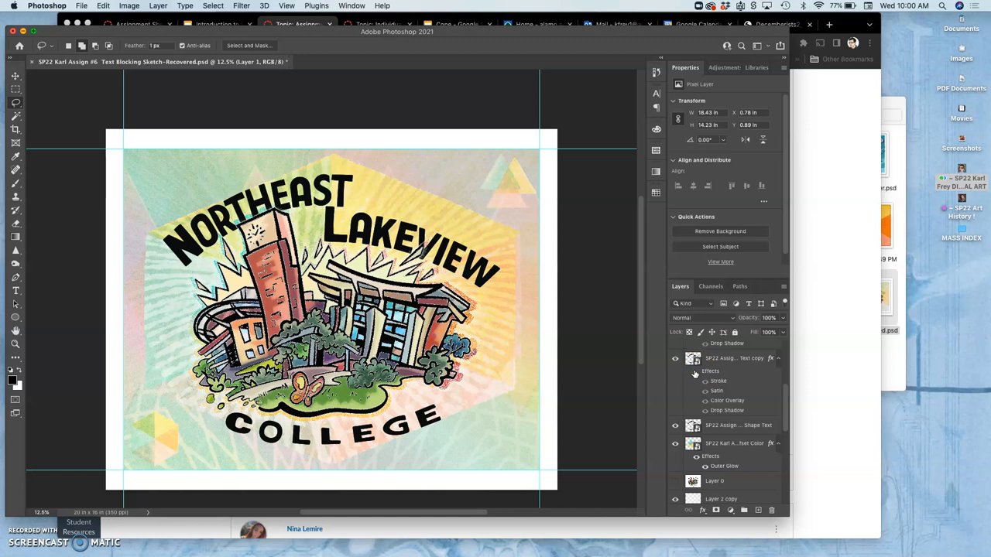
mouse_move(694, 373)
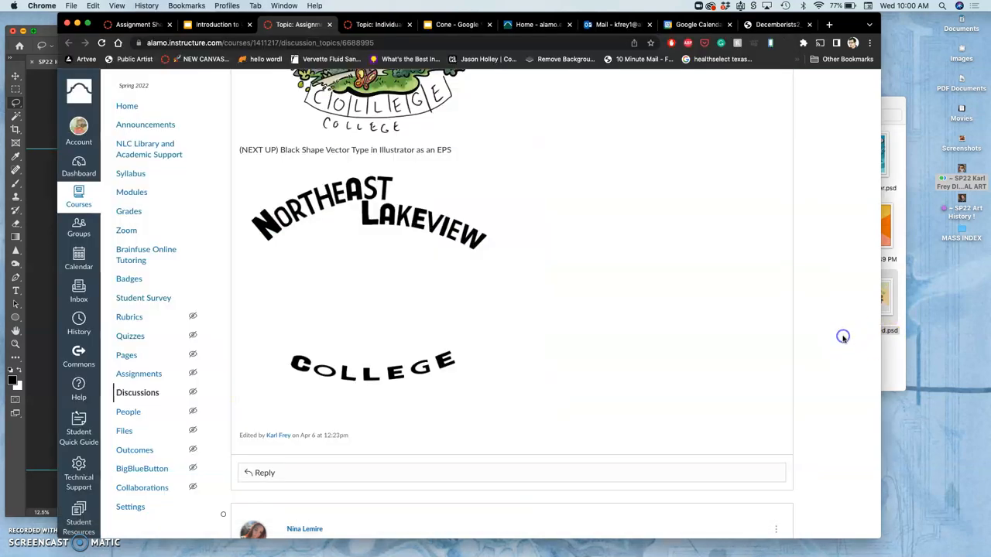
mouse_move(297, 224)
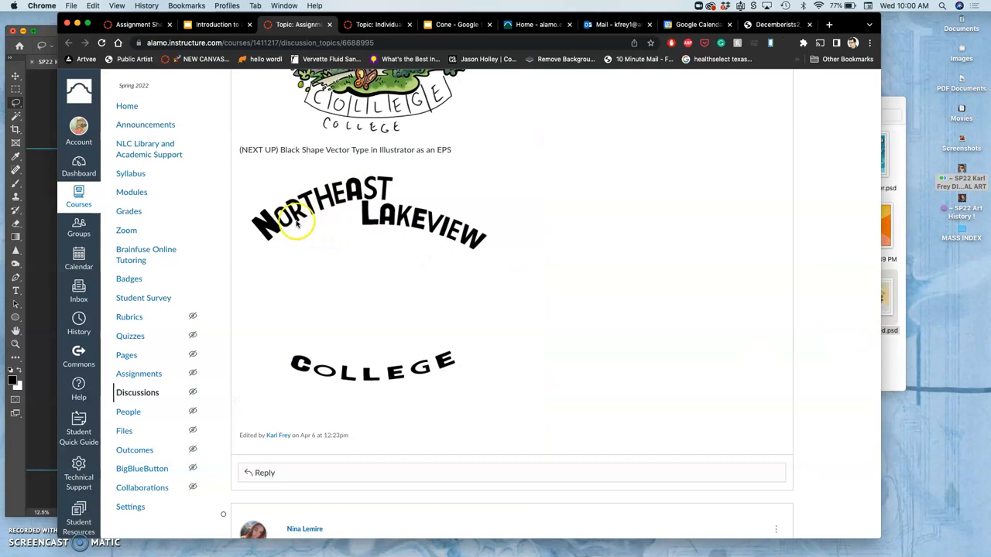
mouse_move(42, 242)
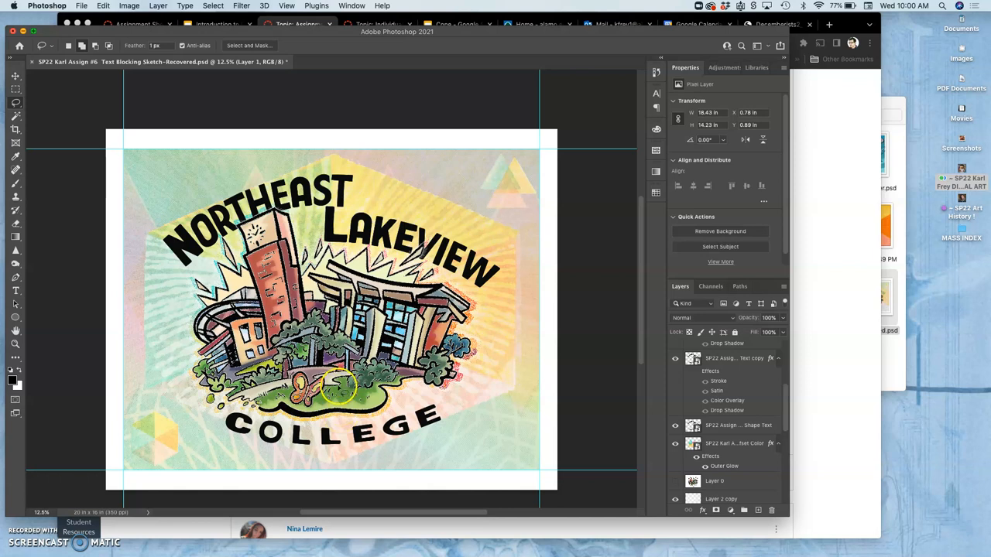
mouse_move(629, 428)
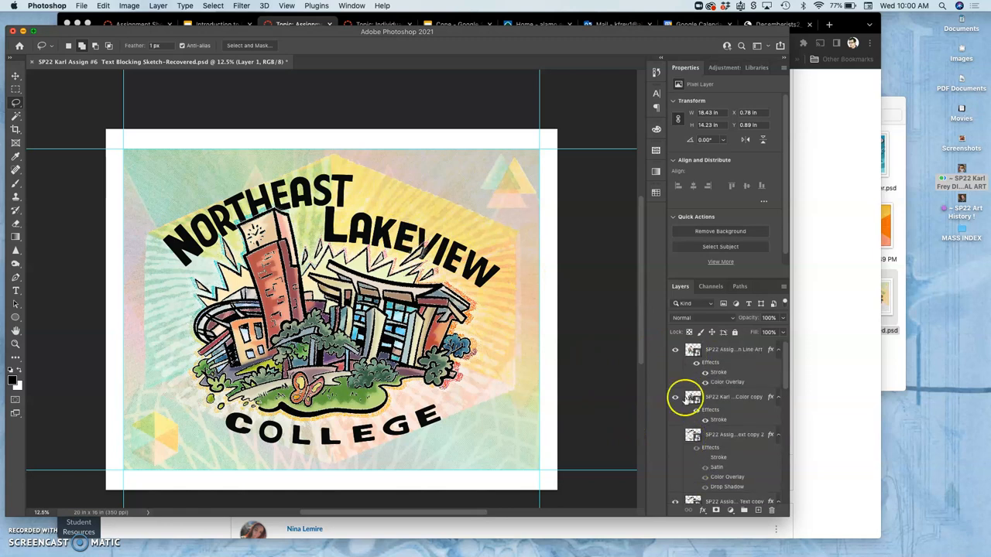
- Hide the building illustration, risograph gradient blob, background textures and white fill, then go to File to save
click(675, 350)
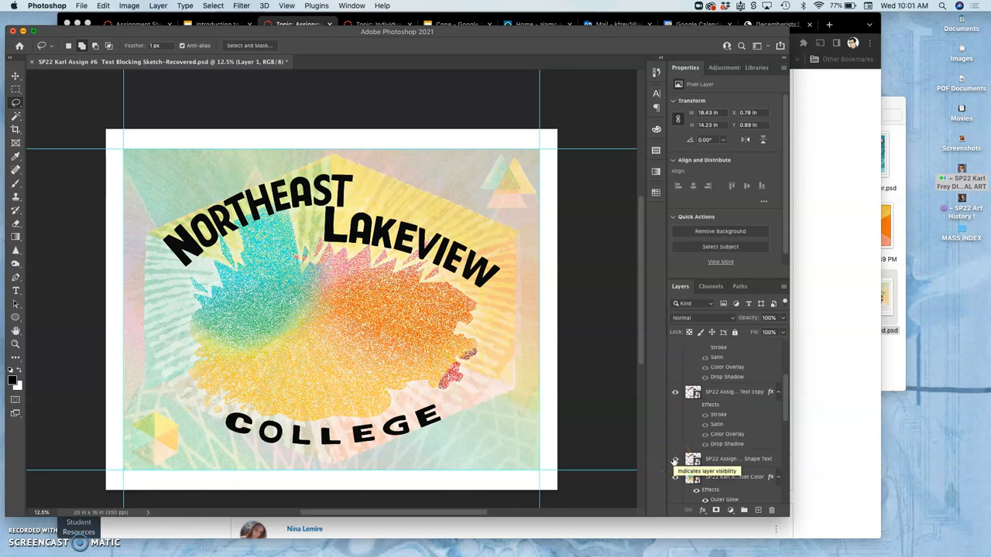
click(675, 458)
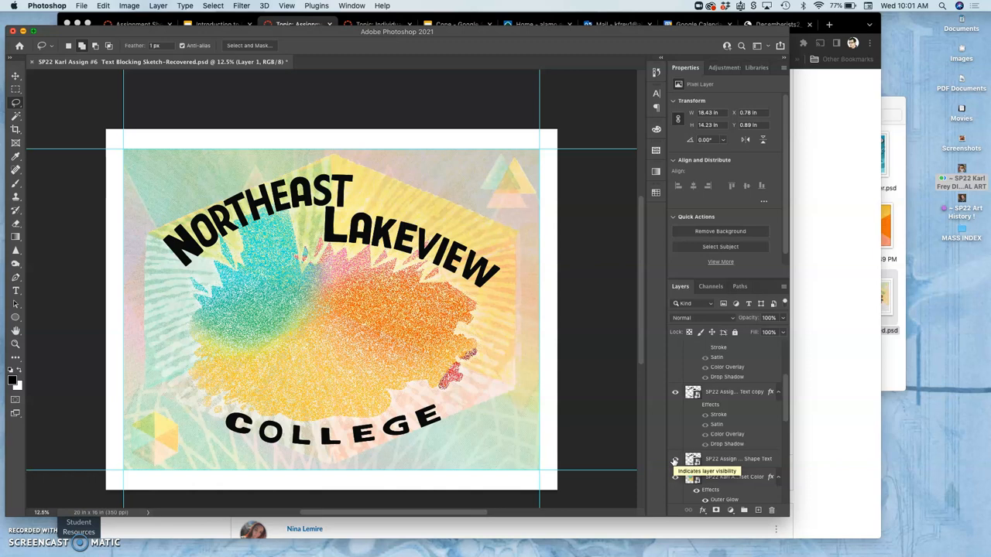
click(676, 458)
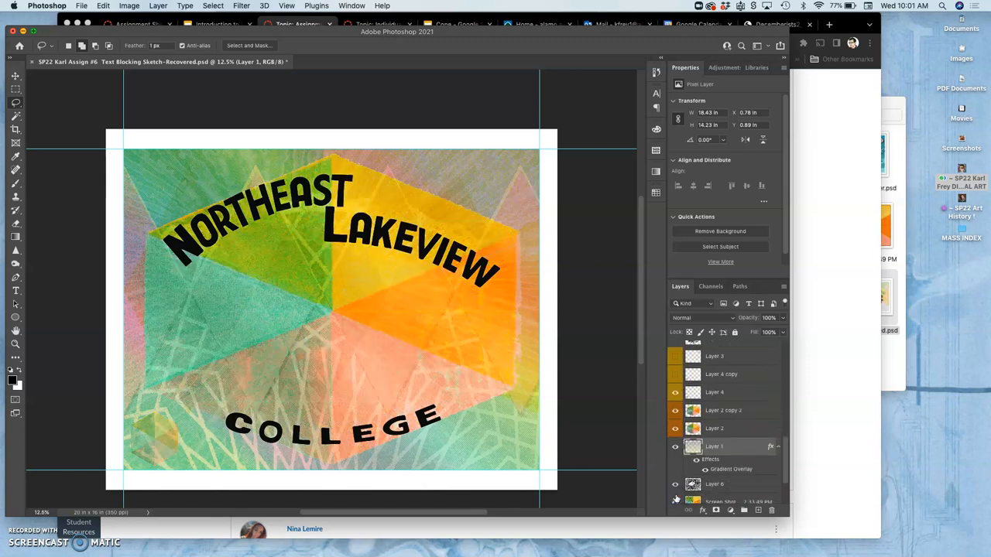
click(675, 428)
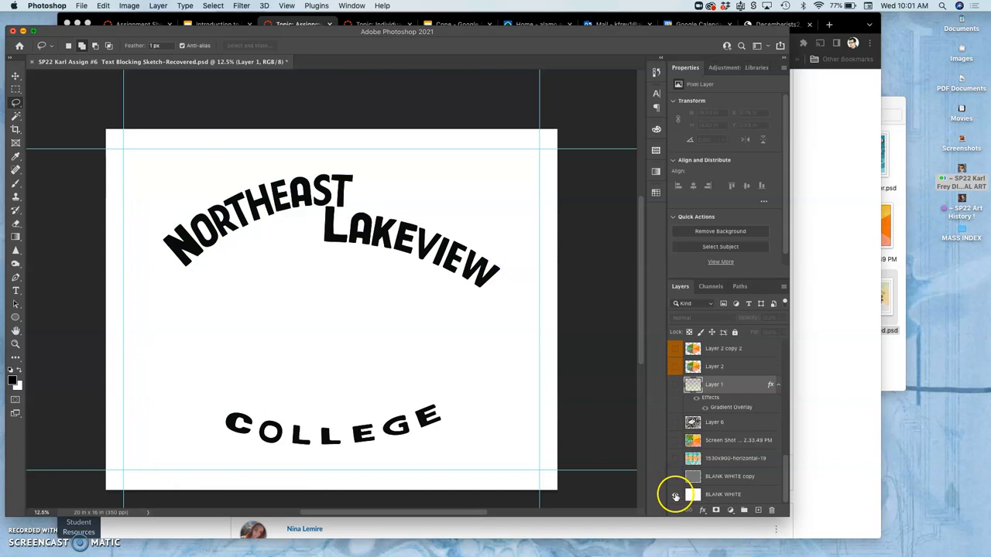
click(675, 496)
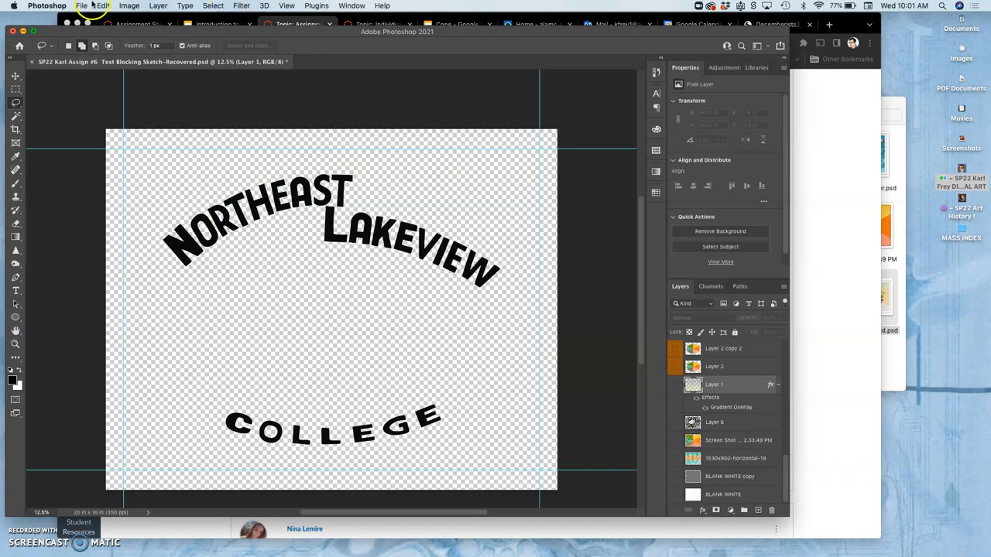
click(80, 6)
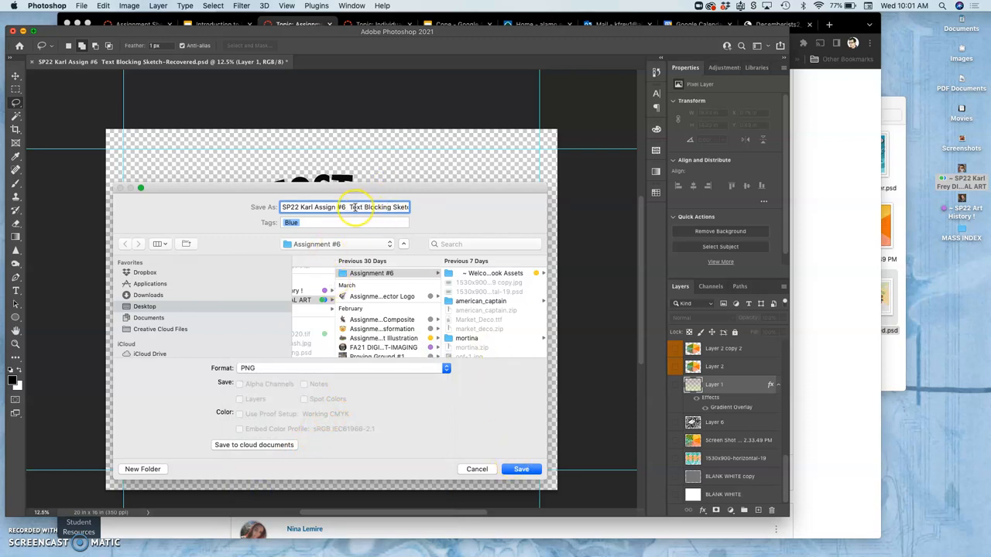
- Save a copy as PNG named 'Black Text' in the Assignment #6 folder, accepting the PNG format options
click(399, 208)
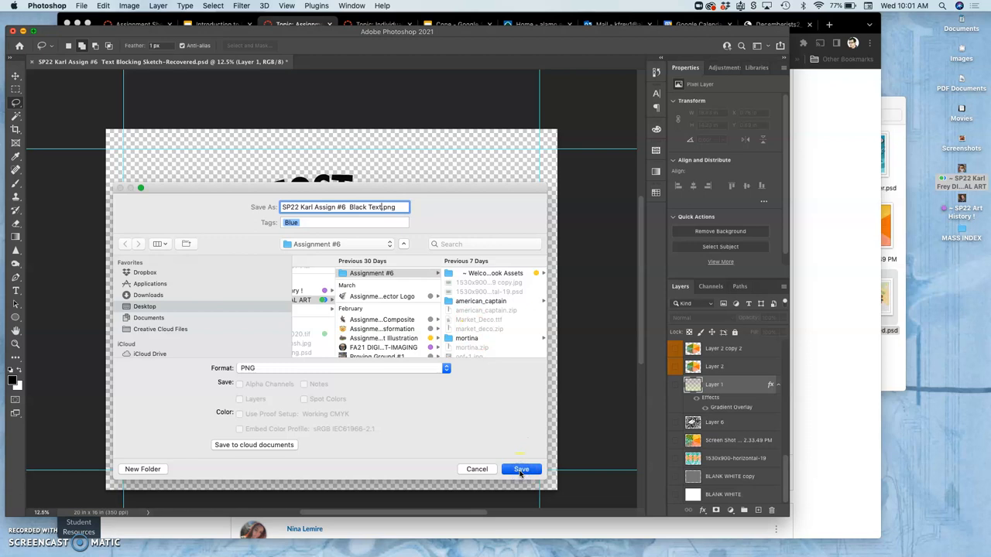
click(521, 469)
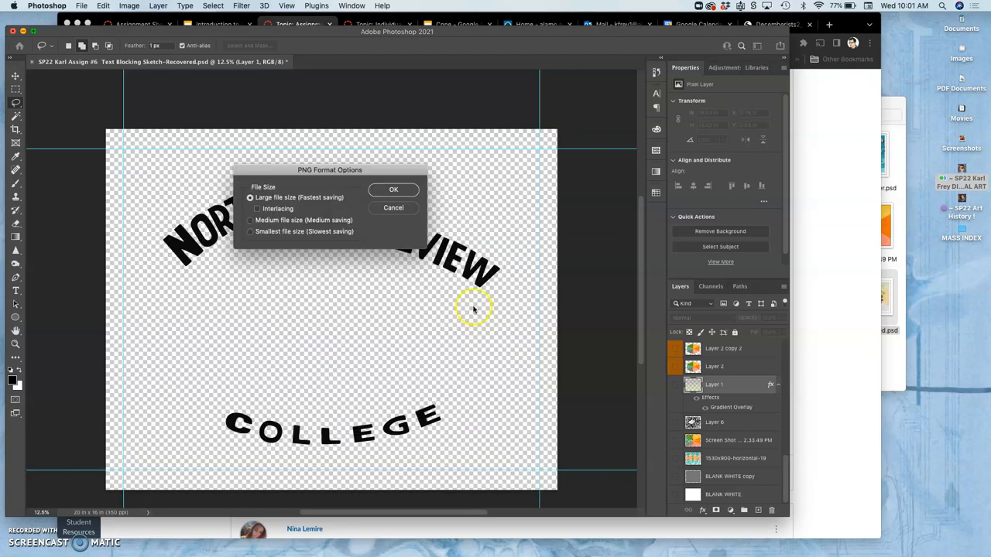
click(393, 188)
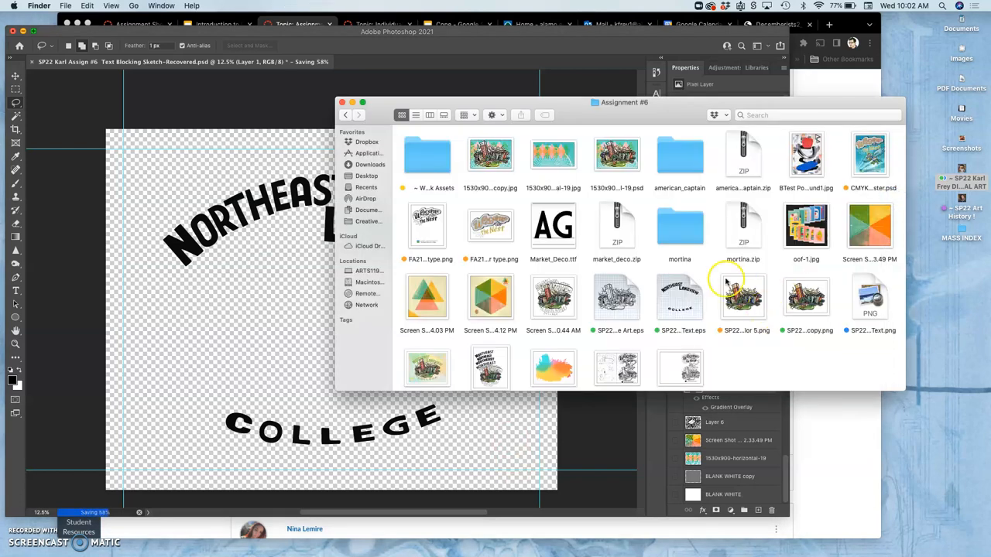
- Select and open the newly saved Black Text PNG from the Assignment #6 Finder window
scroll(down, 3)
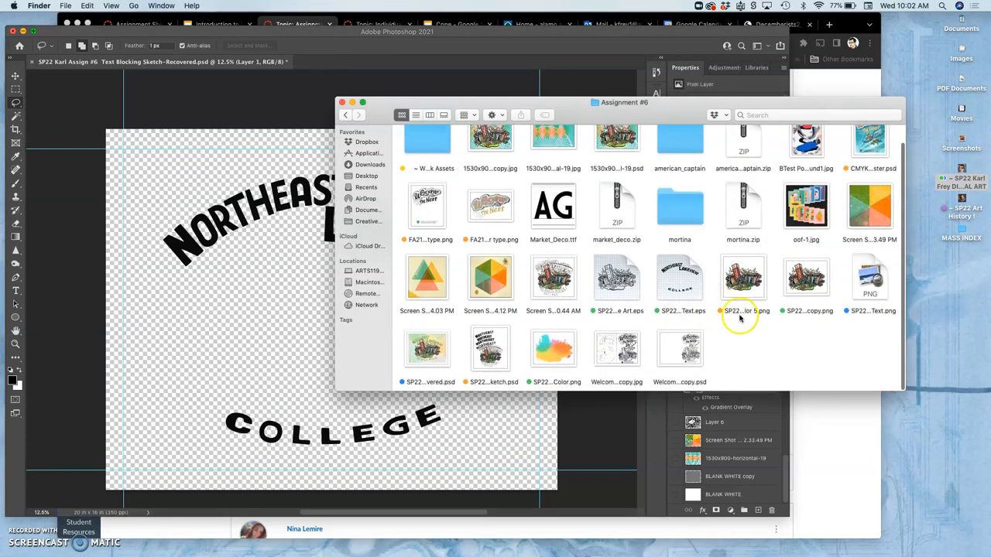
click(870, 279)
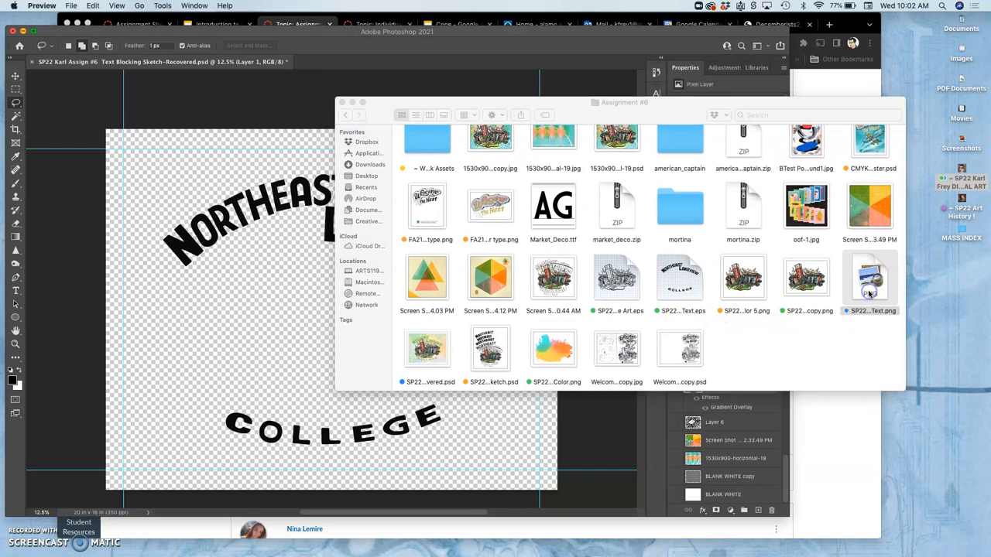
double_click(870, 278)
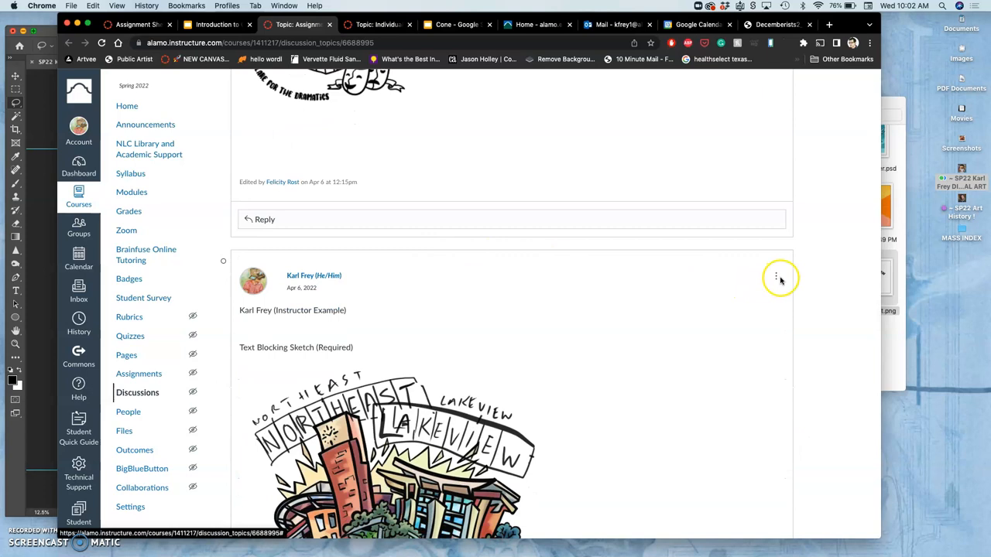
- Edit the instructor example post, add the 'Type Tool Defaults Black Shape Vector Type in Illustrator as an EPS' caption, and start an image insert
click(776, 275)
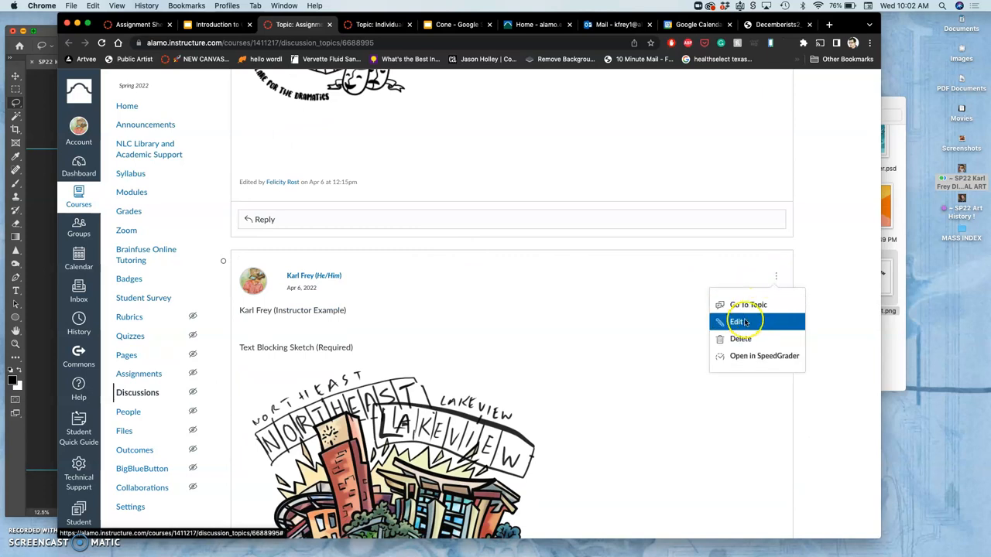
click(737, 321)
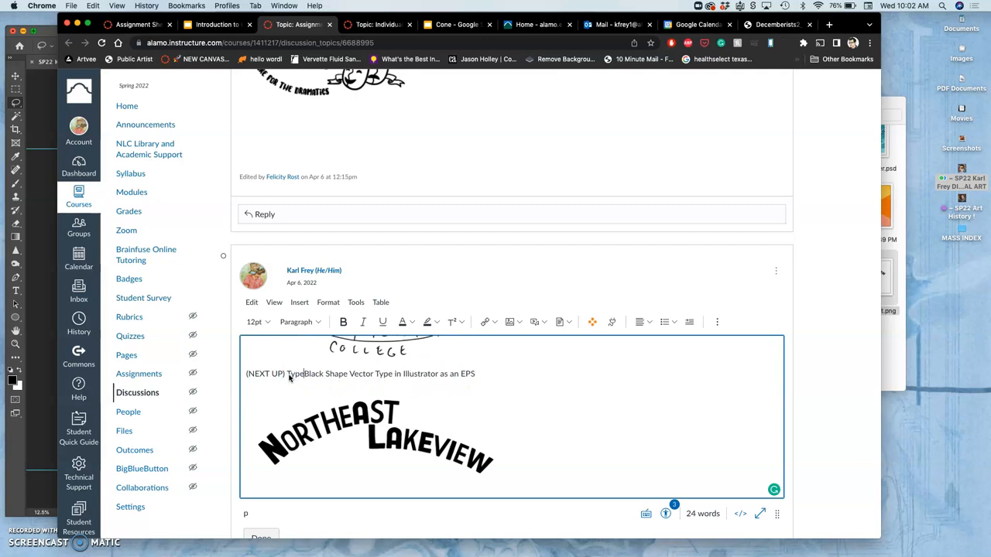
text(Tool De)
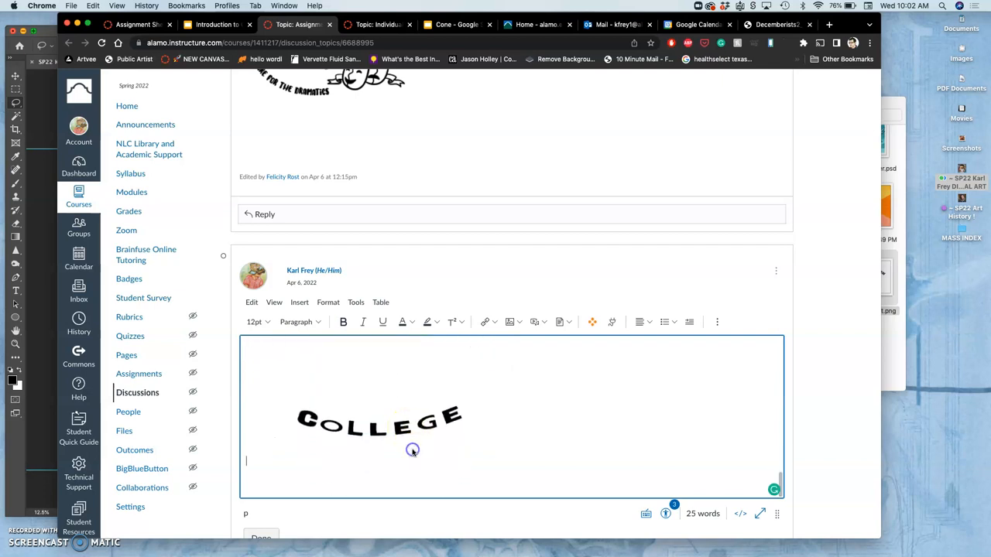
text(Type Tool Defaults Black Shape Vector Type in Illustrator as an EPS)
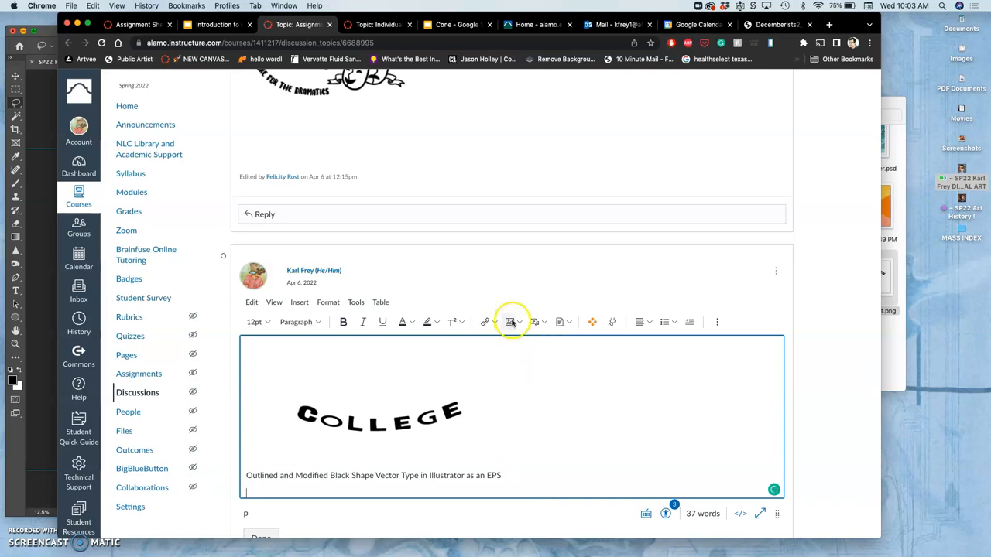
click(511, 321)
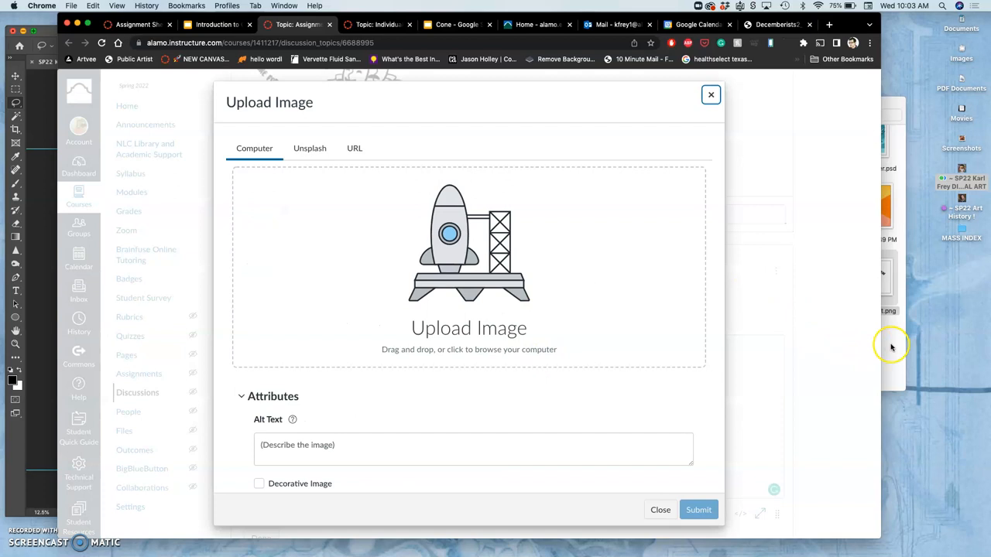
- Upload the lettering PNG into the post, shrink it to fit, and save with Done
click(468, 263)
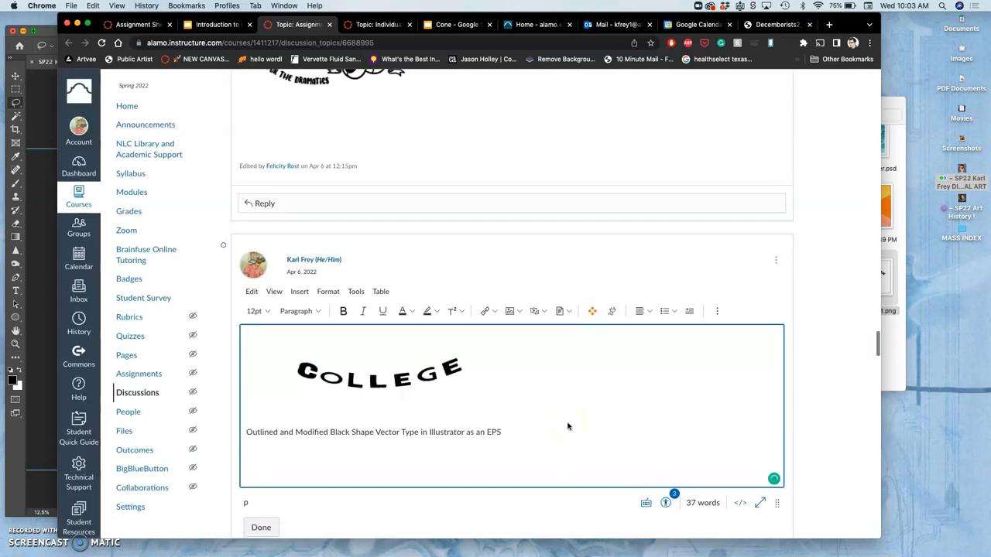
scroll(down, 3)
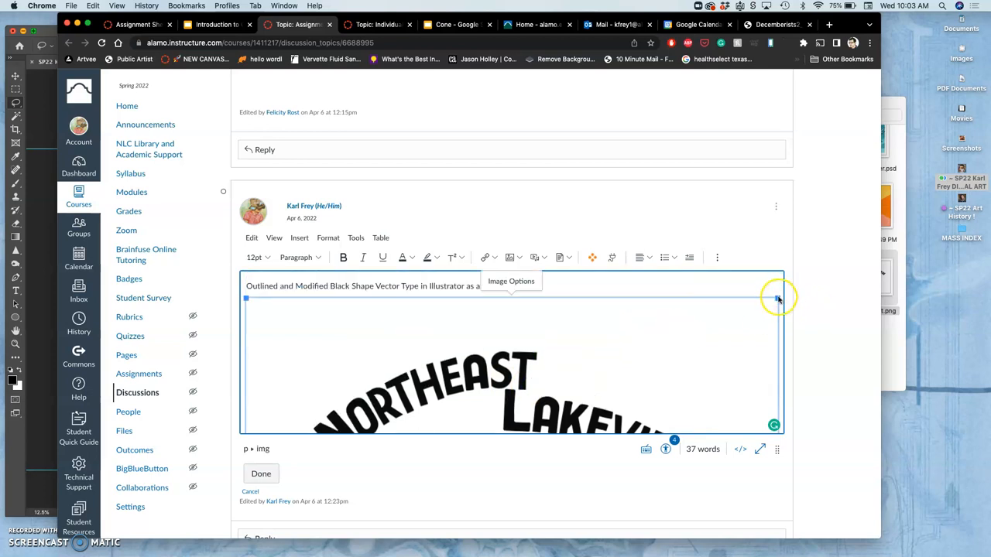
drag(777, 298, 509, 325)
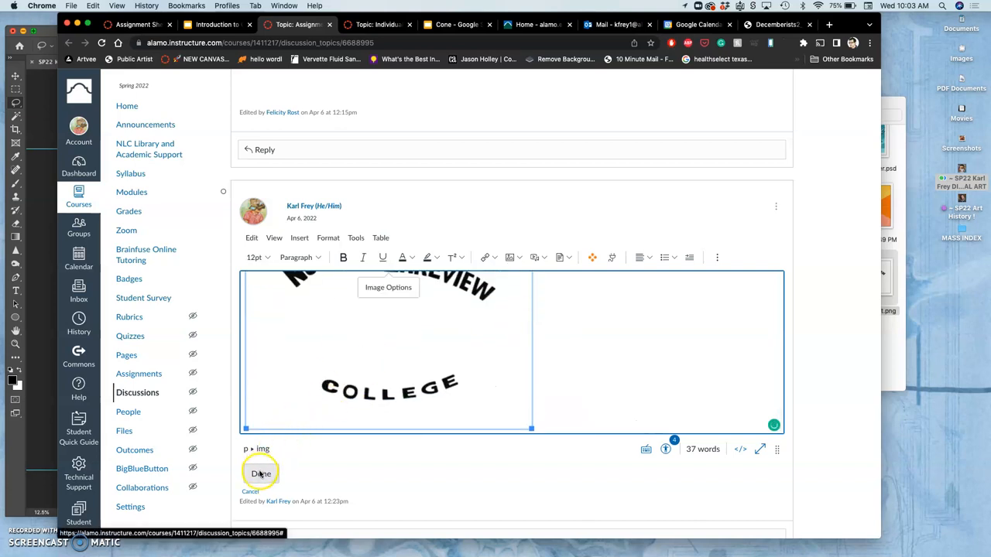
click(260, 474)
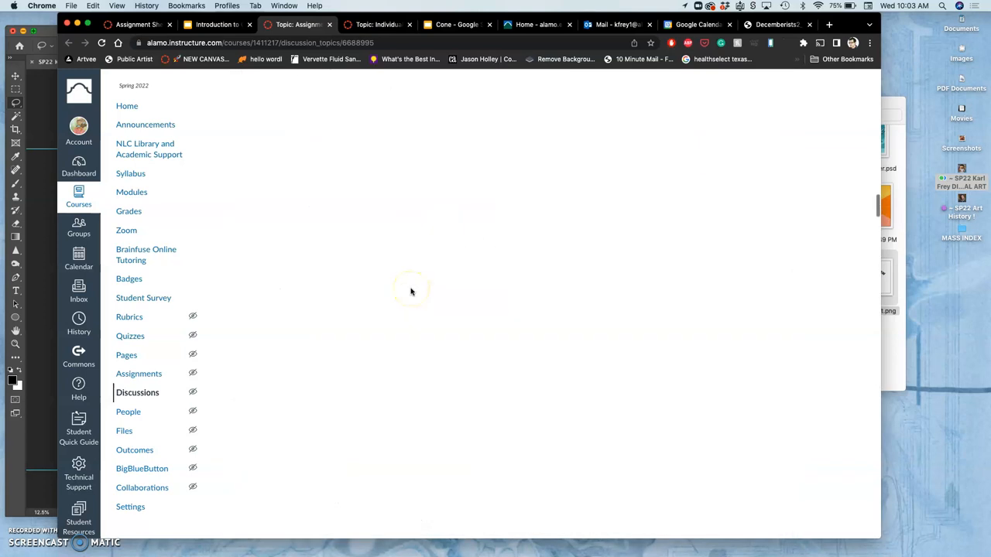
scroll(down, 3)
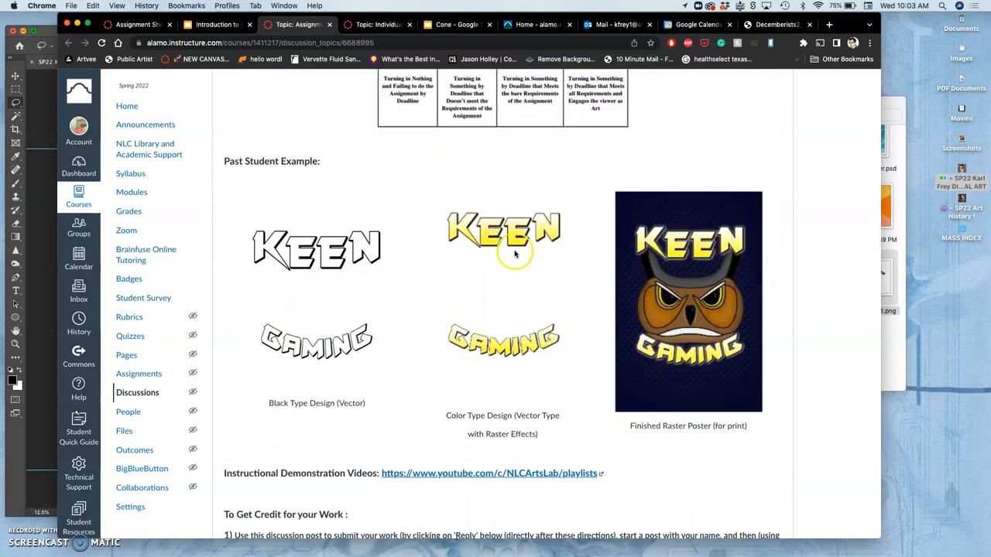
mouse_move(510, 291)
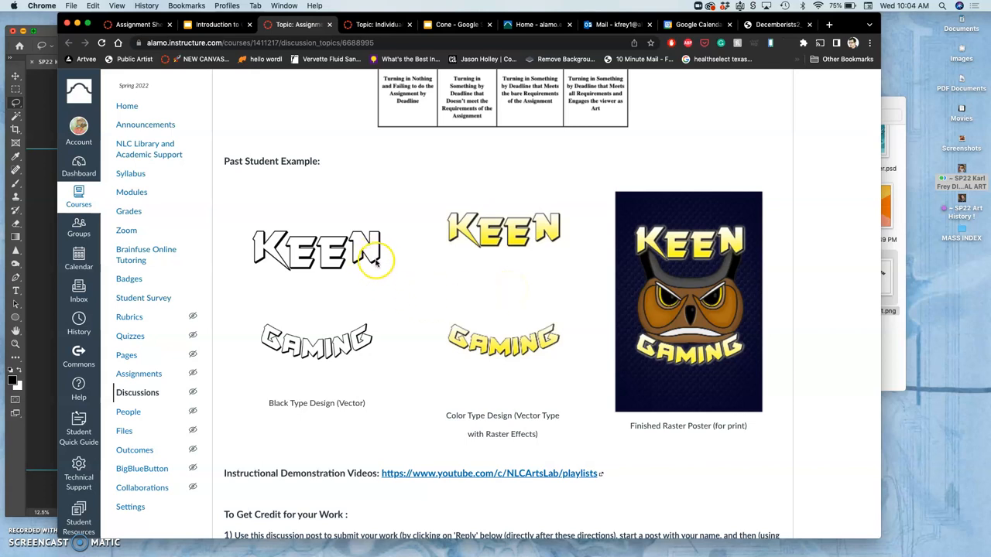
mouse_move(457, 272)
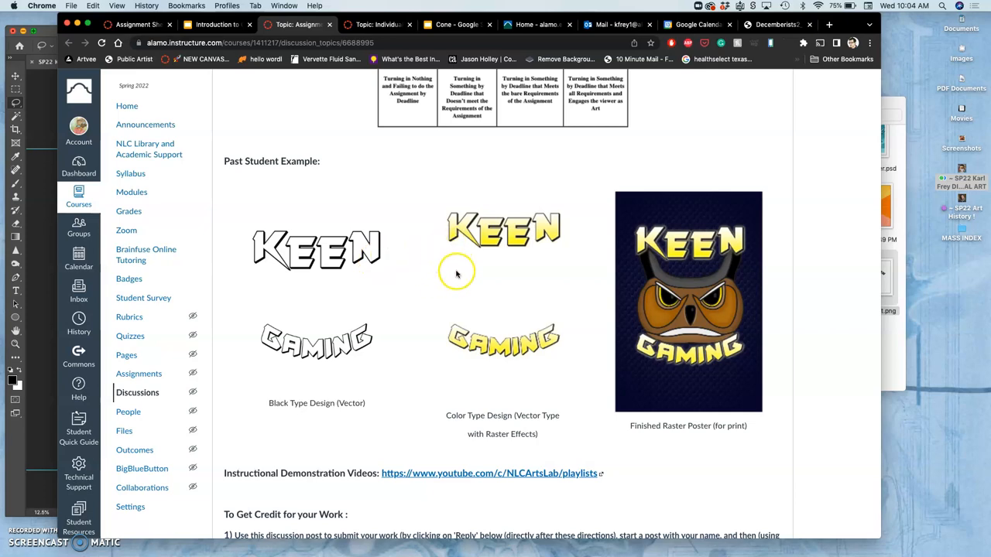
scroll(down, 3)
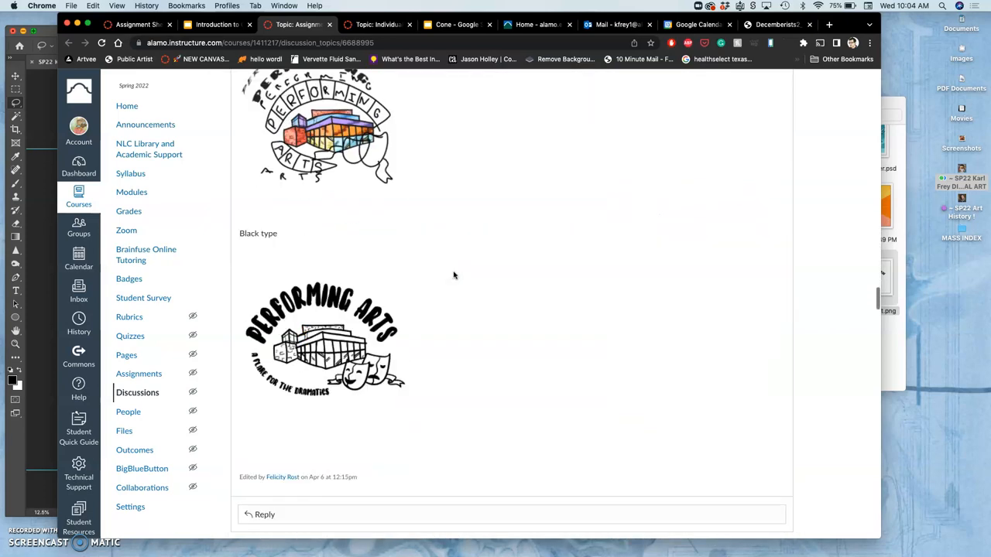
scroll(down, 3)
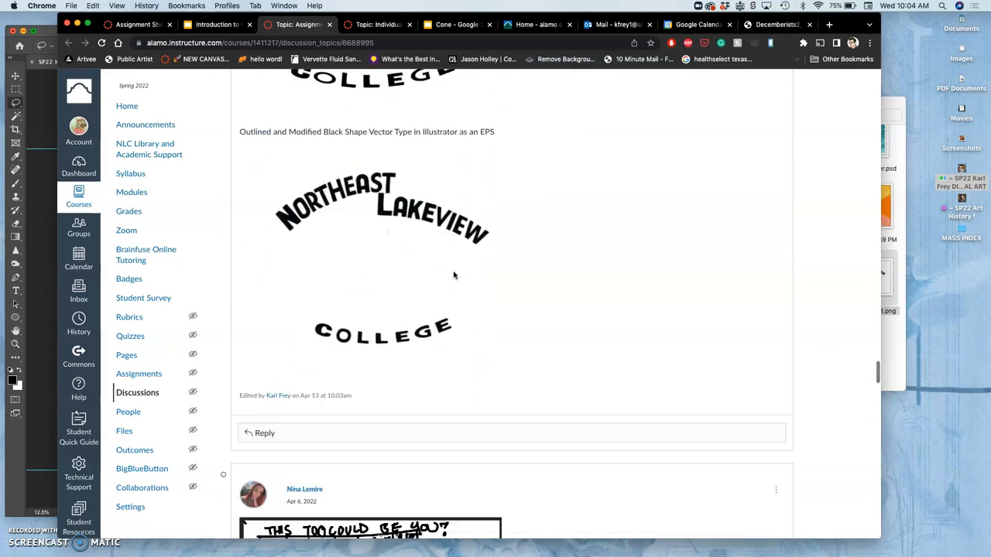
scroll(up, 3)
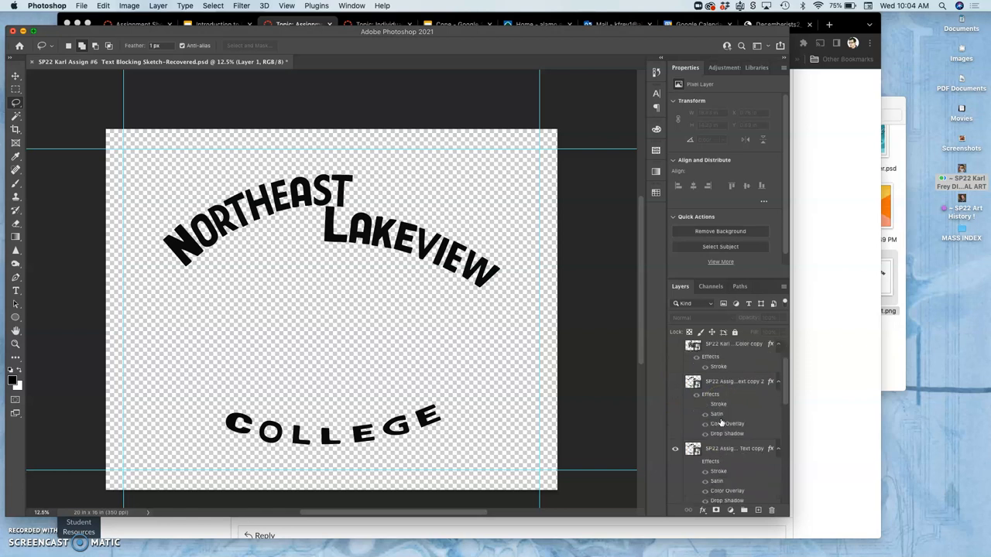
- Toggle visibility to view the white, black and green lettering versions, then hide the green lettering layer
click(675, 381)
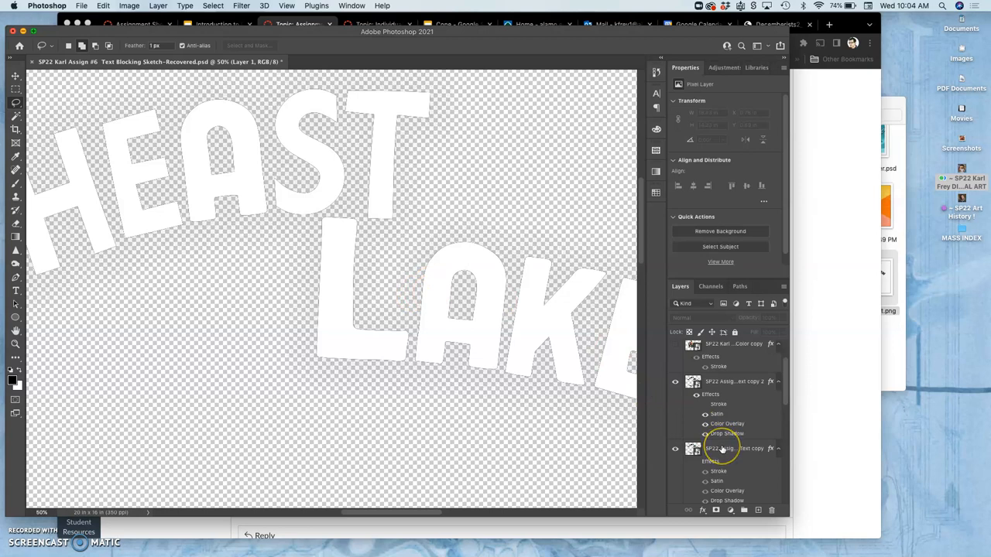
scroll(down, 3)
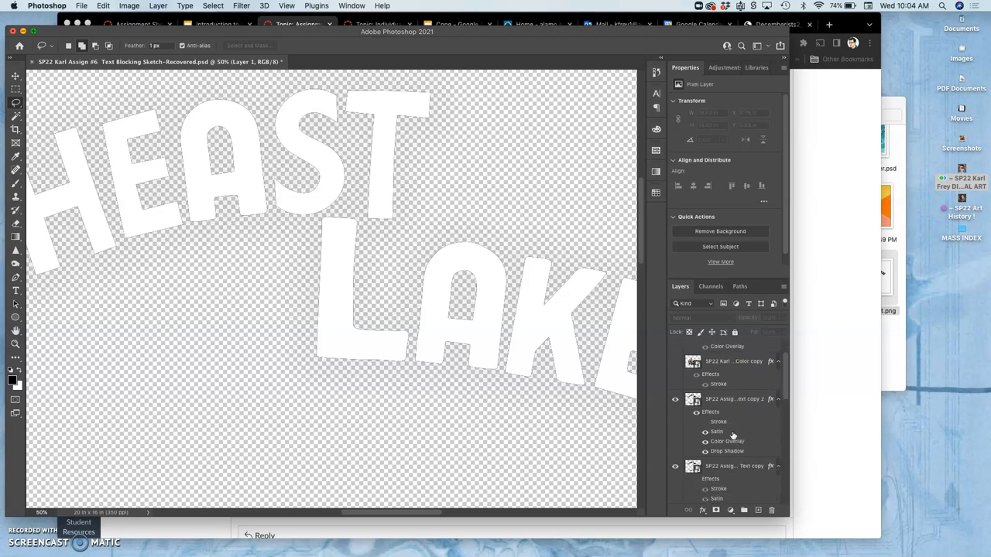
scroll(down, 3)
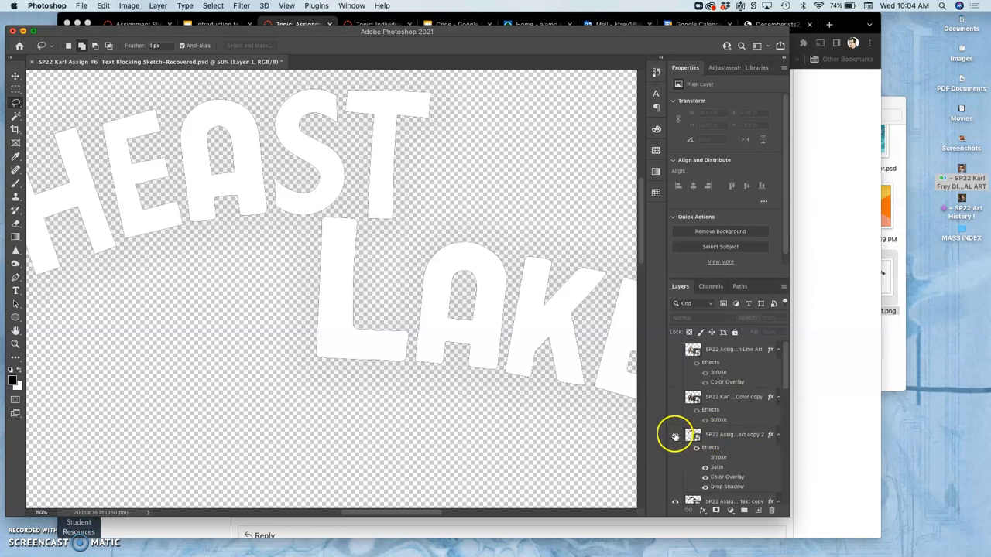
click(675, 350)
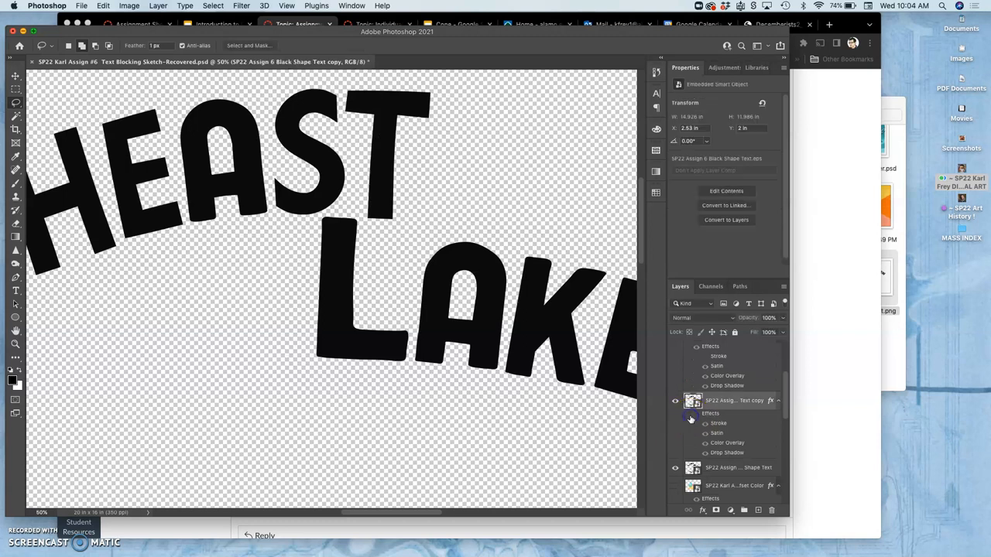
click(675, 400)
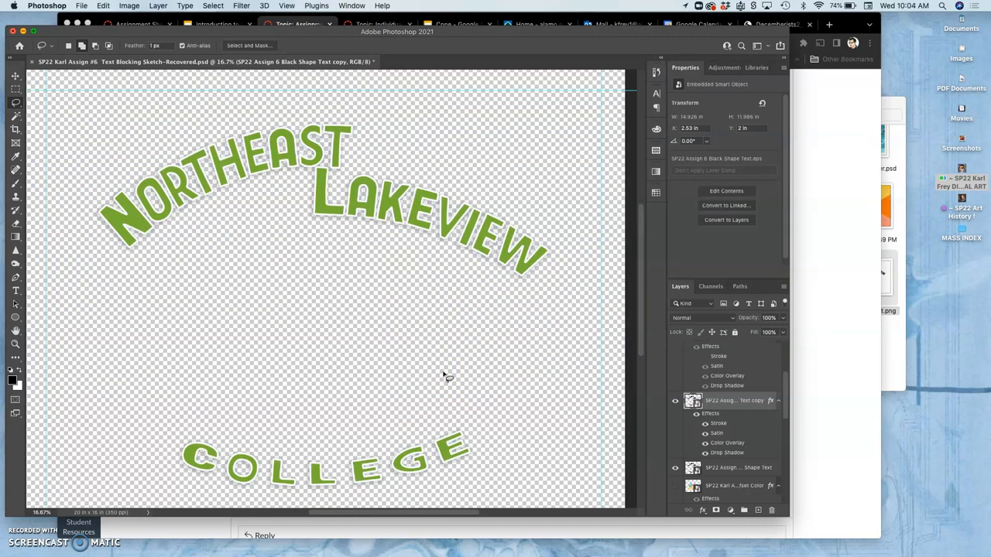
mouse_move(464, 278)
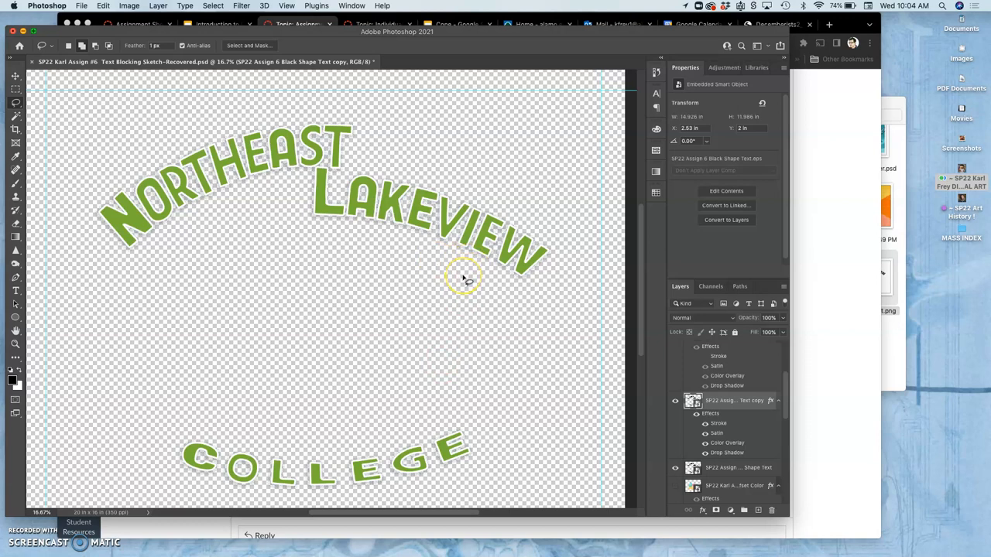
mouse_move(456, 277)
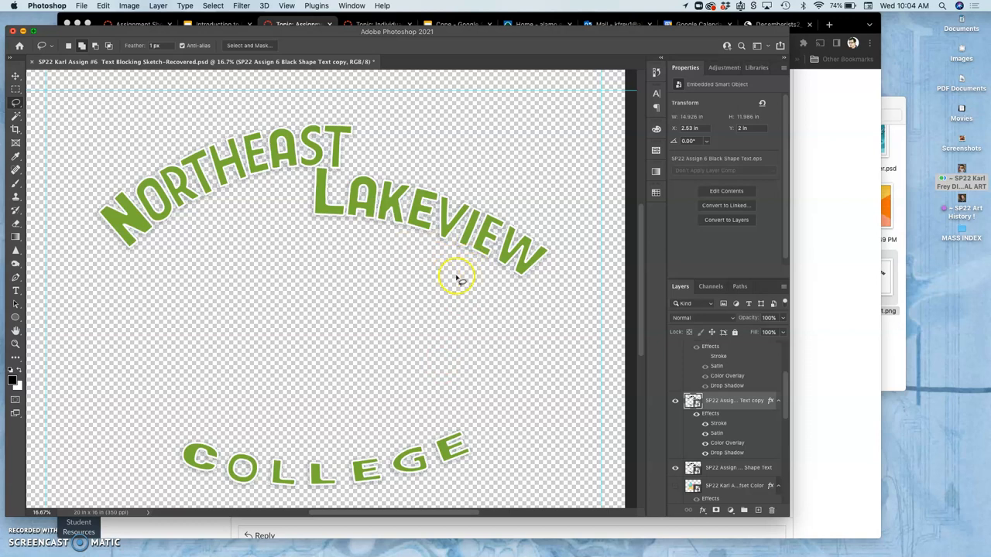
scroll(down, 3)
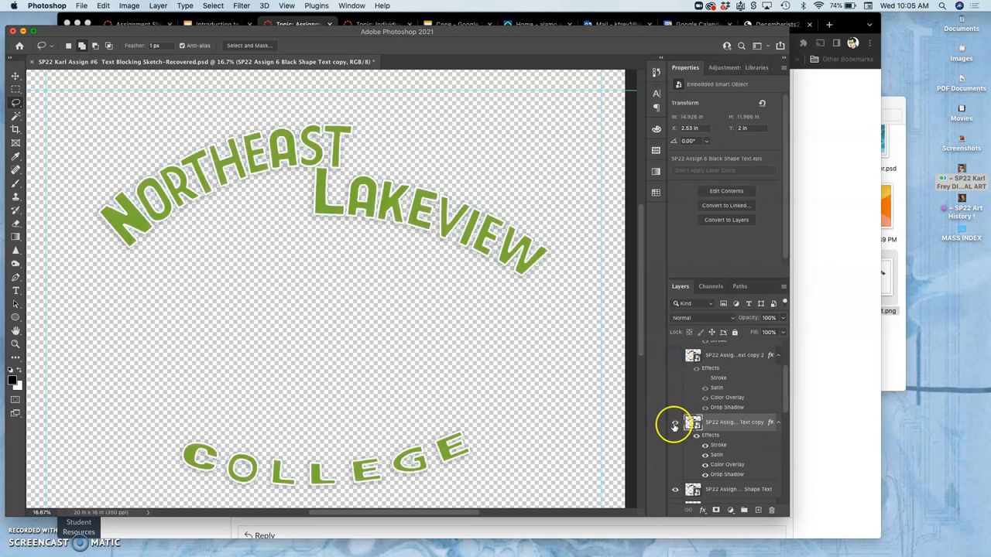
click(675, 421)
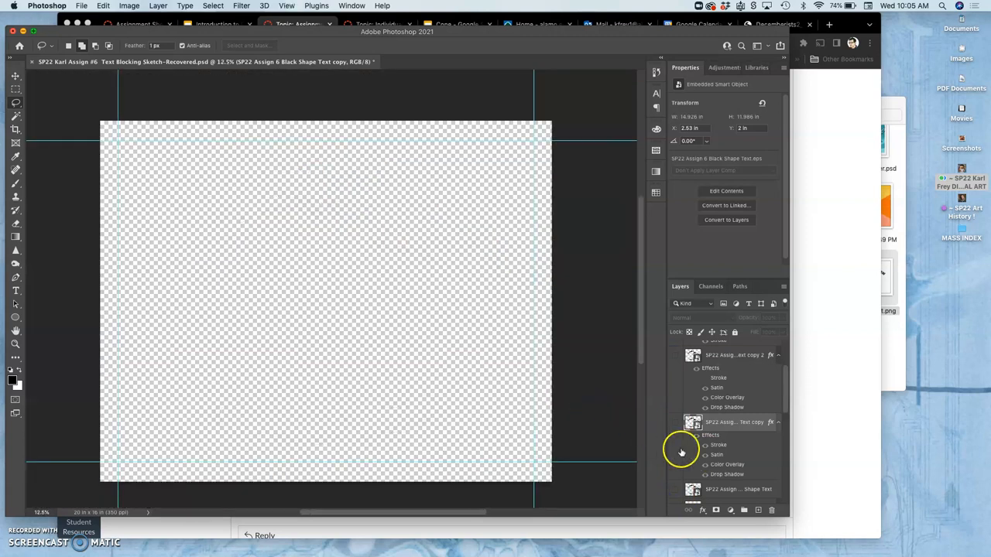
- Turn on the white background, grey fill and risograph diamond print layers
scroll(down, 3)
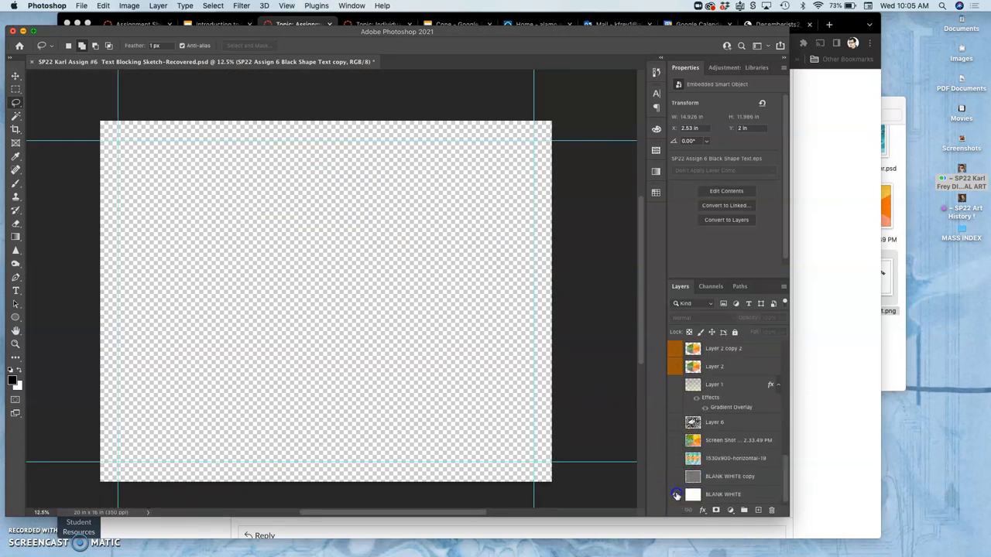
click(675, 495)
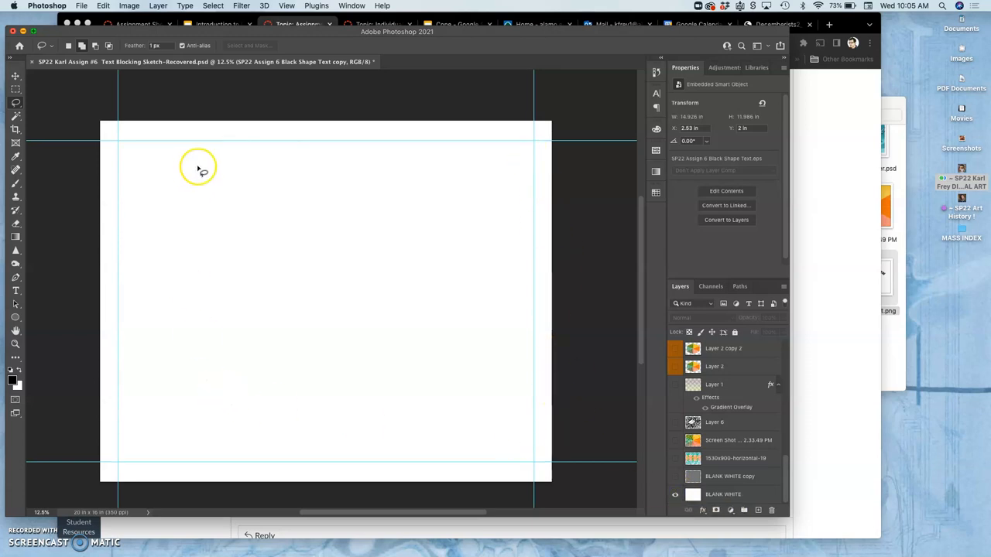
mouse_move(674, 480)
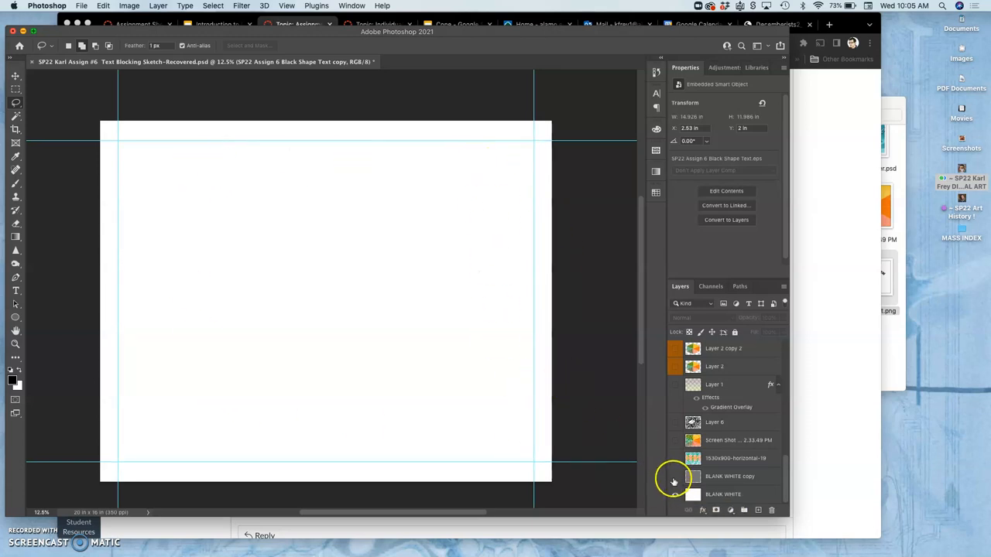
click(676, 477)
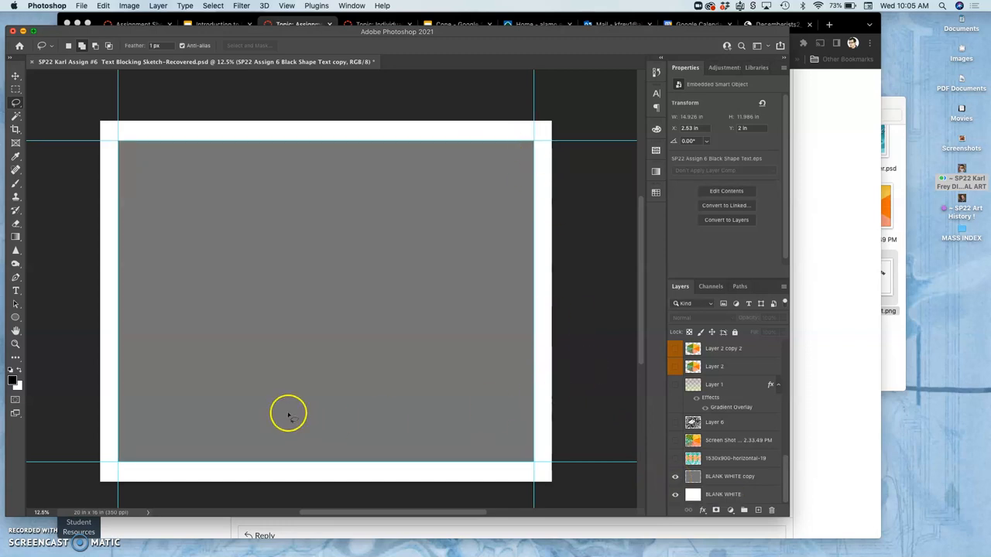
mouse_move(432, 125)
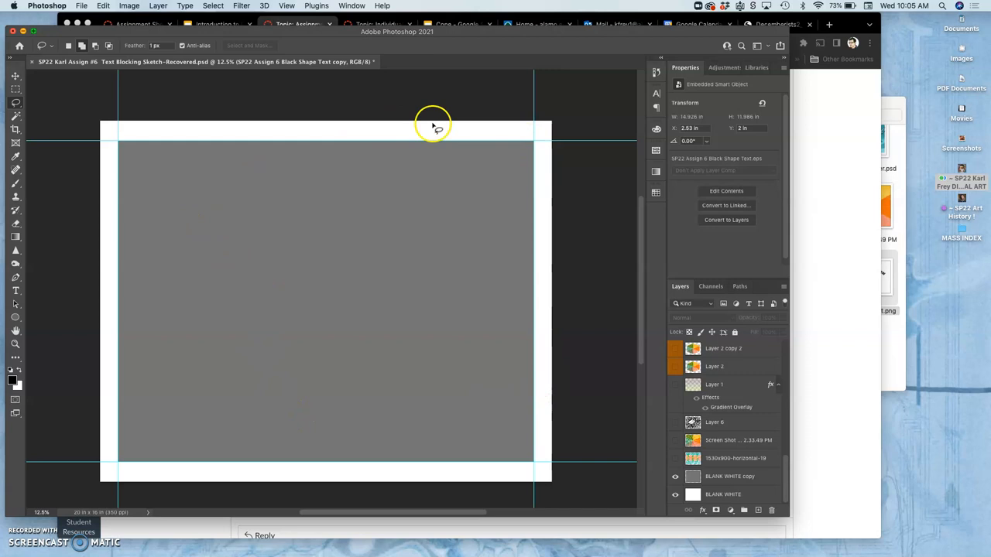
mouse_move(189, 293)
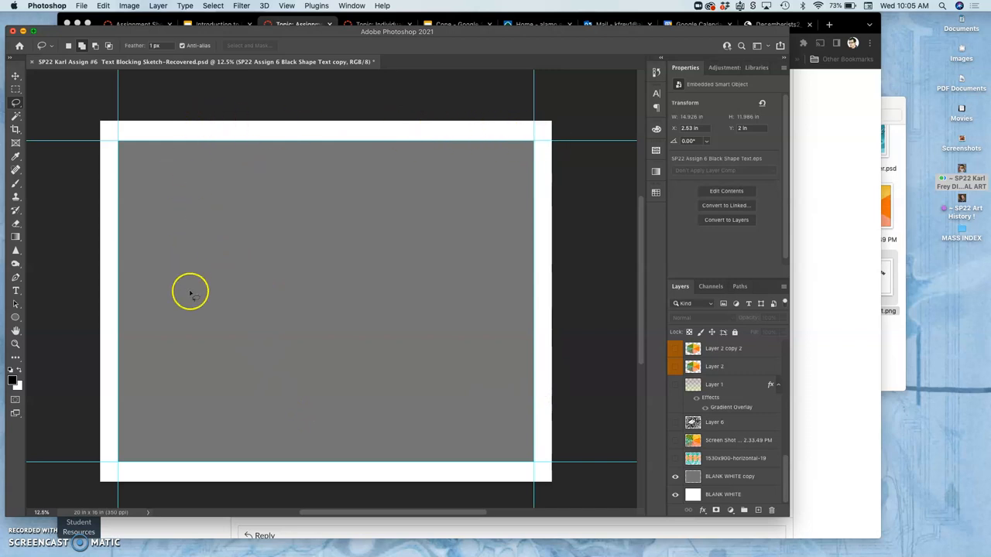
mouse_move(468, 189)
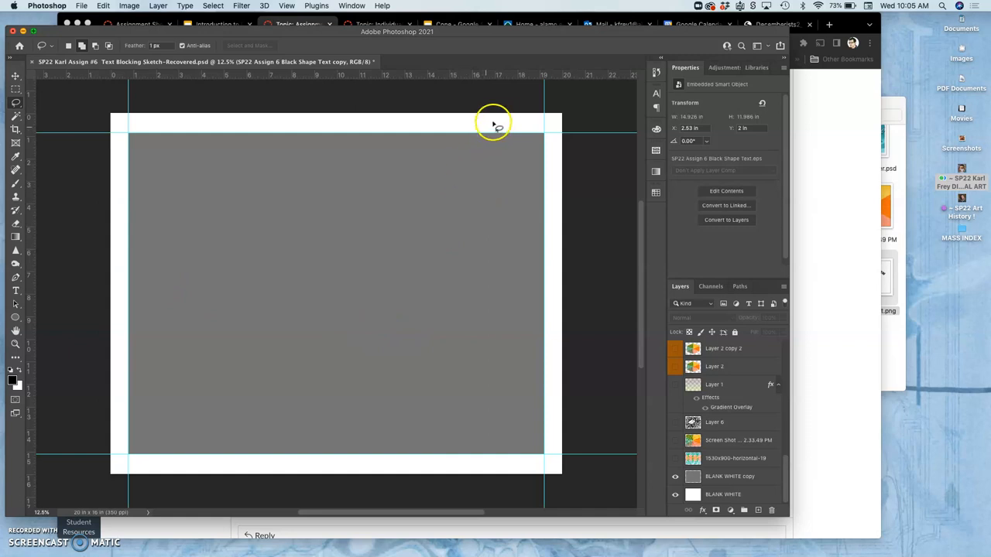
mouse_move(133, 458)
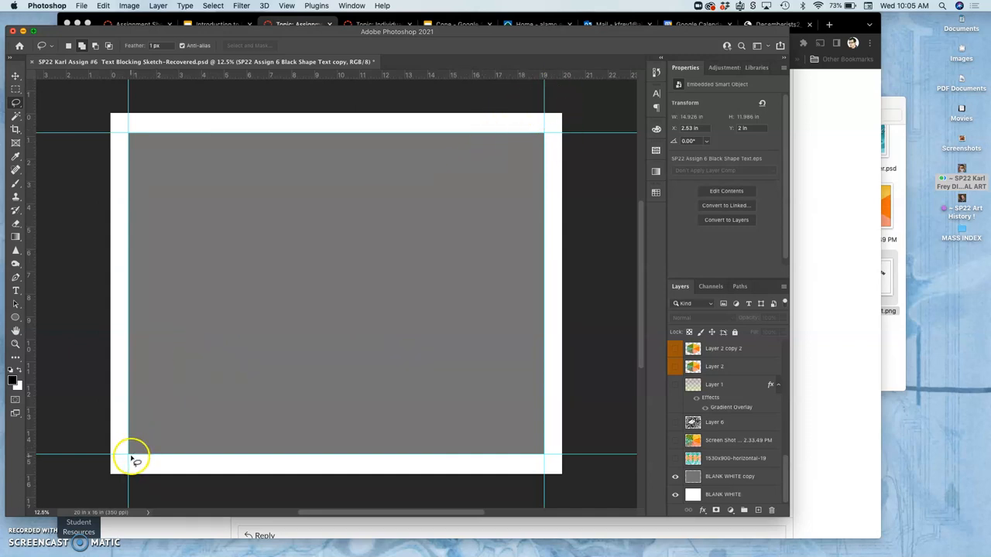
mouse_move(339, 130)
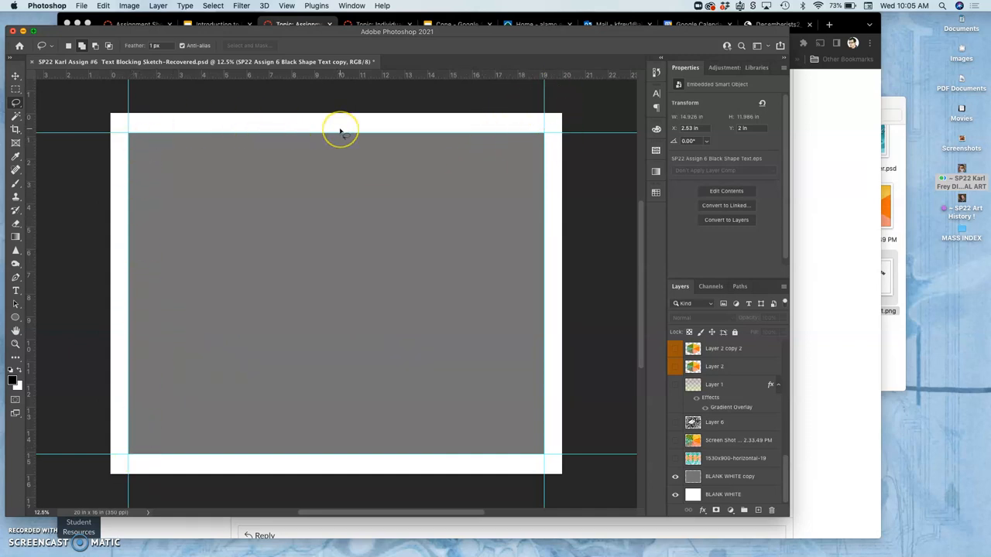
mouse_move(357, 128)
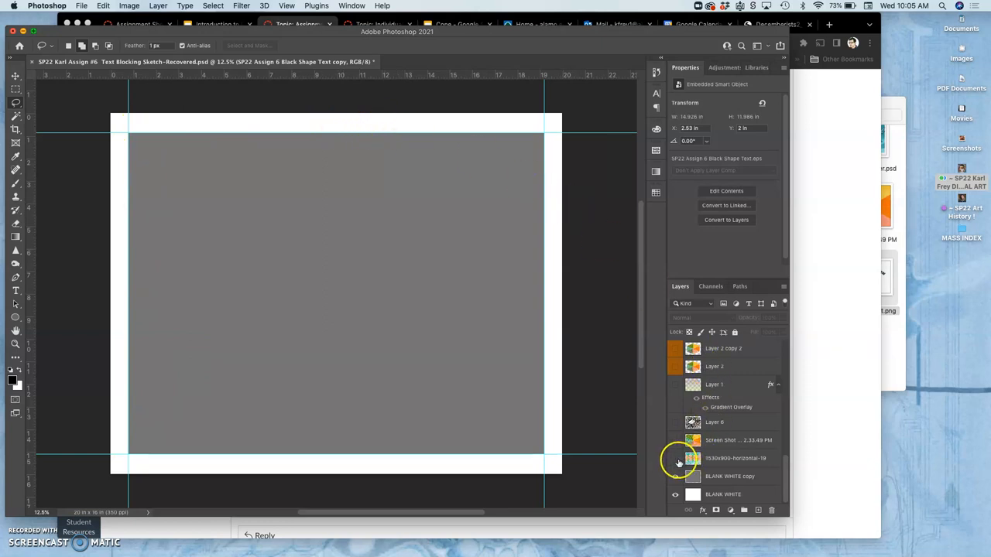
mouse_move(675, 458)
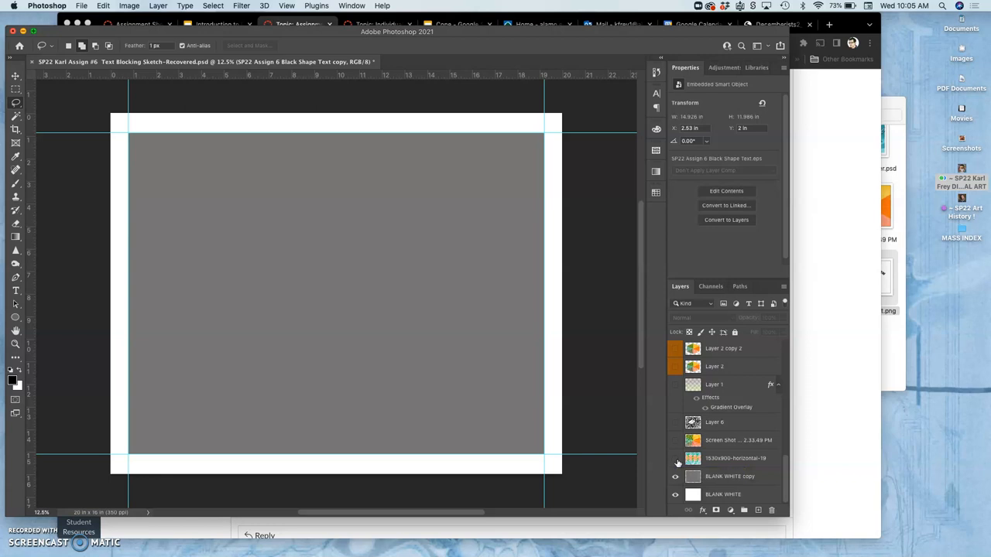
click(675, 458)
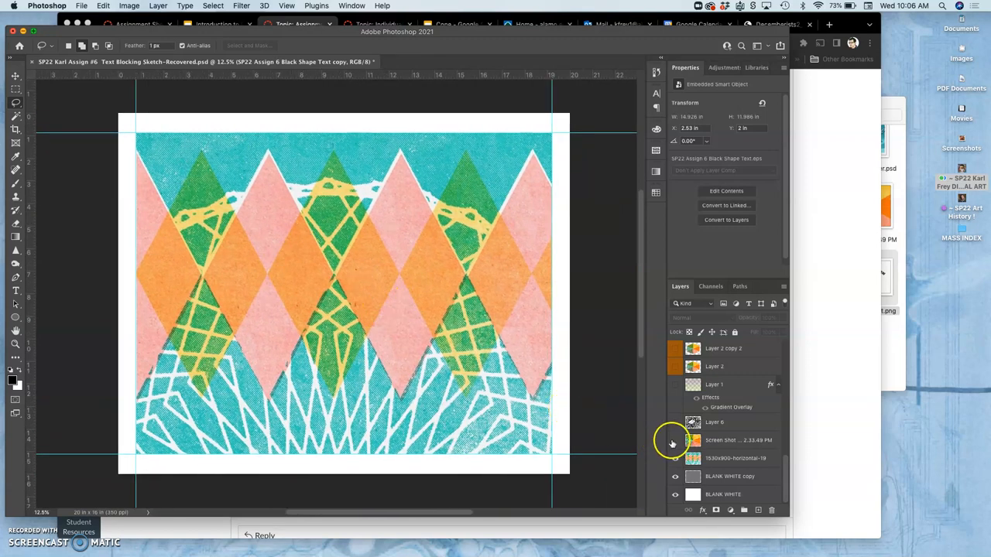
- Turn on two more texture layers and the rainbow gradient layer, toggling it to compare the look
click(675, 440)
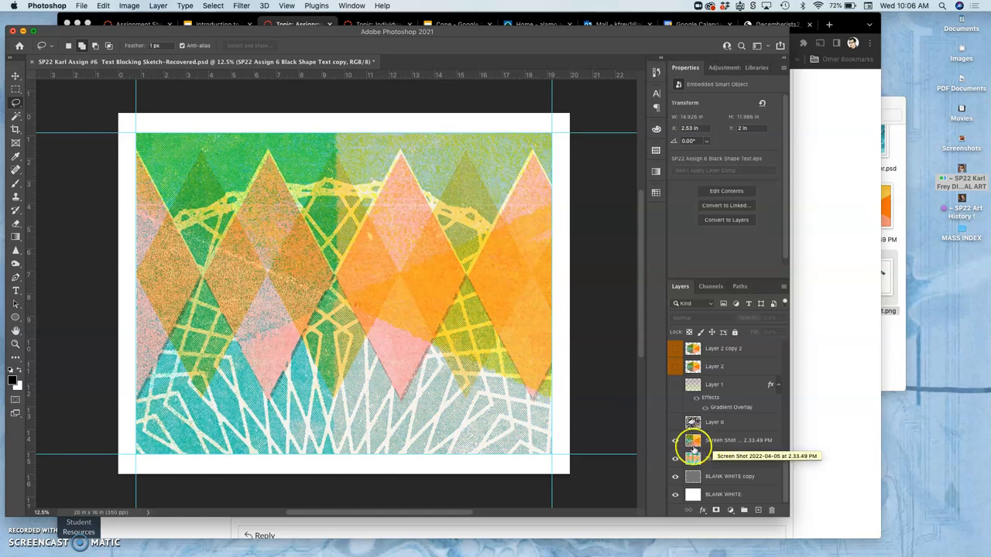
click(675, 459)
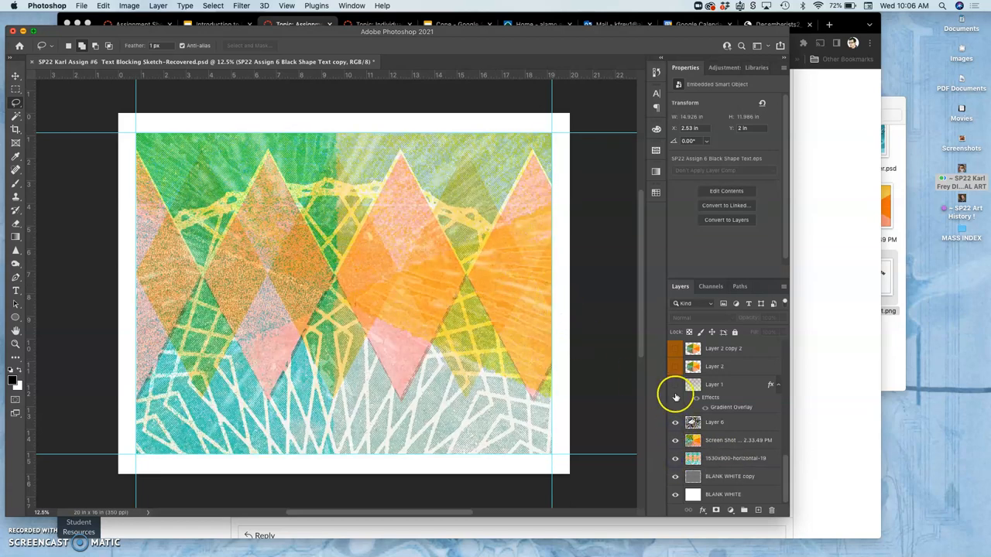
click(676, 384)
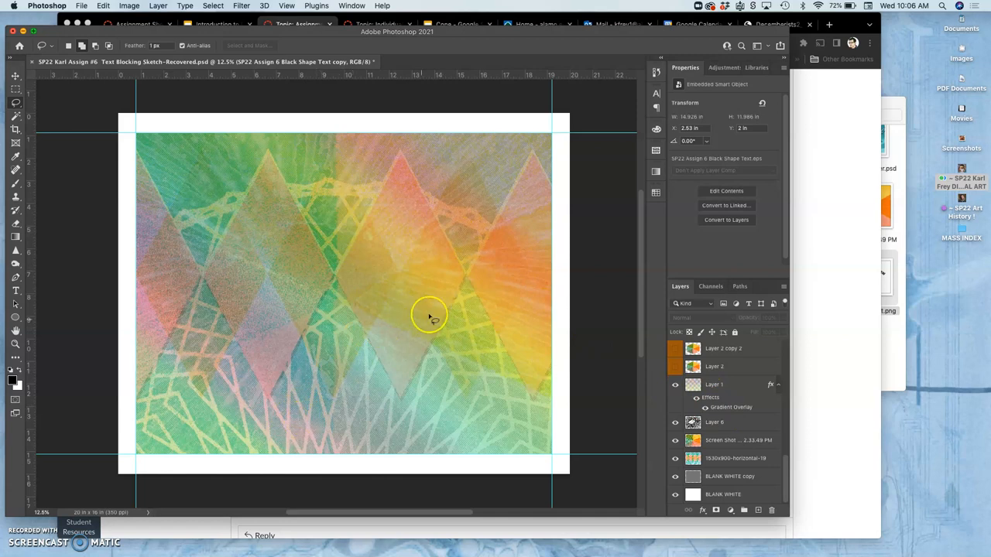
click(675, 384)
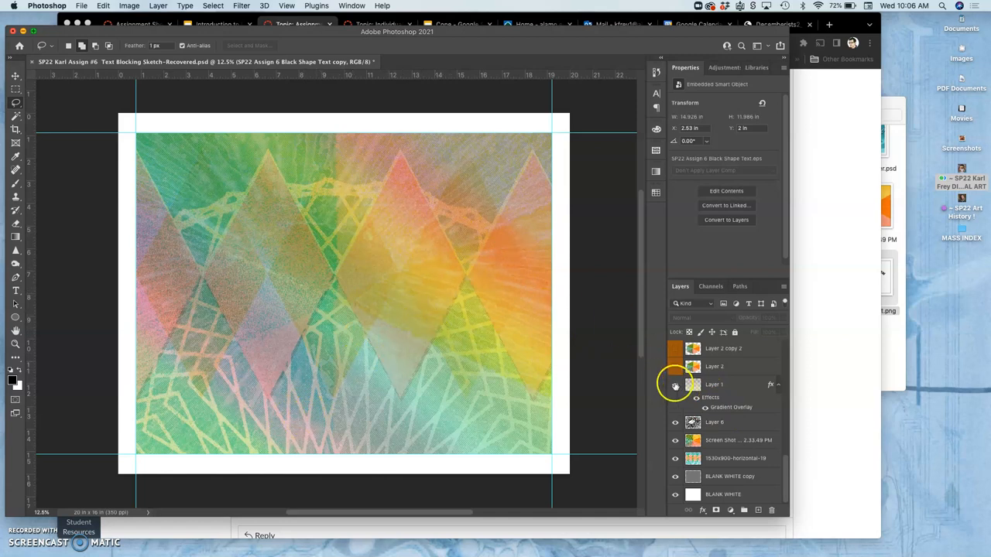
click(675, 384)
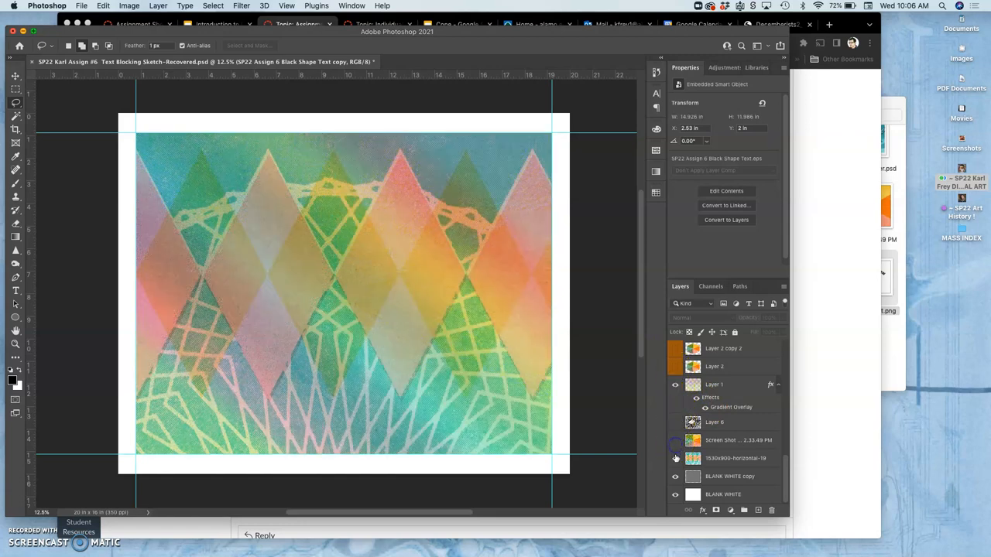
- Toggle the print layers under the gradient, bring the diamonds back and reveal the hexagon print
click(675, 458)
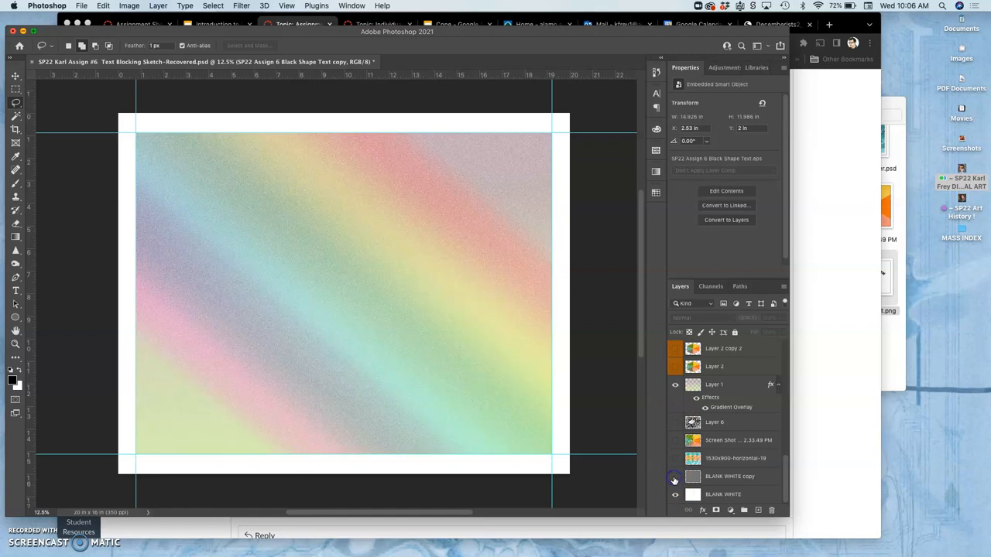
click(676, 458)
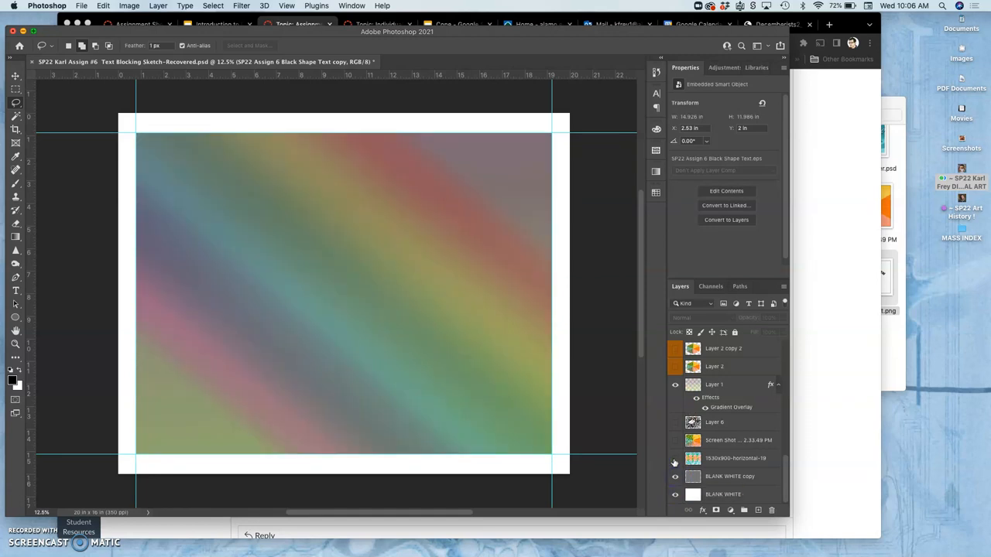
click(676, 421)
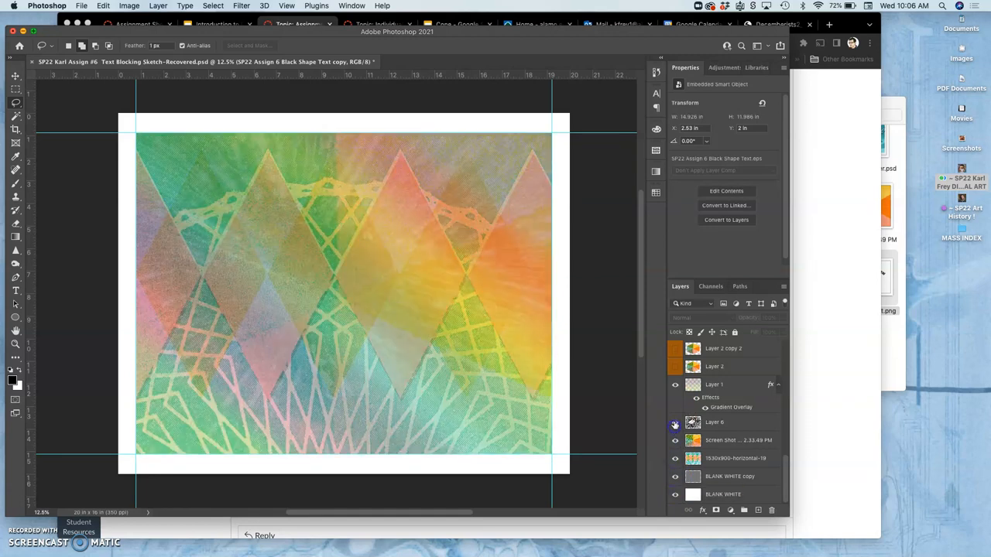
click(675, 347)
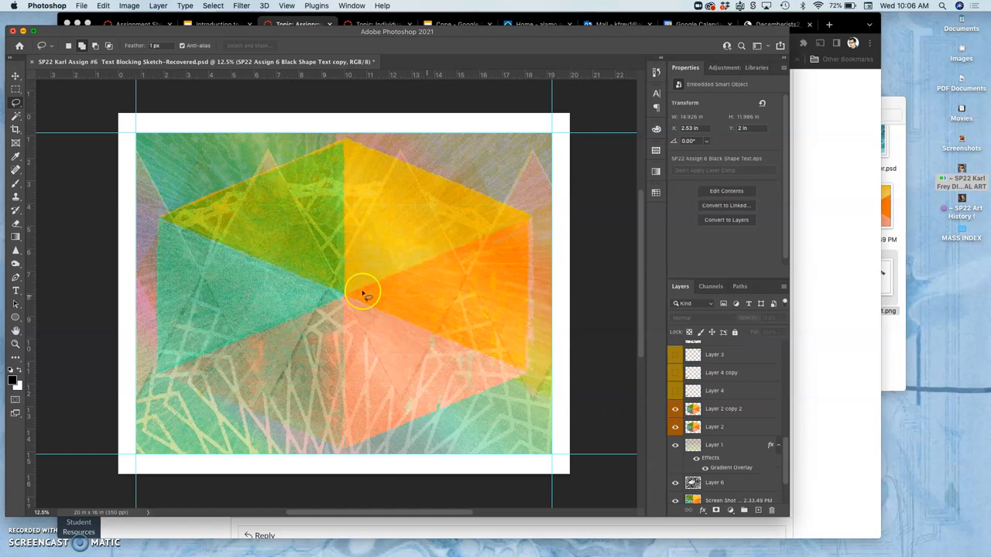
- Reveal the starburst print and pale wash layers, zooming to 100% to check the grain
click(675, 390)
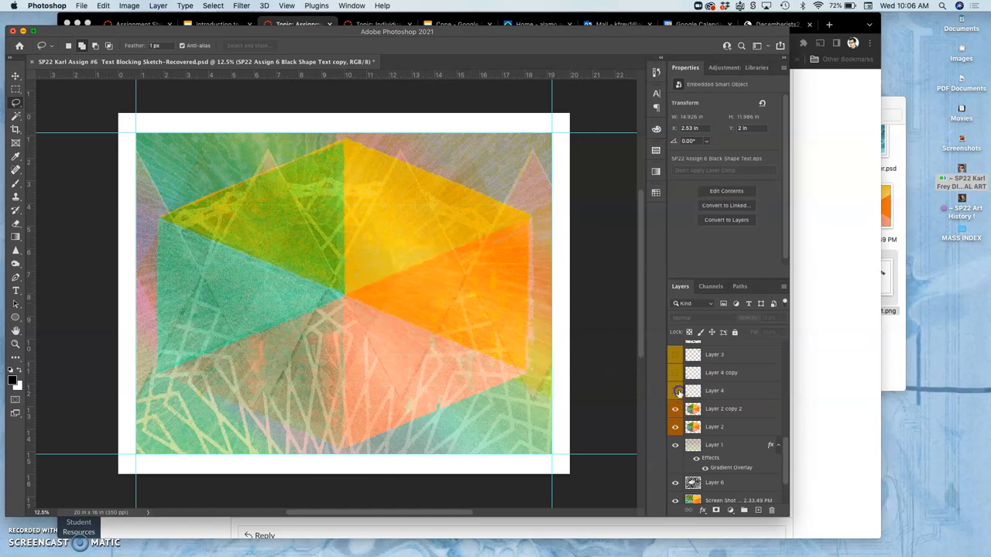
click(675, 376)
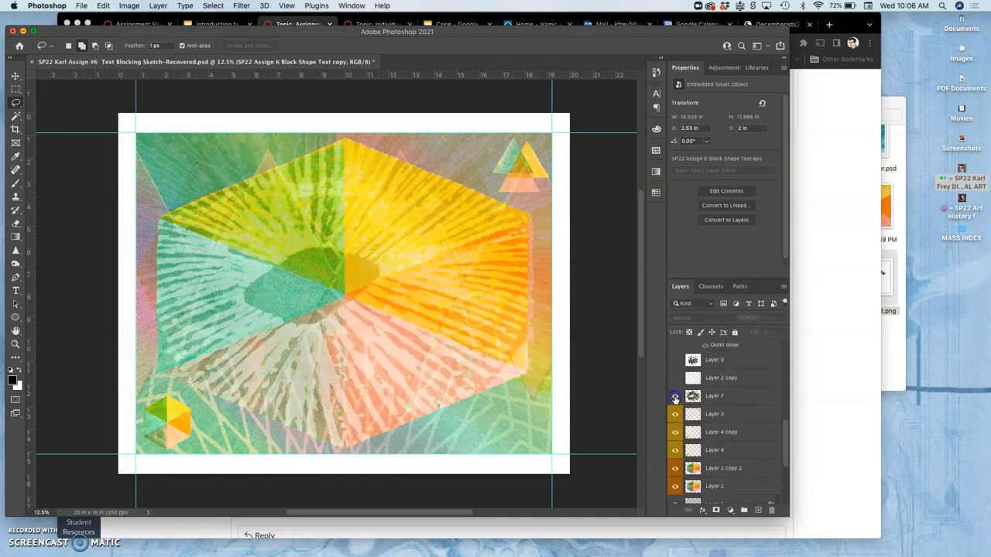
click(675, 378)
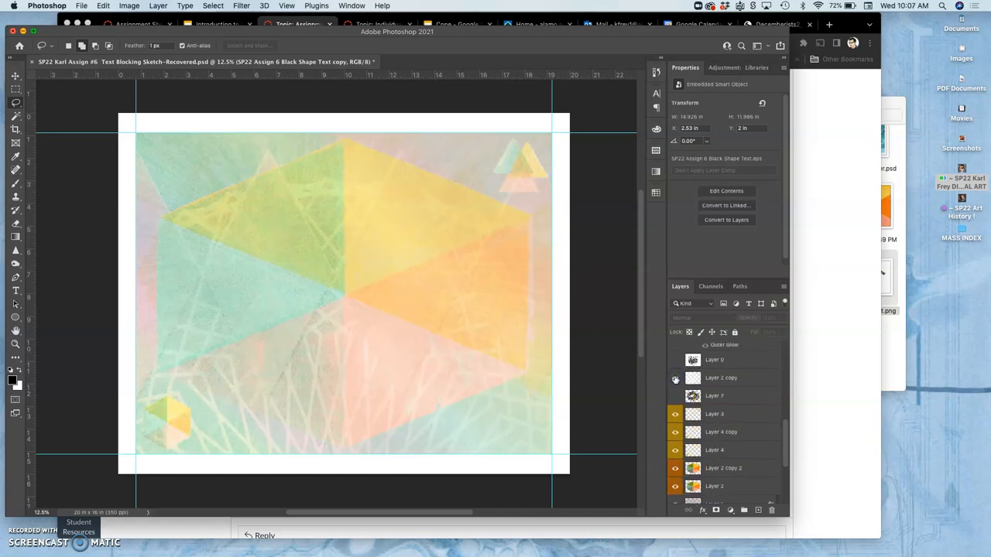
click(675, 378)
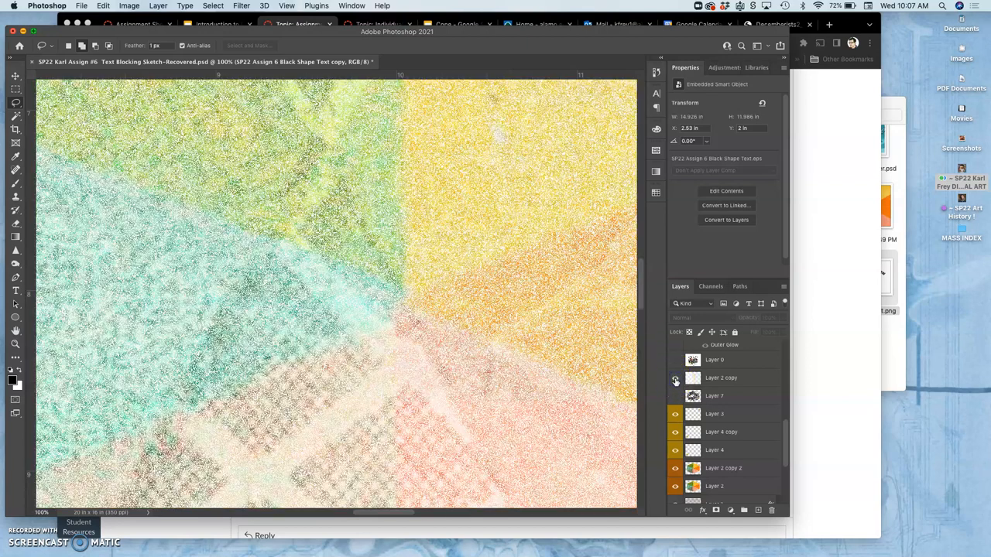
click(676, 397)
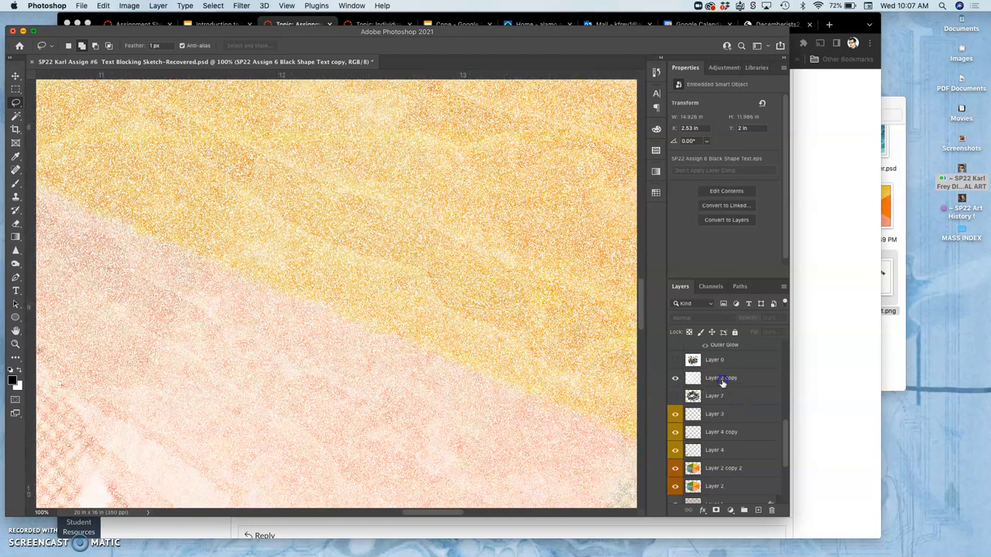
- Set the pale wash layer to Dissolve, lower its opacity, then return it to Normal blending
click(721, 378)
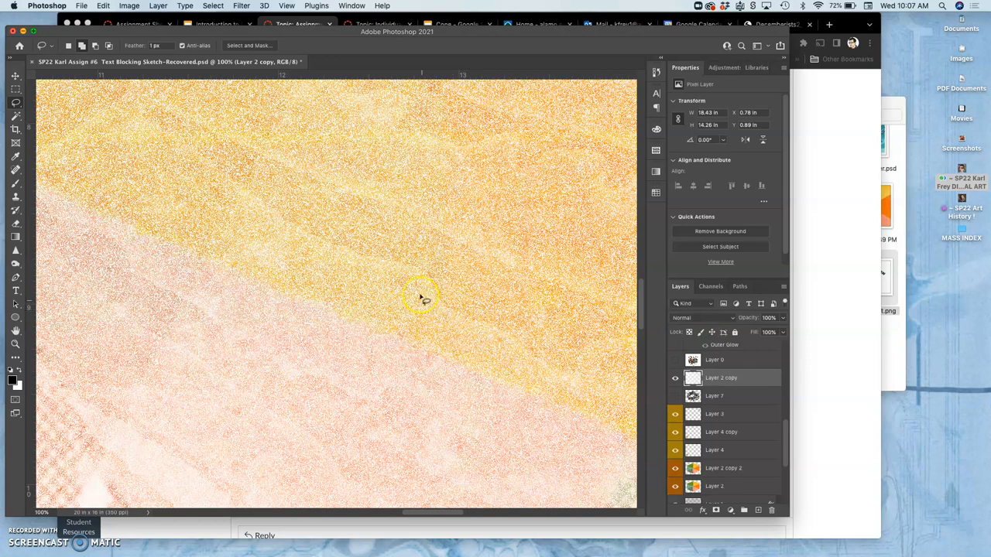
click(694, 317)
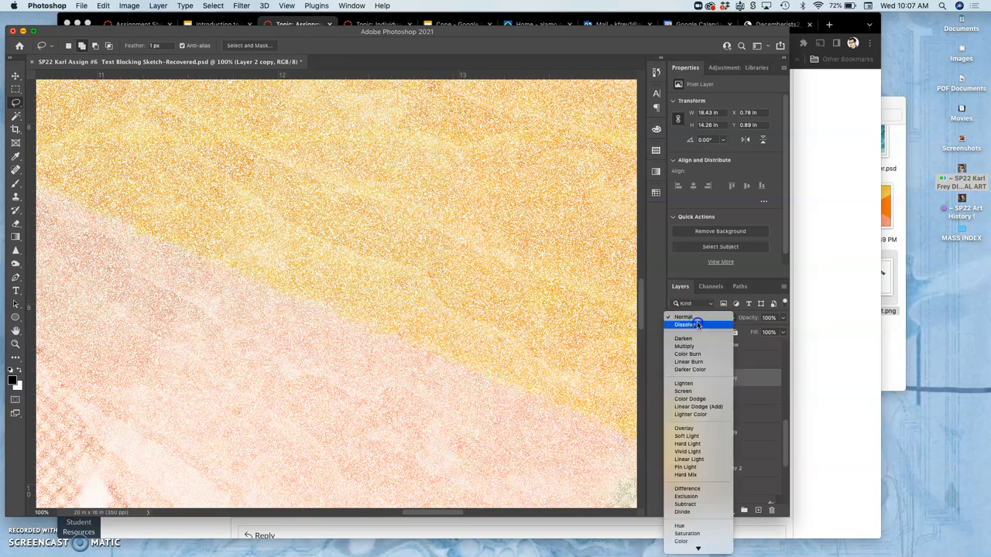
click(685, 325)
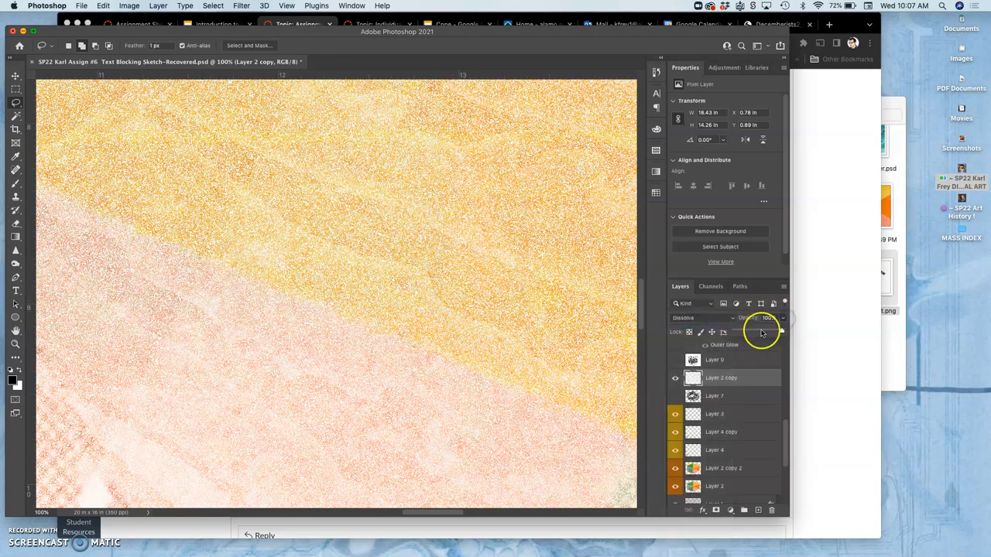
drag(774, 323, 762, 332)
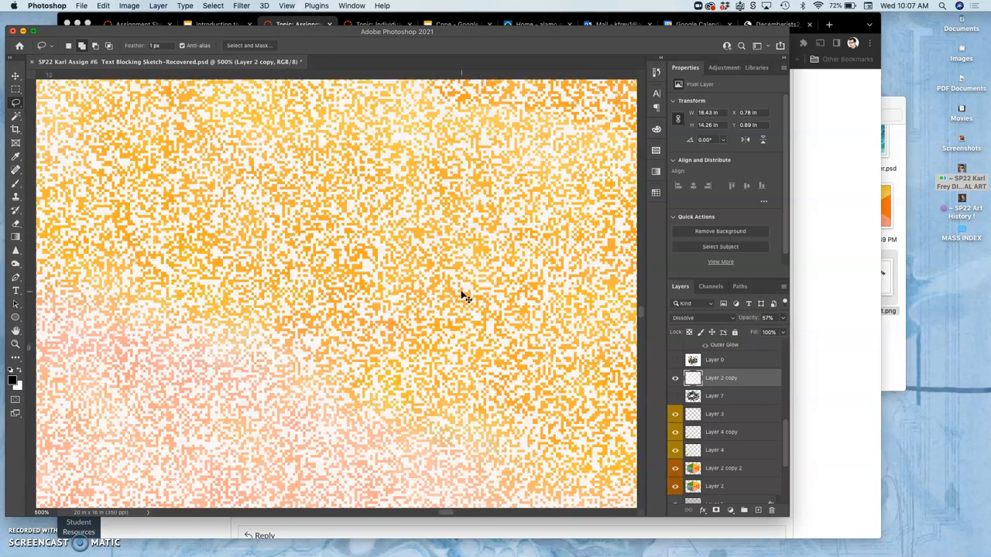
mouse_move(387, 298)
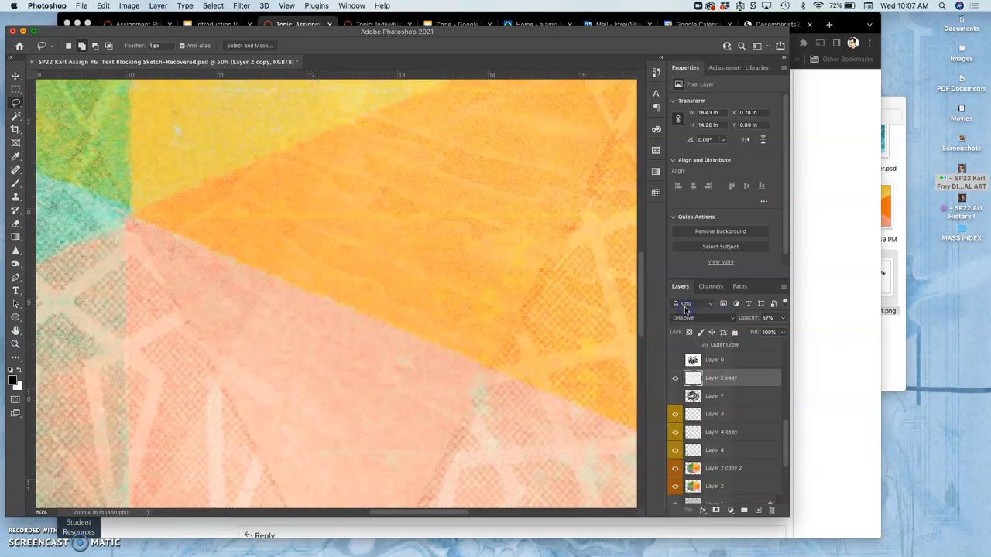
click(700, 317)
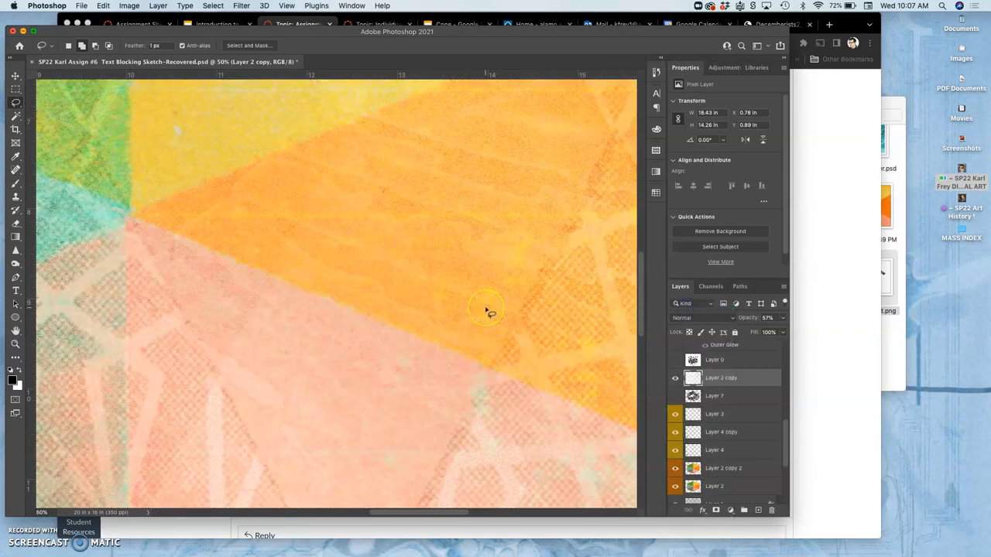
click(784, 318)
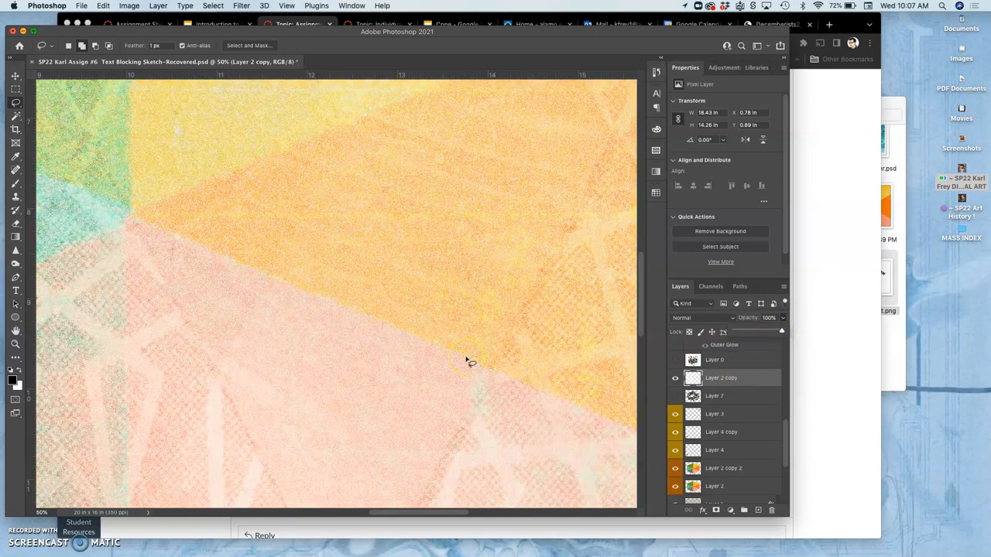
mouse_move(380, 329)
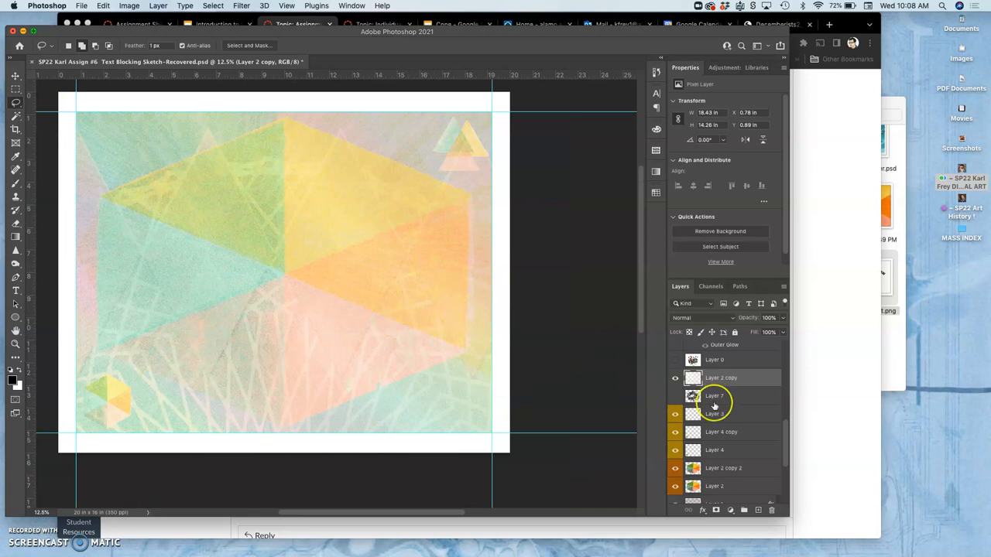
- Show the splash texture and college lettering layers and turn off the lettering's green fill
scroll(up, 3)
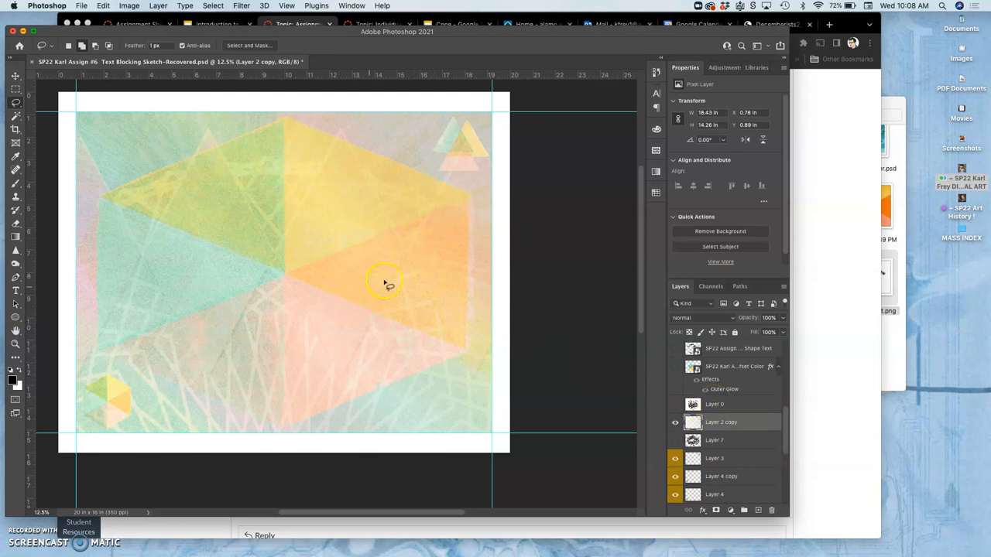
mouse_move(793, 408)
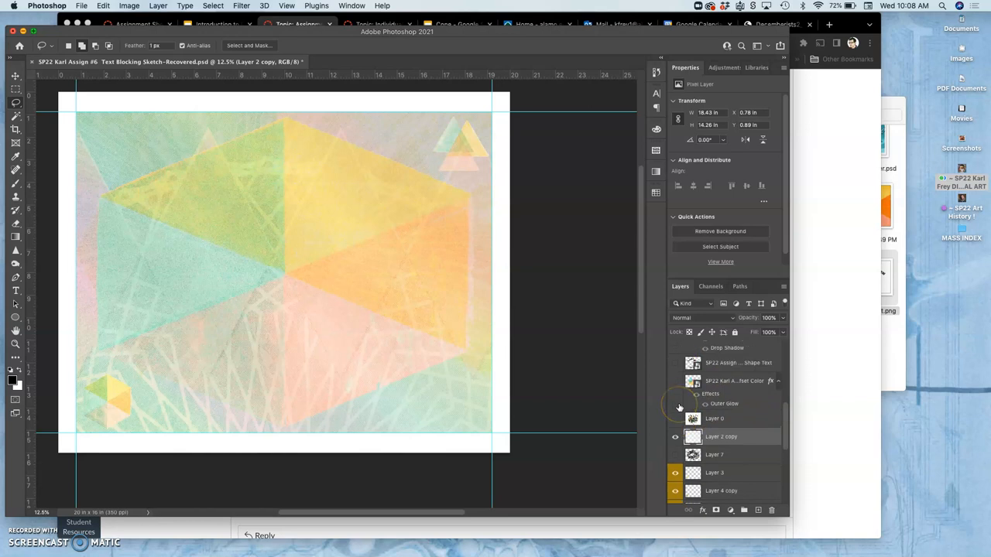
click(675, 395)
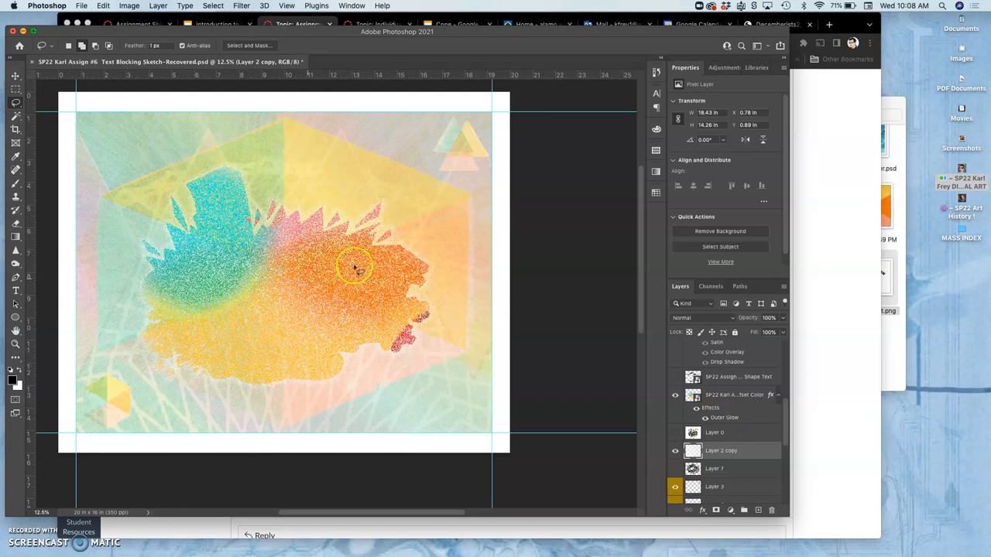
click(675, 378)
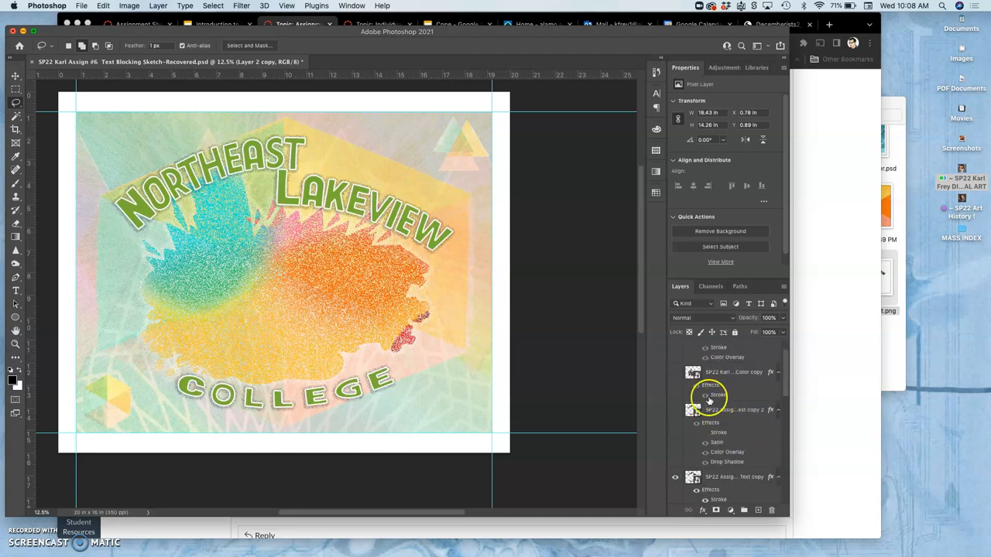
click(676, 411)
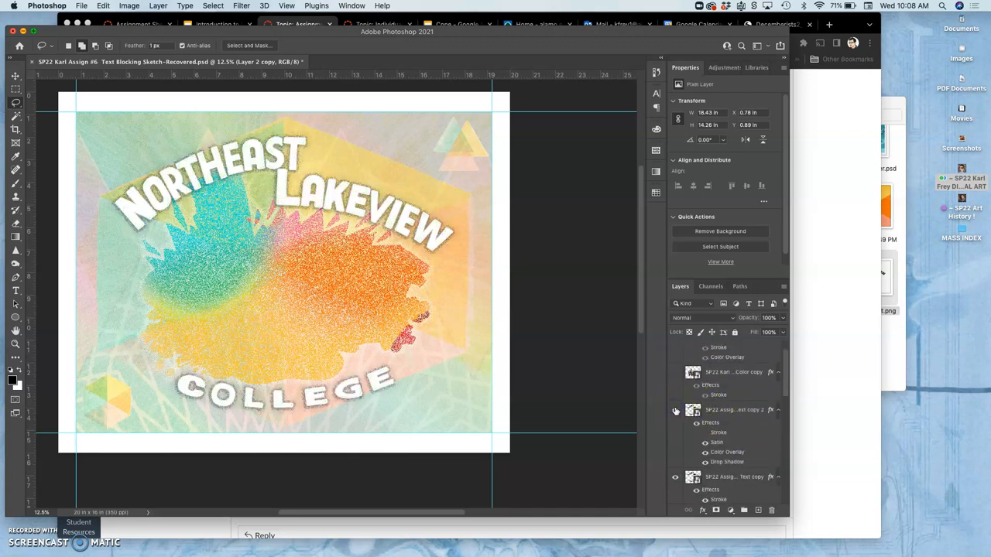
click(675, 374)
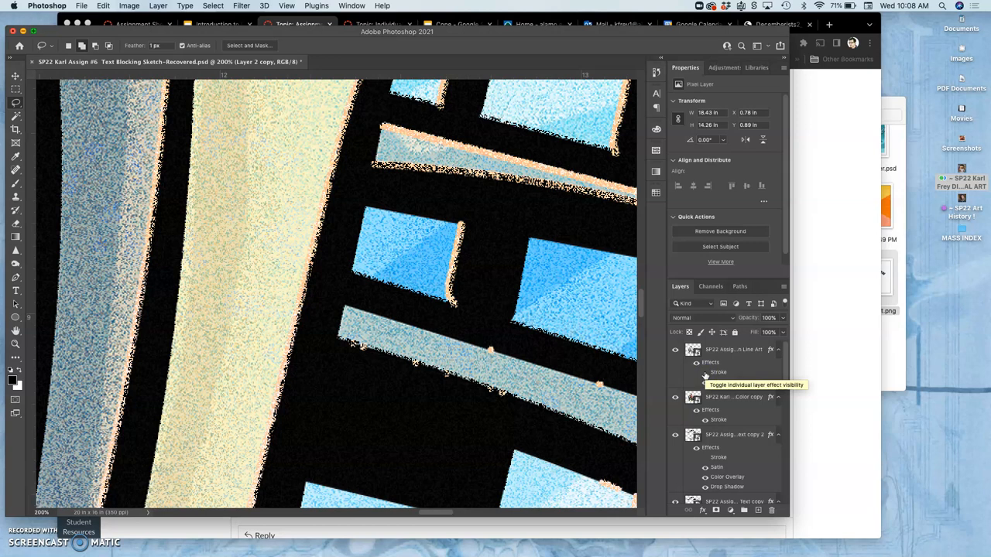
- Toggle individual layer effects on and off to compare the building illustration's look
click(683, 381)
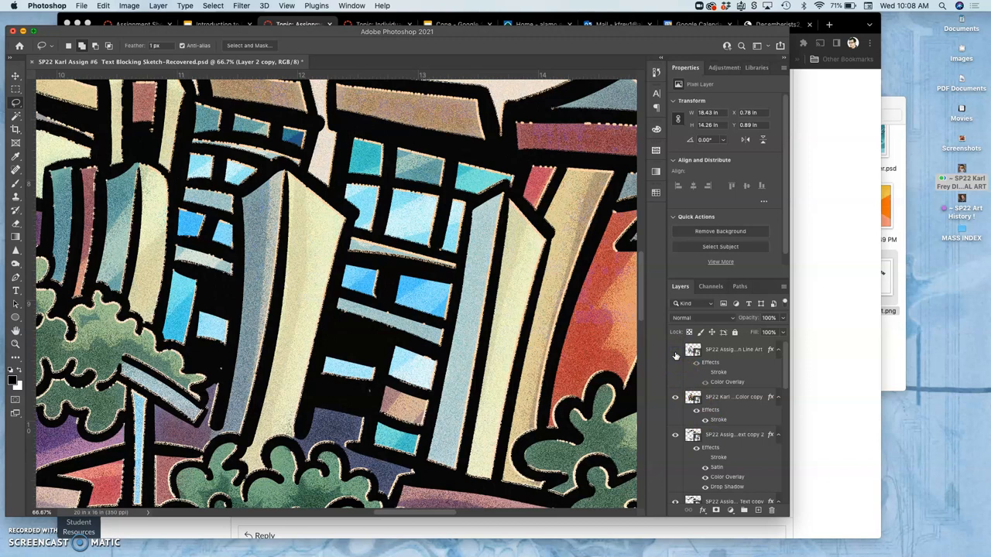
click(675, 350)
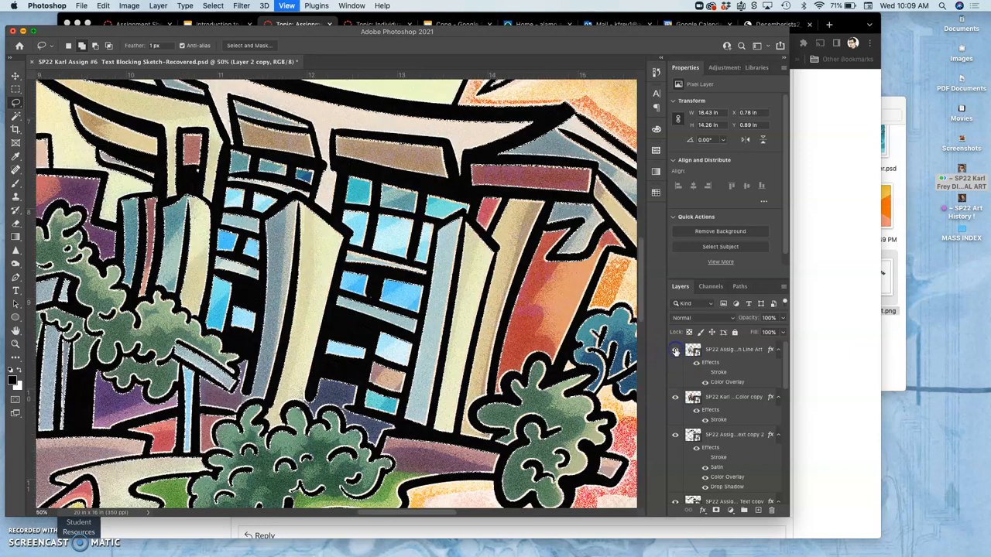
click(675, 350)
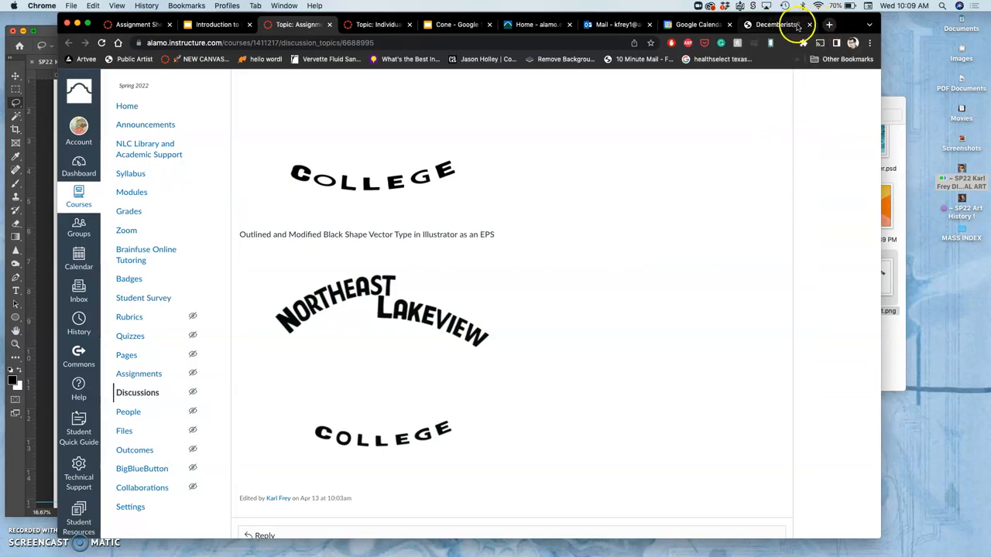
- View the Decemberists poster tab and scroll over its lettering, vulture, keyboard and snakes
click(775, 25)
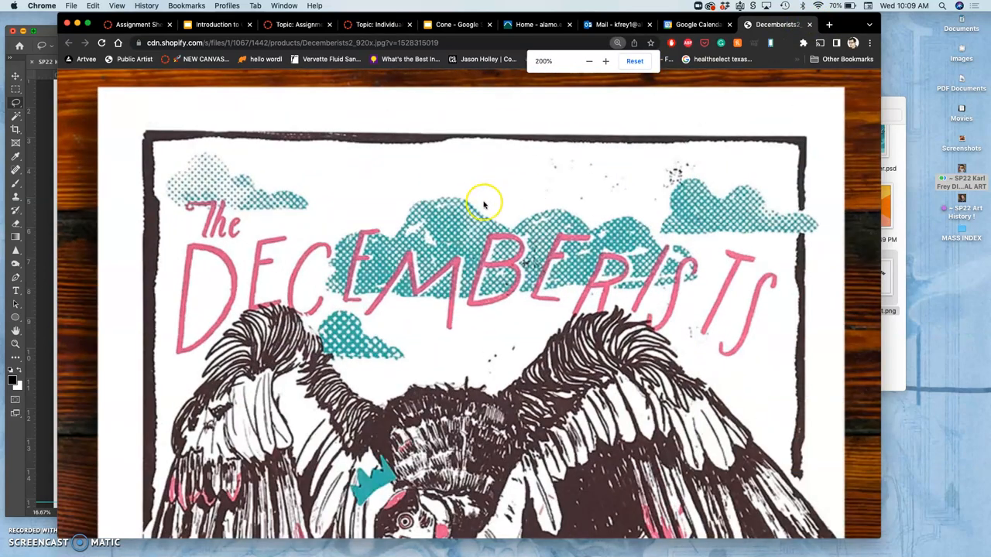
scroll(down, 3)
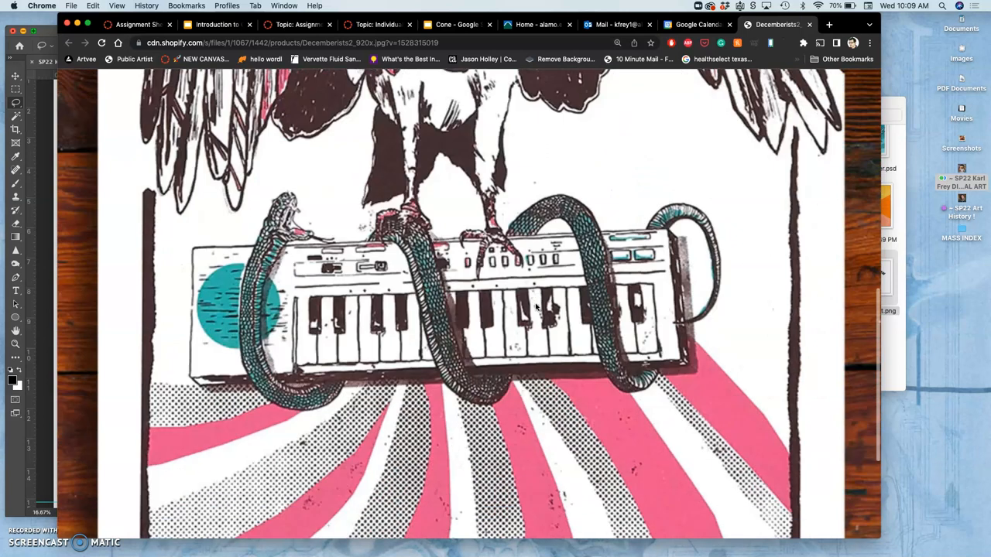
scroll(down, 3)
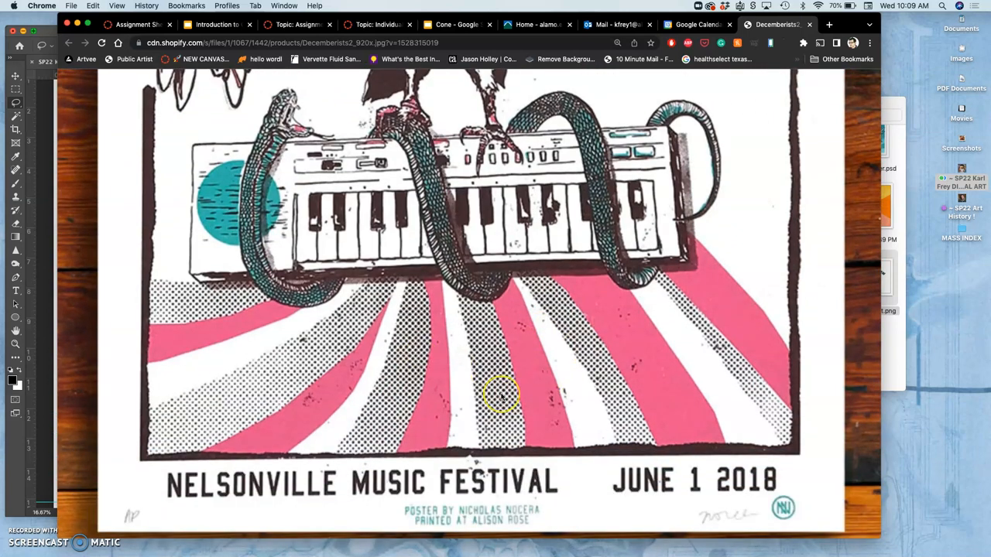
mouse_move(499, 394)
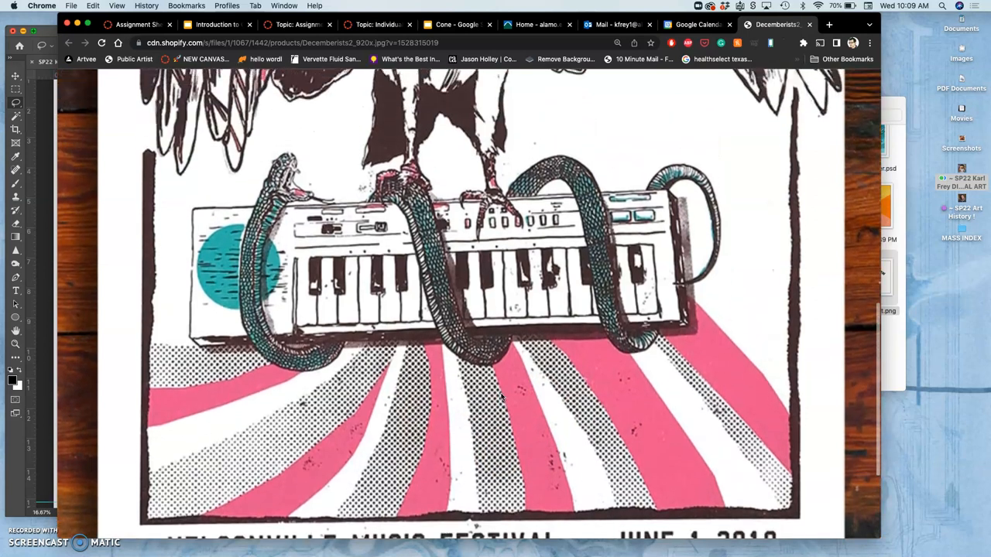
scroll(up, 3)
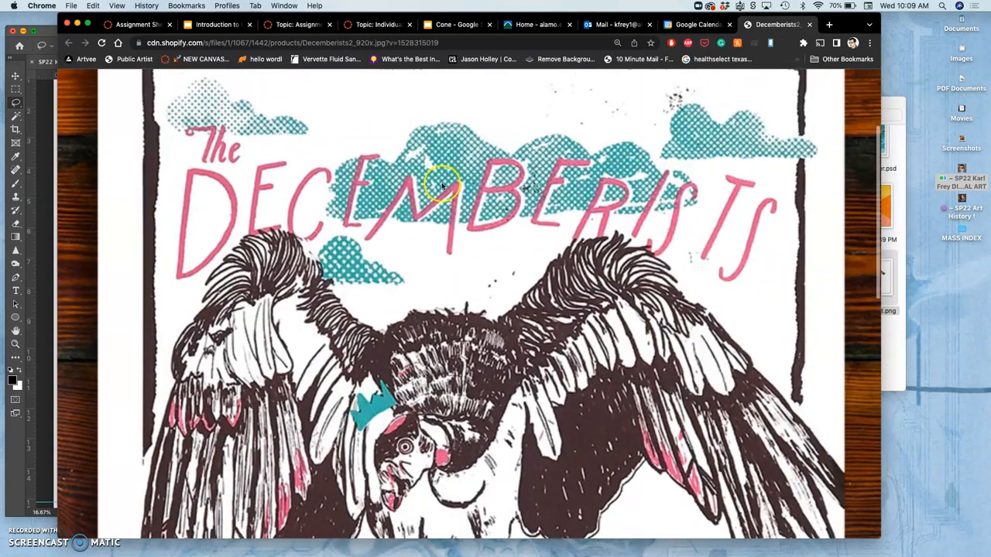
mouse_move(368, 279)
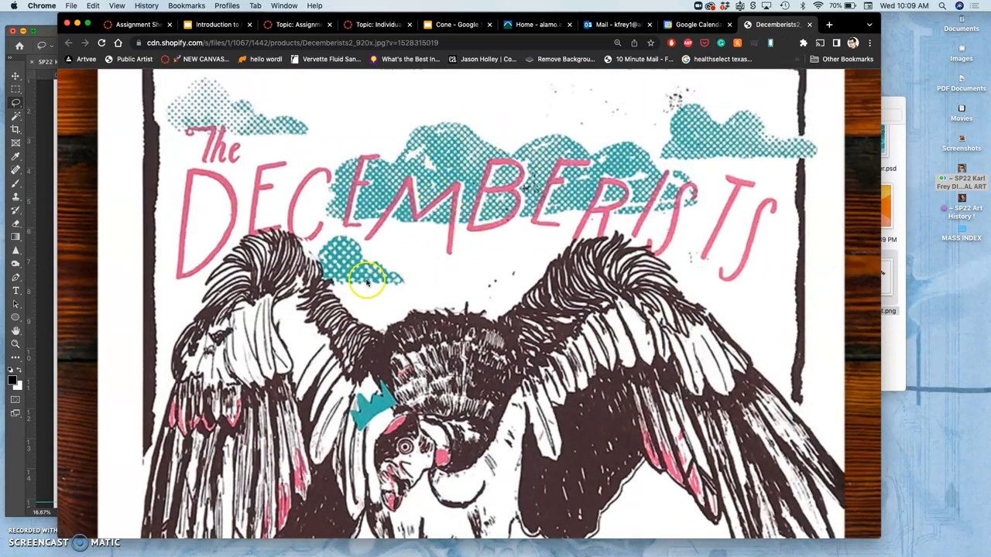
scroll(down, 3)
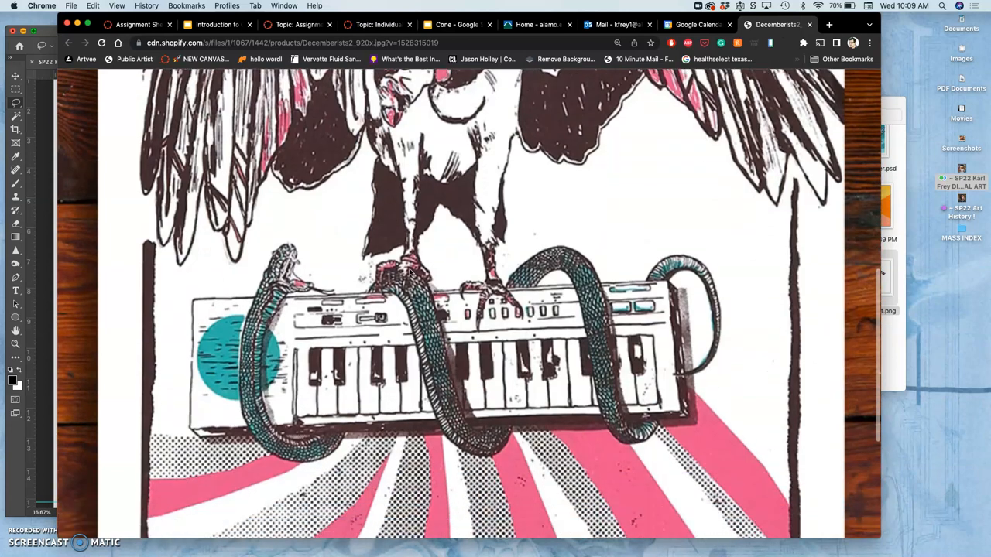
scroll(down, 3)
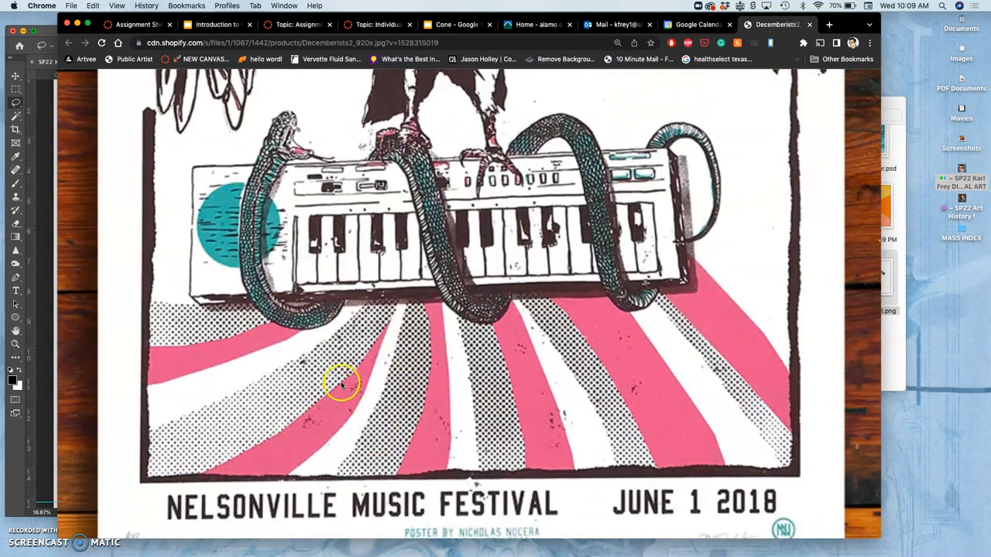
mouse_move(517, 390)
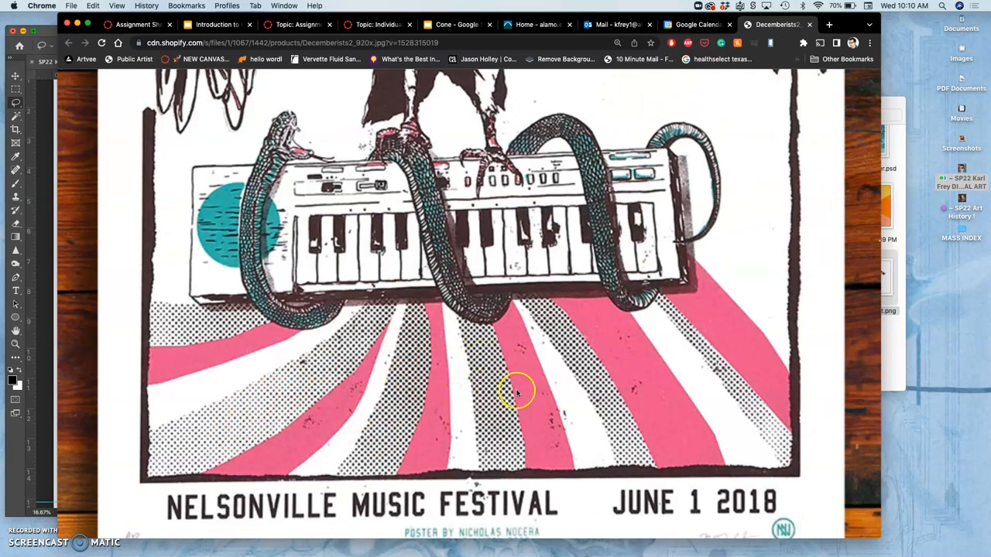
scroll(up, 3)
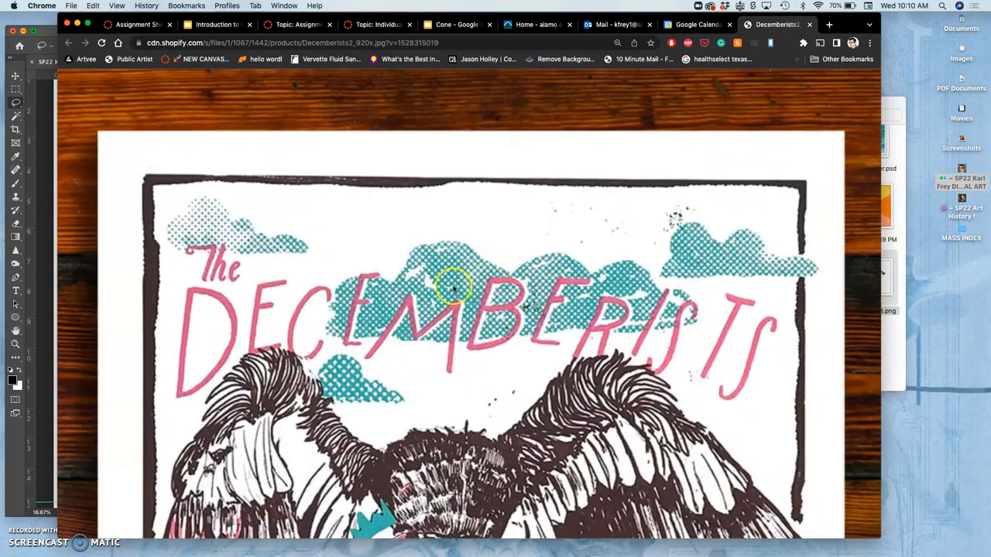
mouse_move(471, 267)
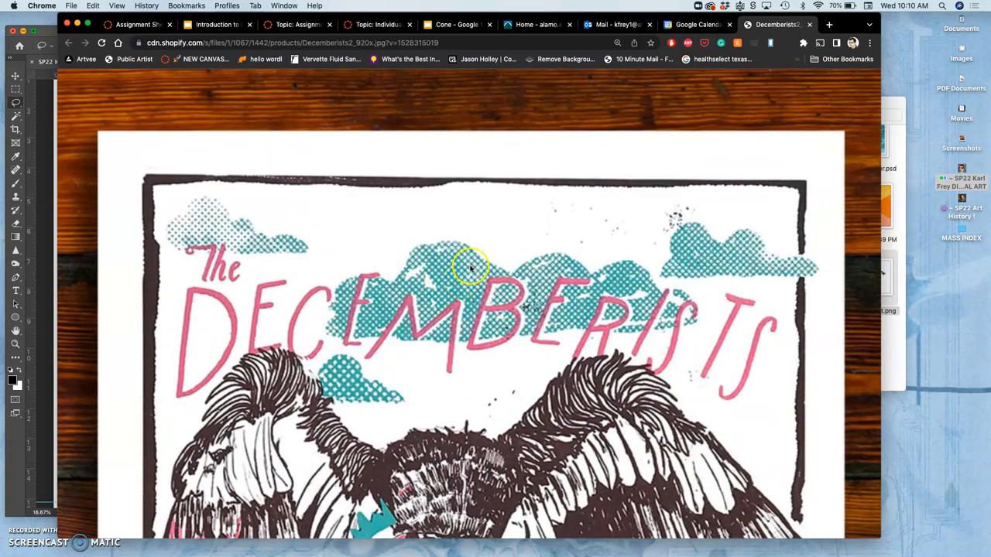
mouse_move(576, 155)
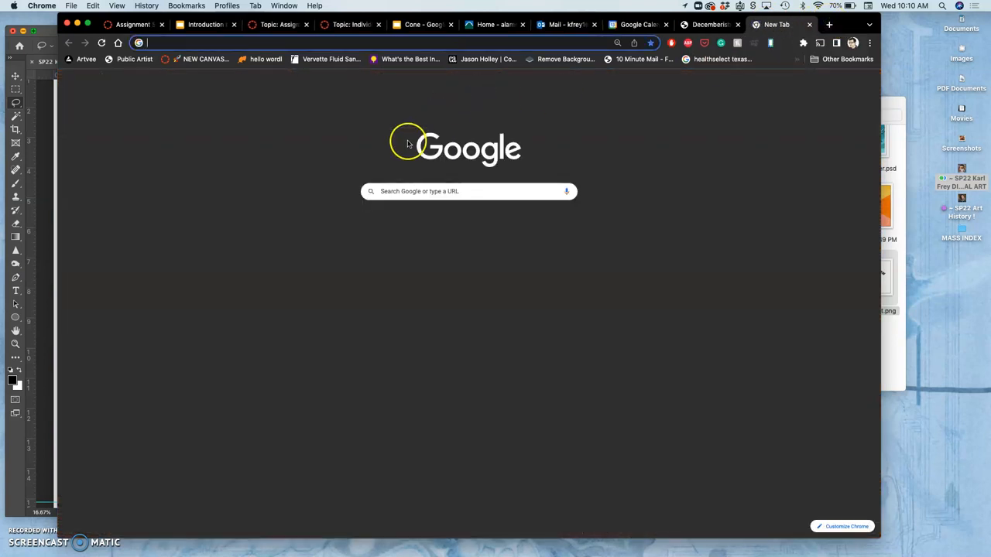
- Search Google Images for "halftone dot color overlay" and browse the dotted texture results
click(468, 192)
text(hlaftone dot color overlay)
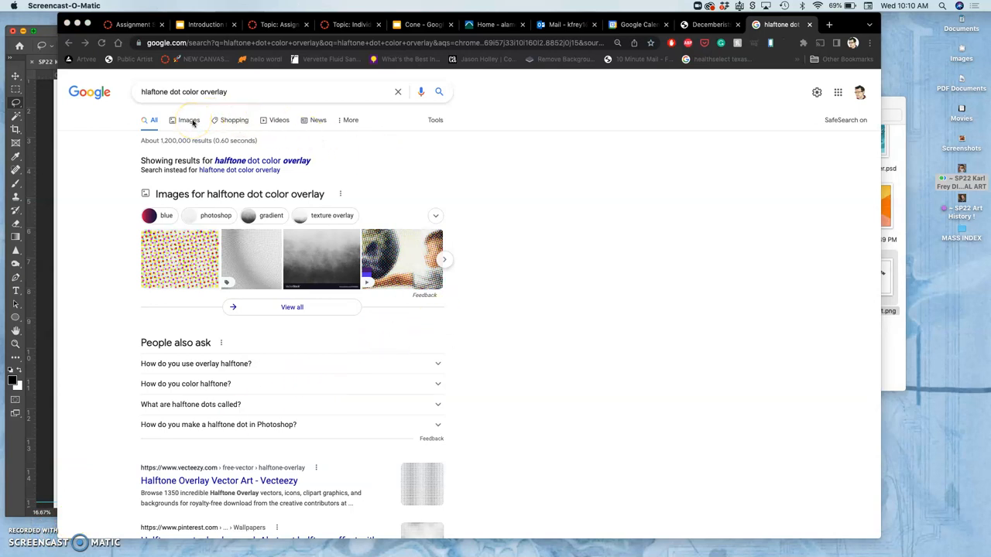
mouse_move(189, 121)
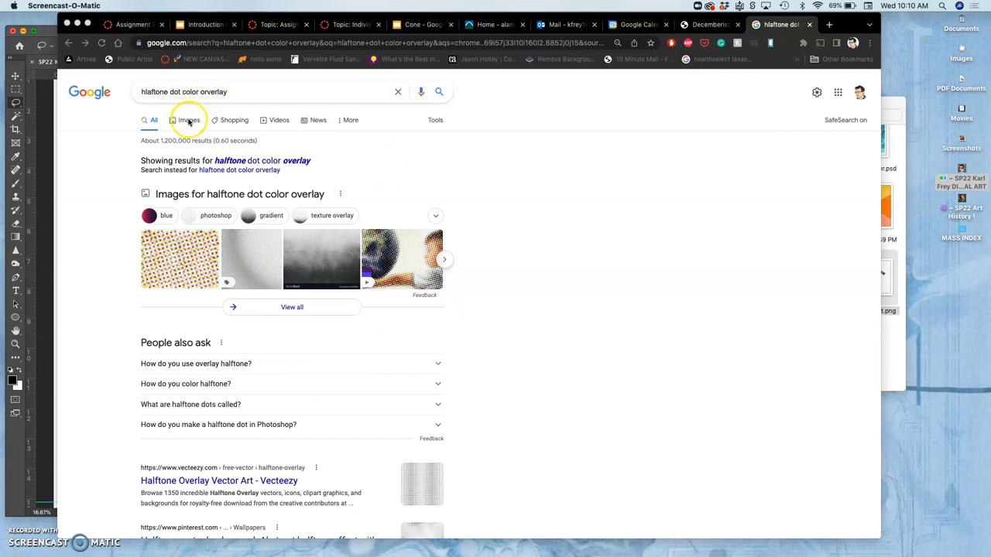
click(189, 121)
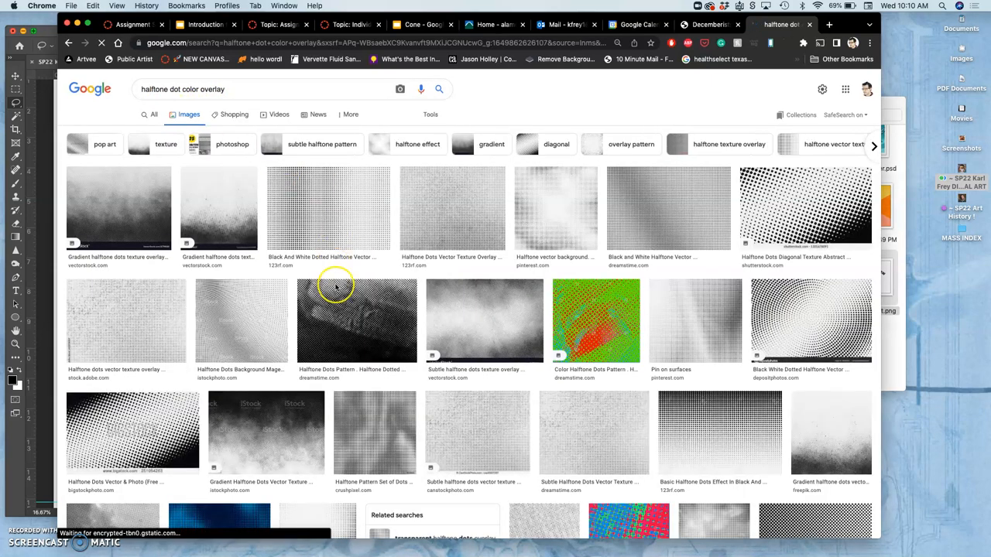
scroll(down, 3)
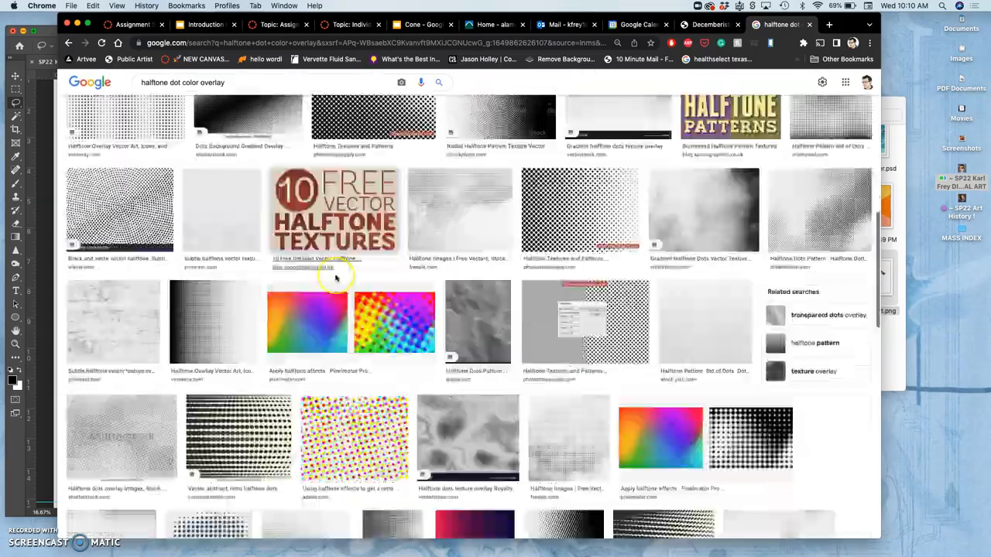
scroll(down, 3)
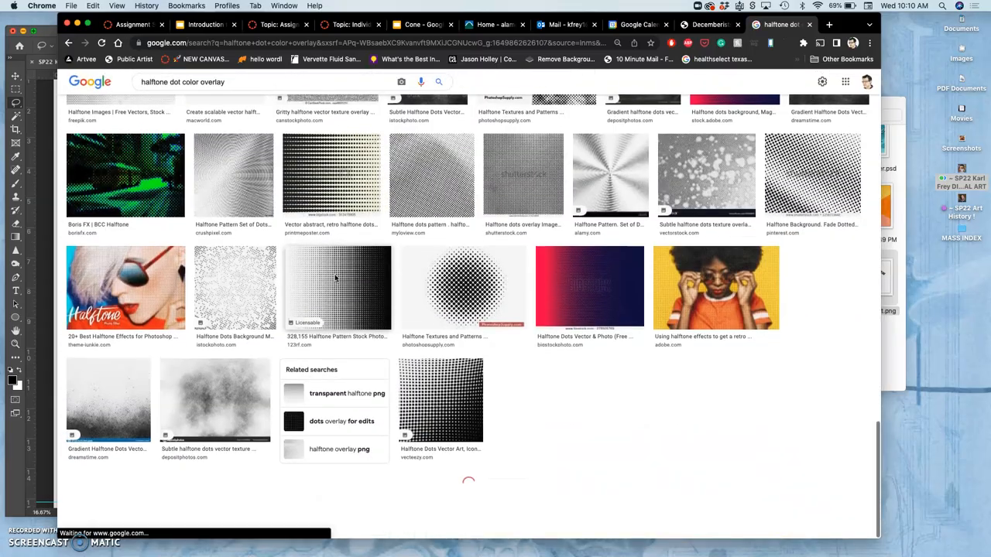
scroll(down, 3)
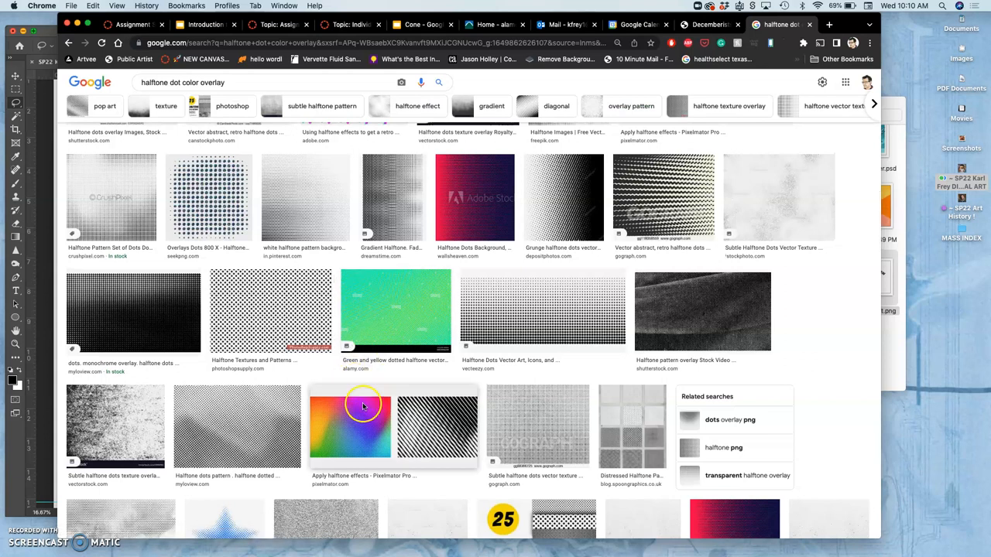
scroll(up, 3)
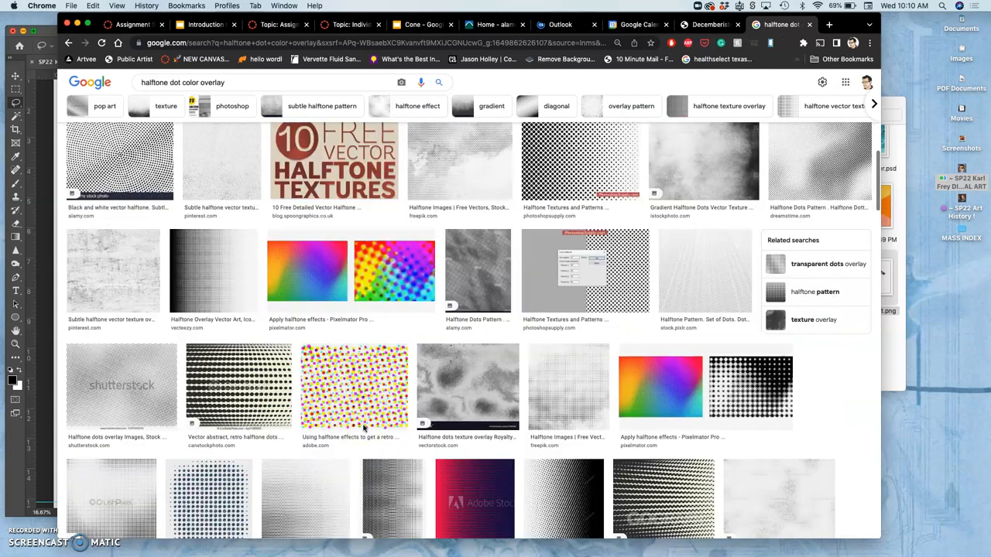
scroll(down, 3)
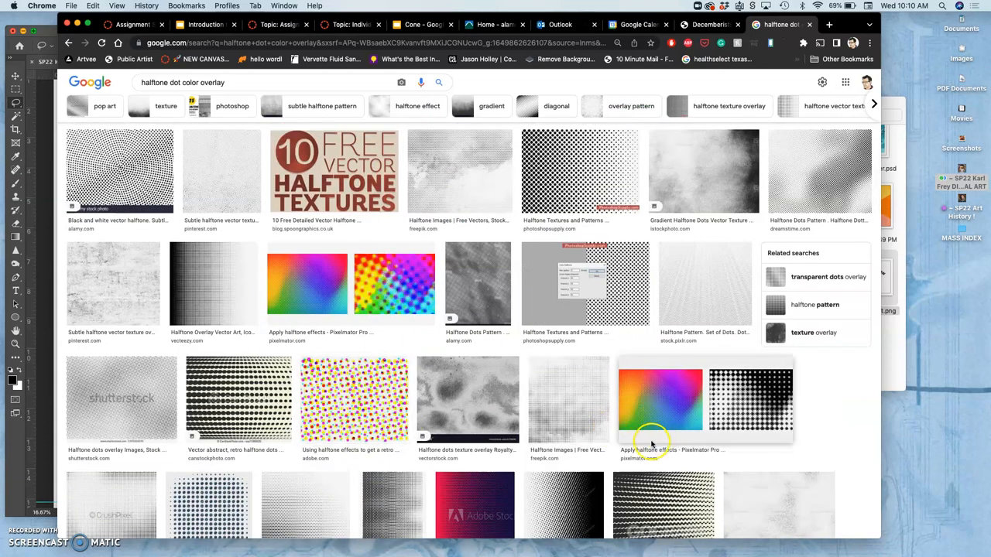
mouse_move(689, 442)
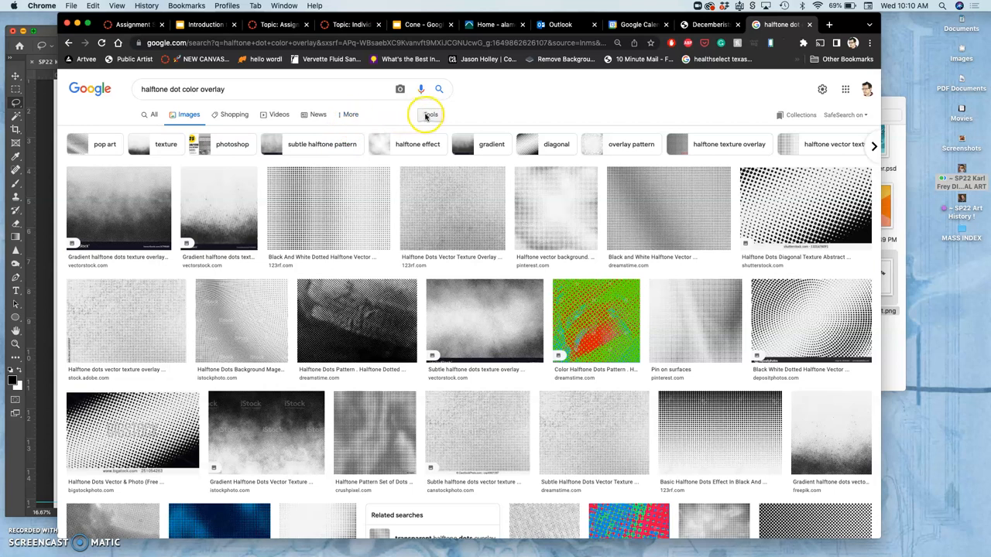
click(430, 115)
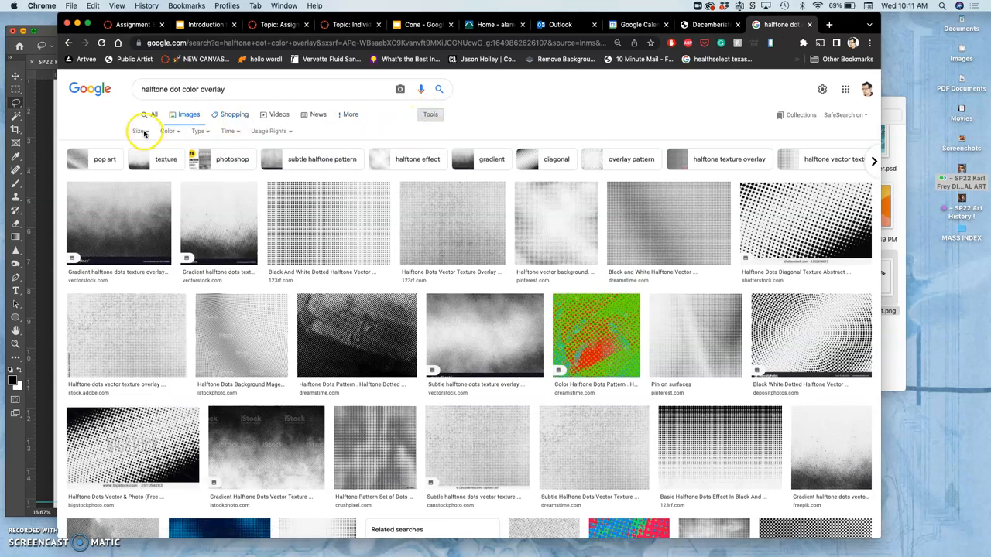
click(143, 130)
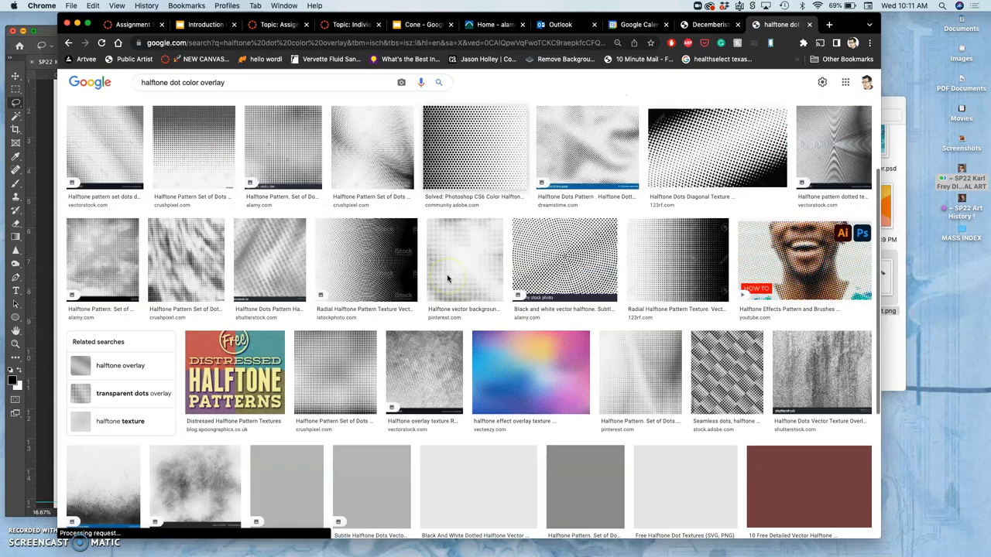
scroll(down, 3)
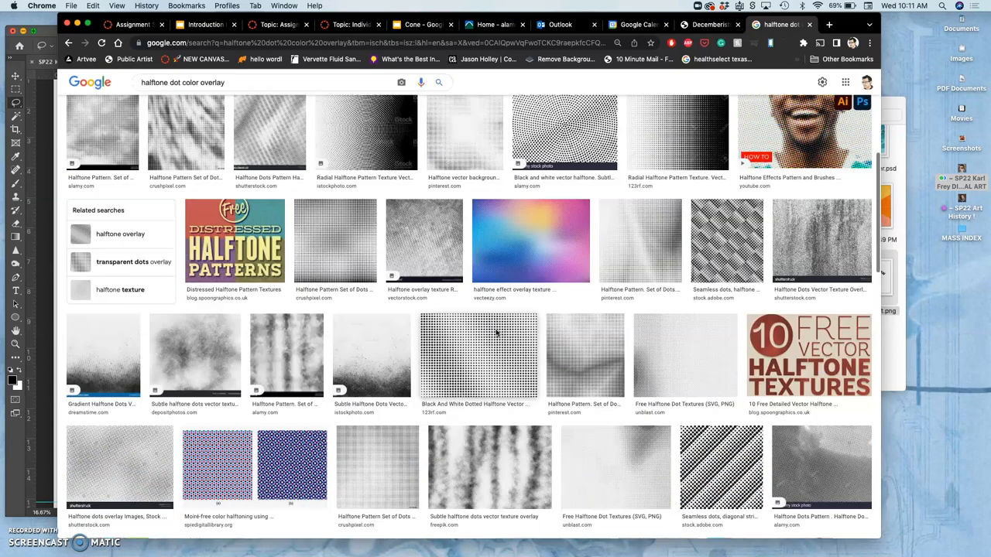
scroll(down, 3)
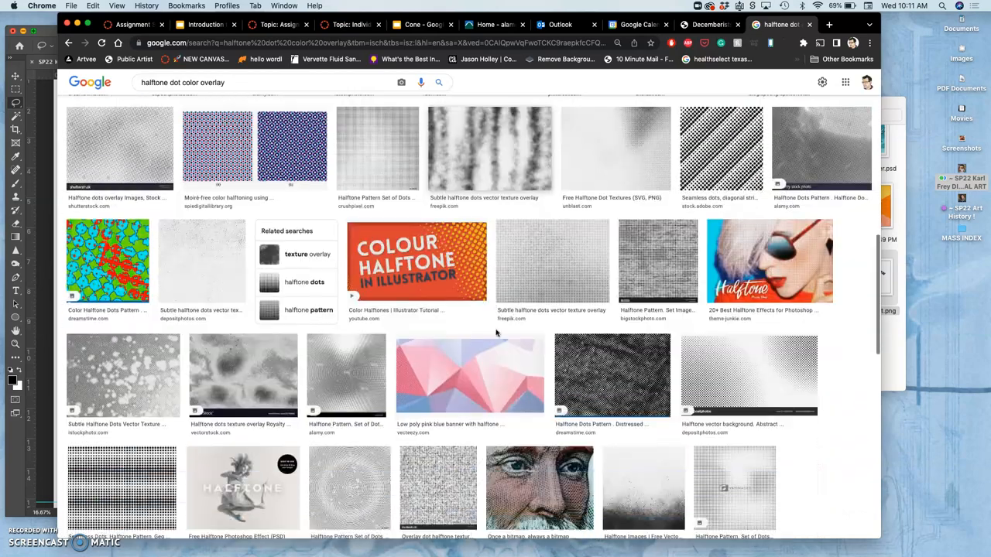
scroll(down, 3)
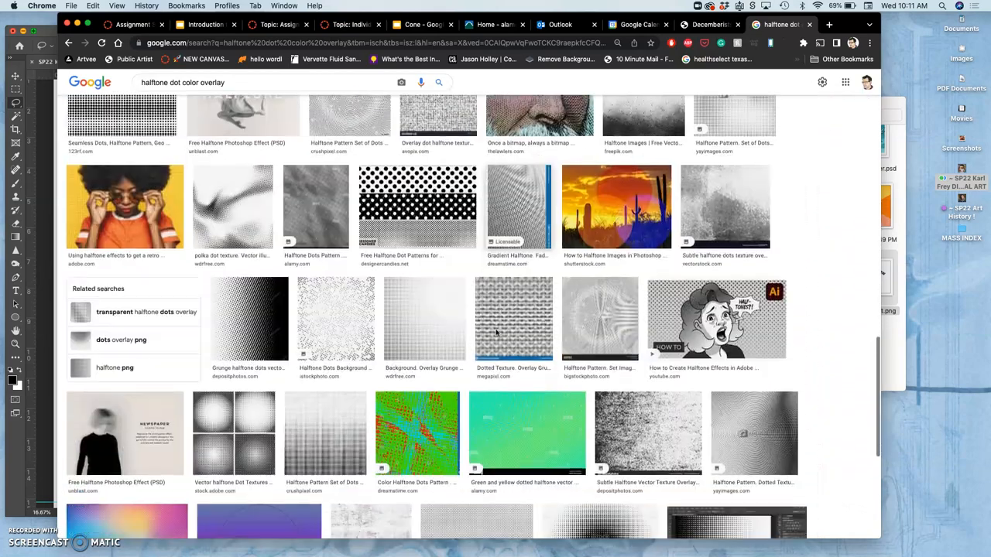
scroll(down, 3)
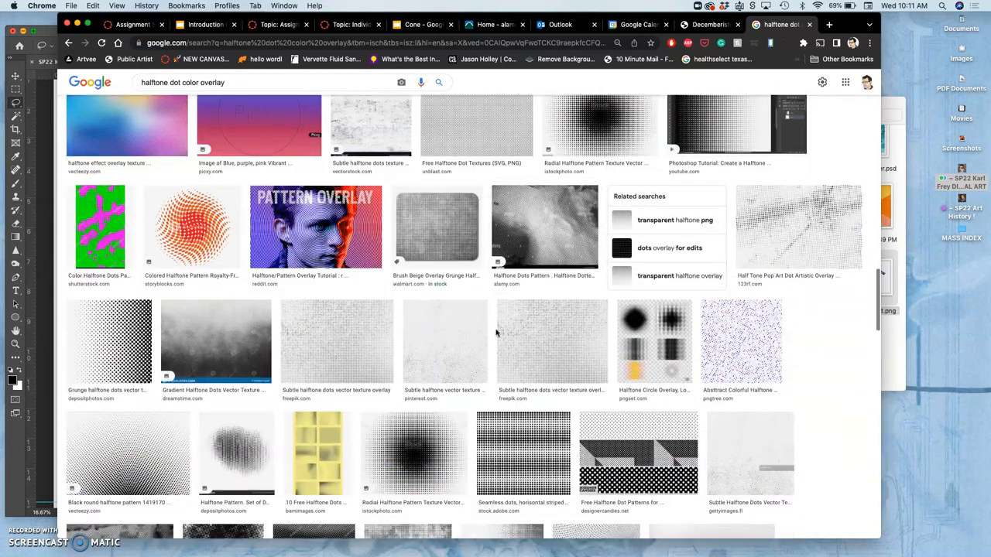
scroll(down, 3)
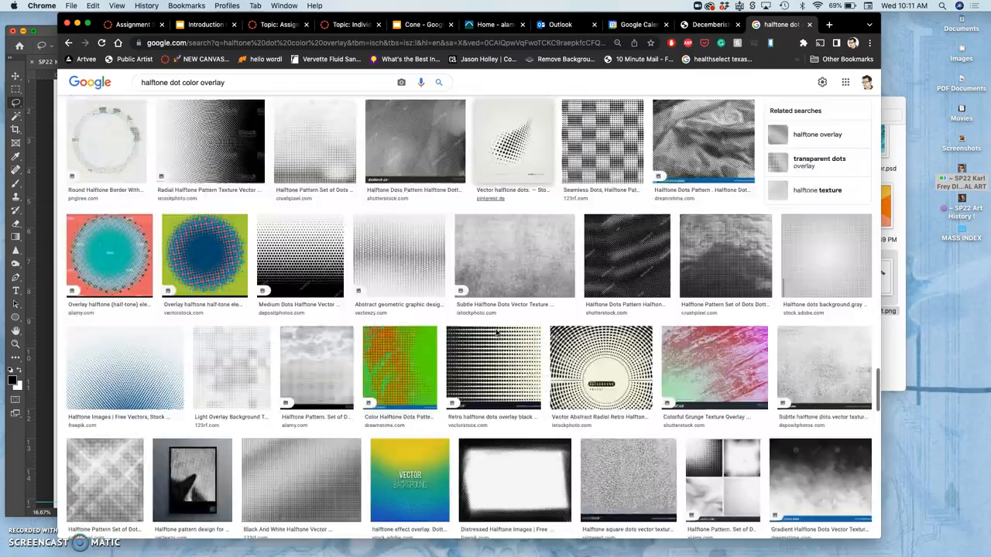
scroll(down, 3)
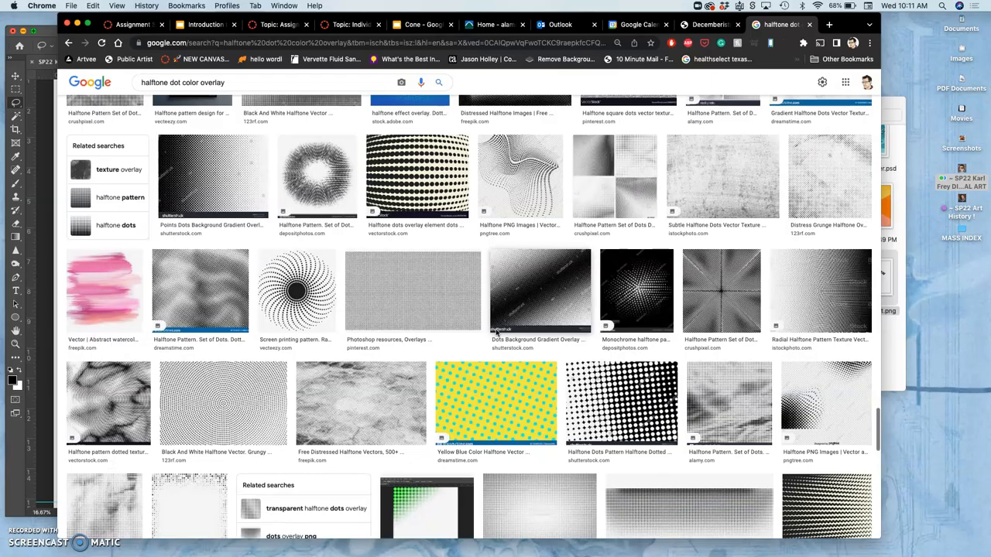
scroll(down, 3)
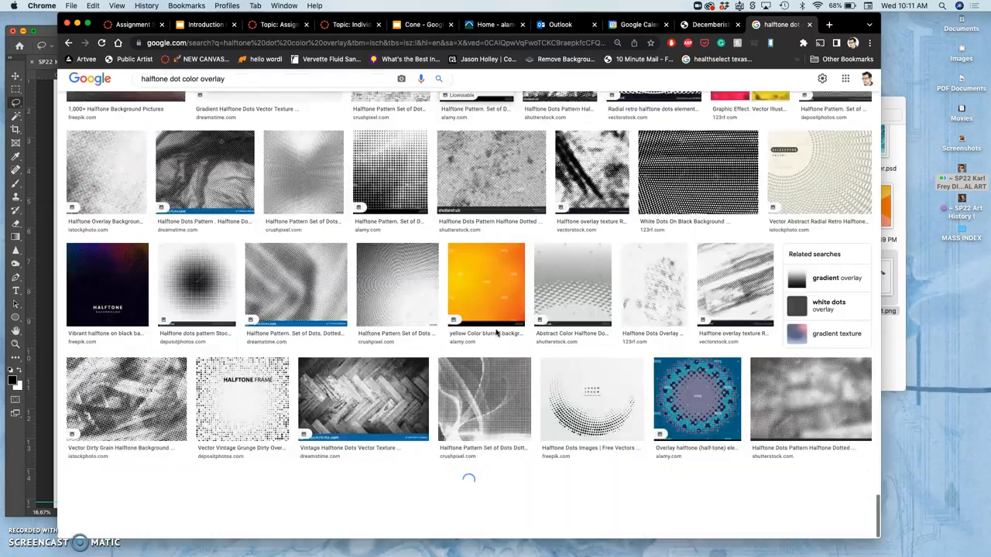
scroll(down, 3)
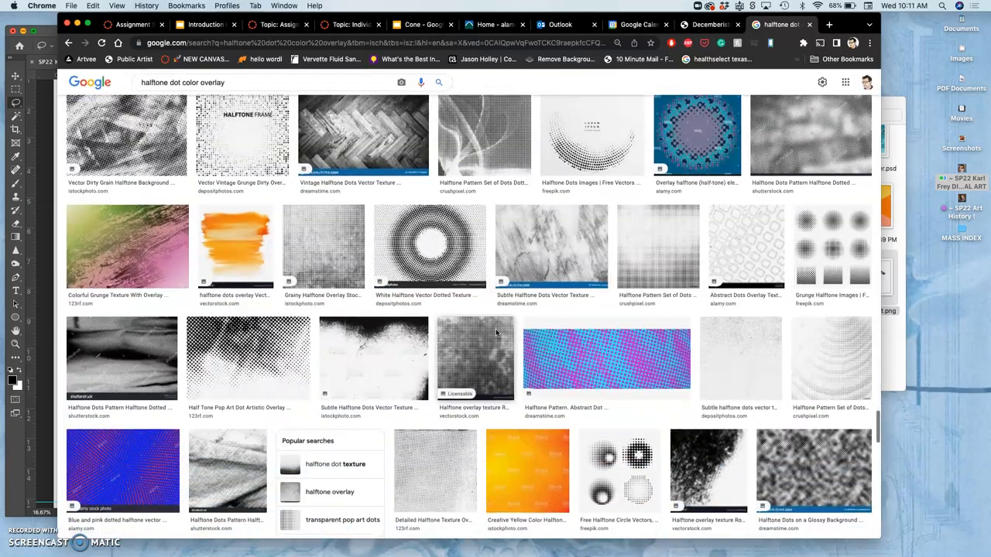
scroll(down, 3)
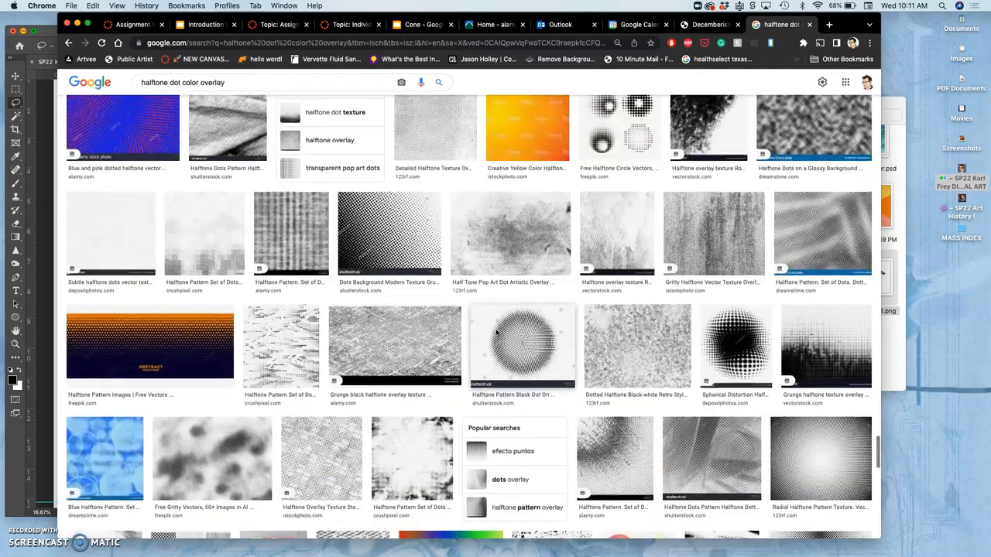
scroll(up, 3)
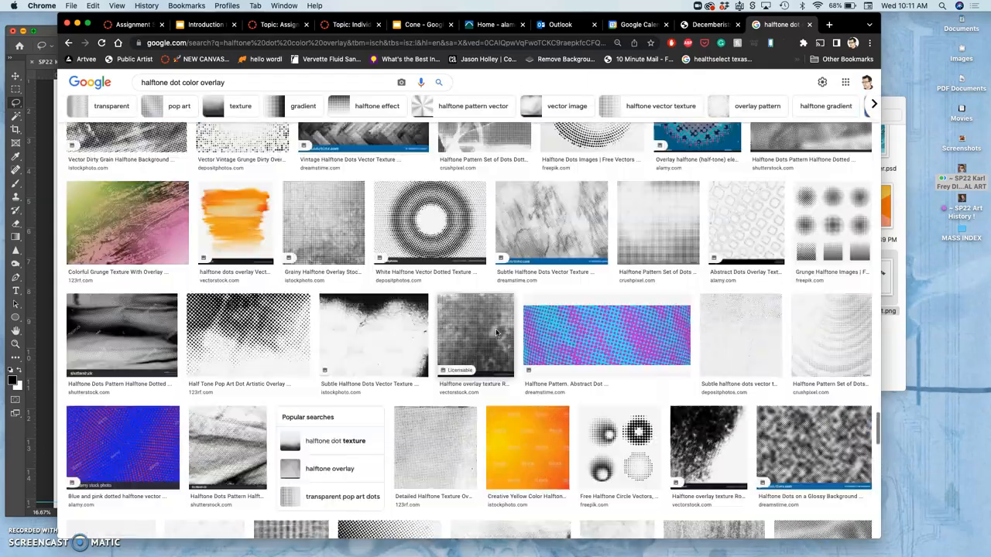
right_click(127, 224)
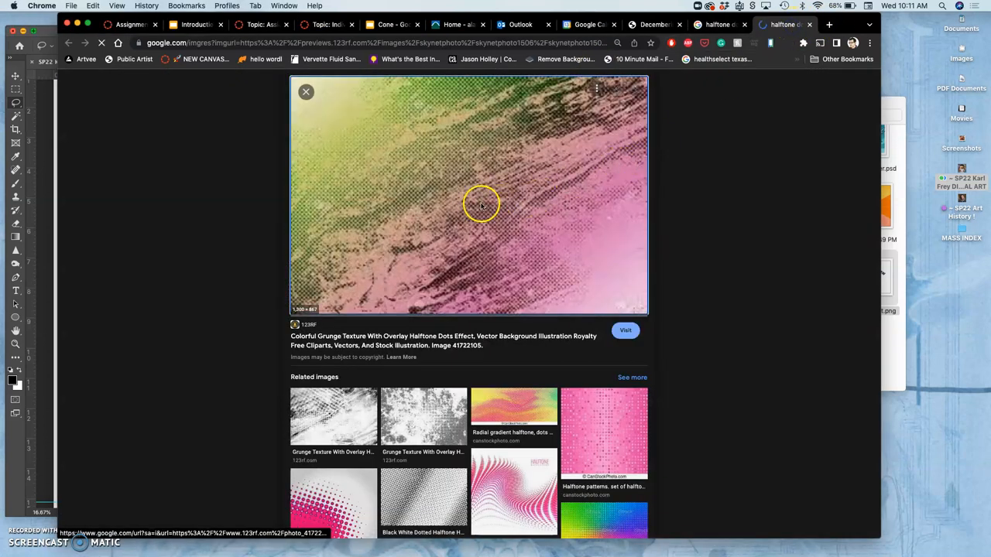
- Open the pink-and-green grunge halftone texture full size in a new tab, save it, and return to the results
right_click(480, 205)
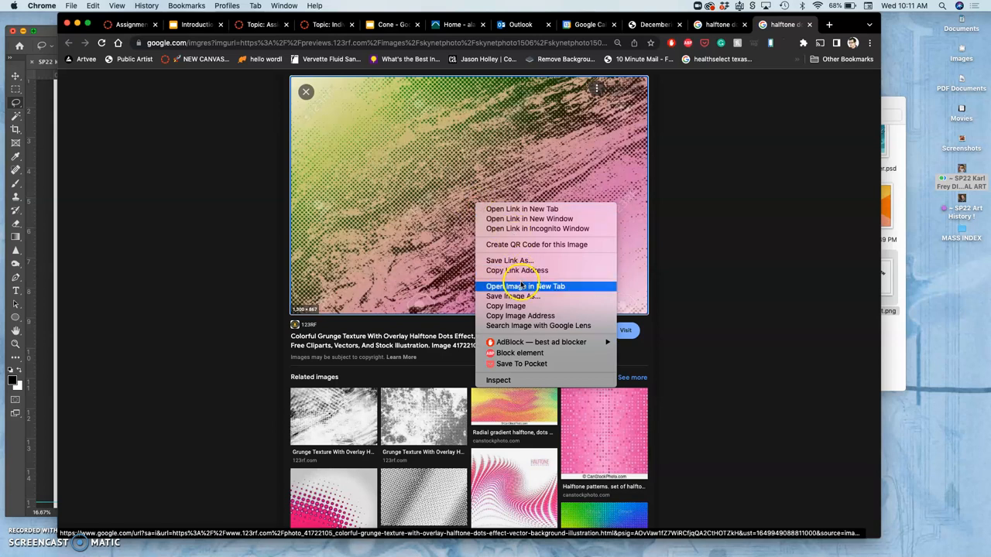
click(522, 285)
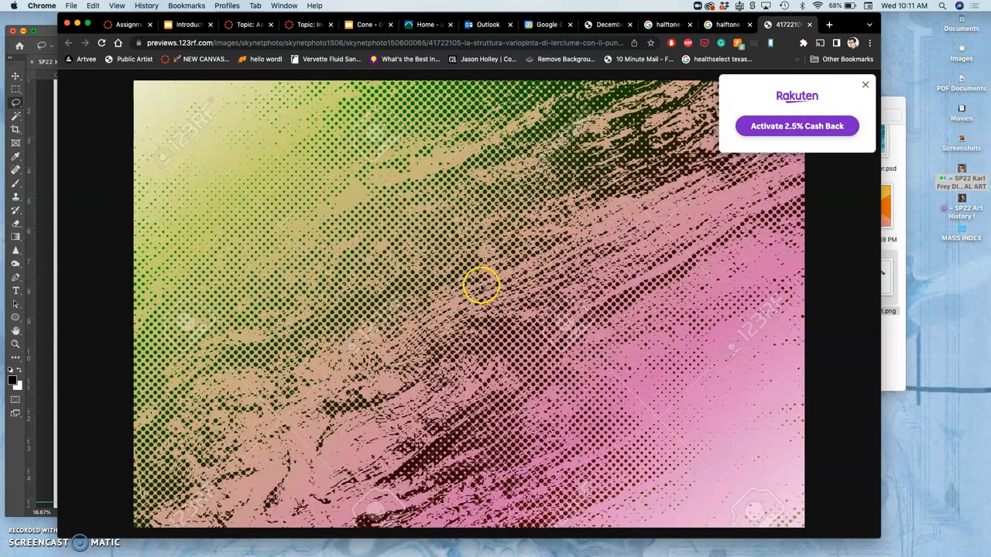
mouse_move(550, 238)
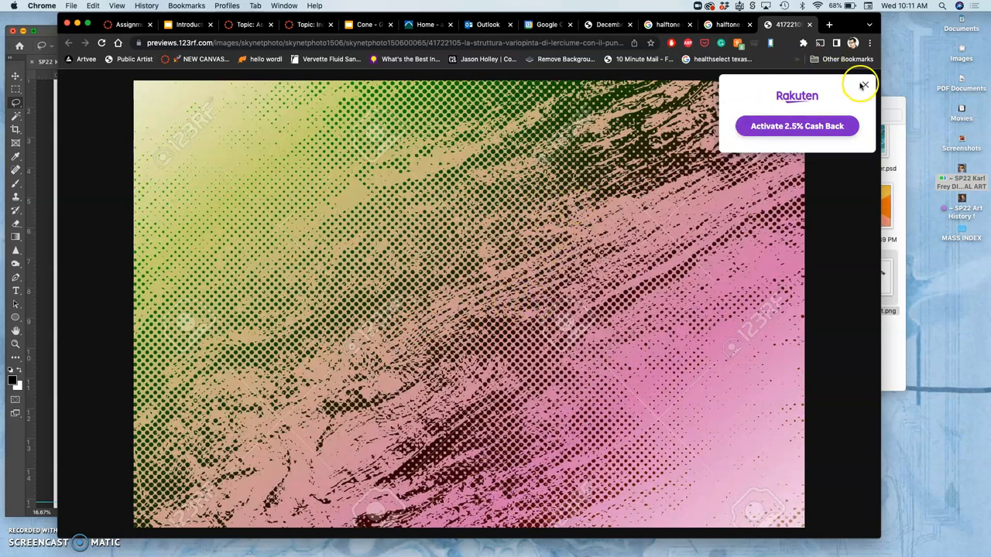
click(865, 84)
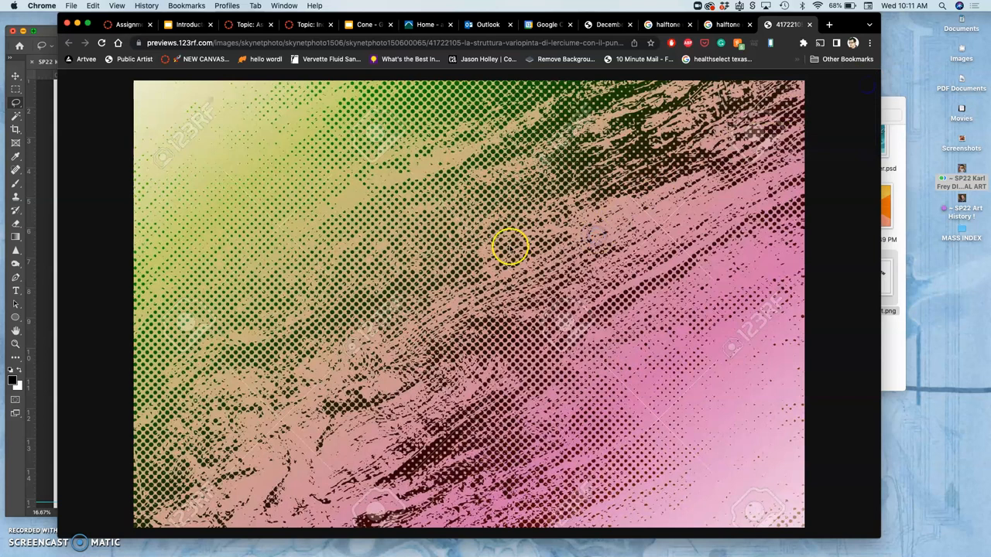
right_click(511, 246)
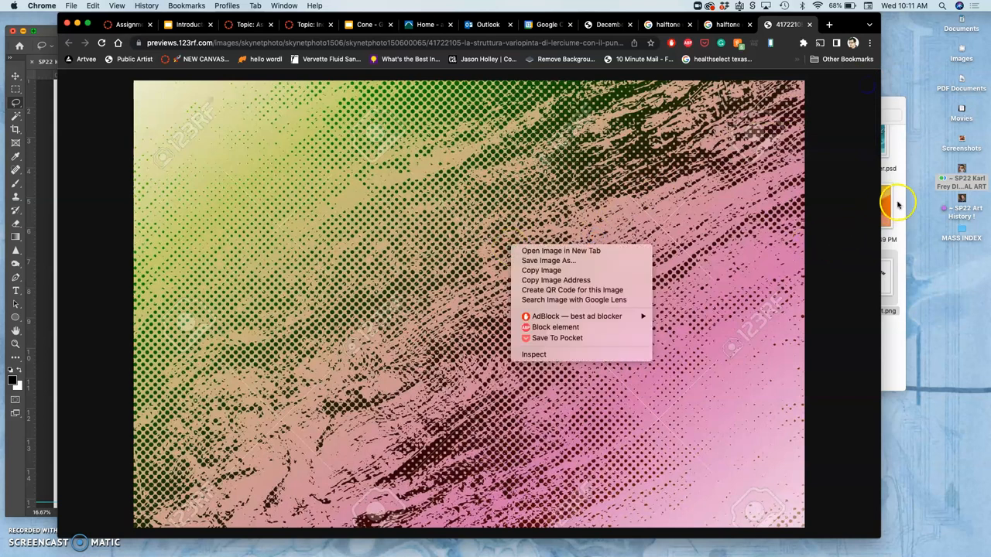
click(697, 344)
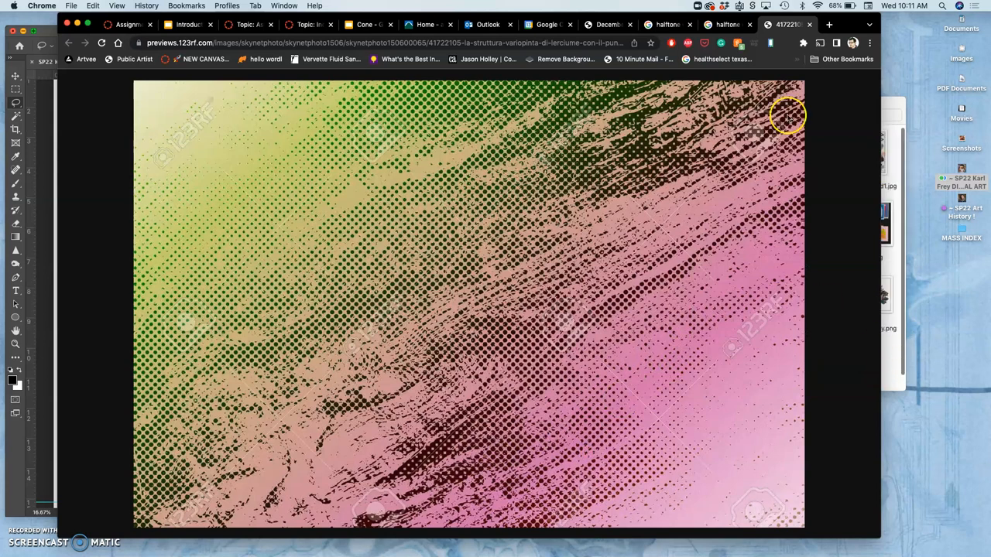
click(666, 24)
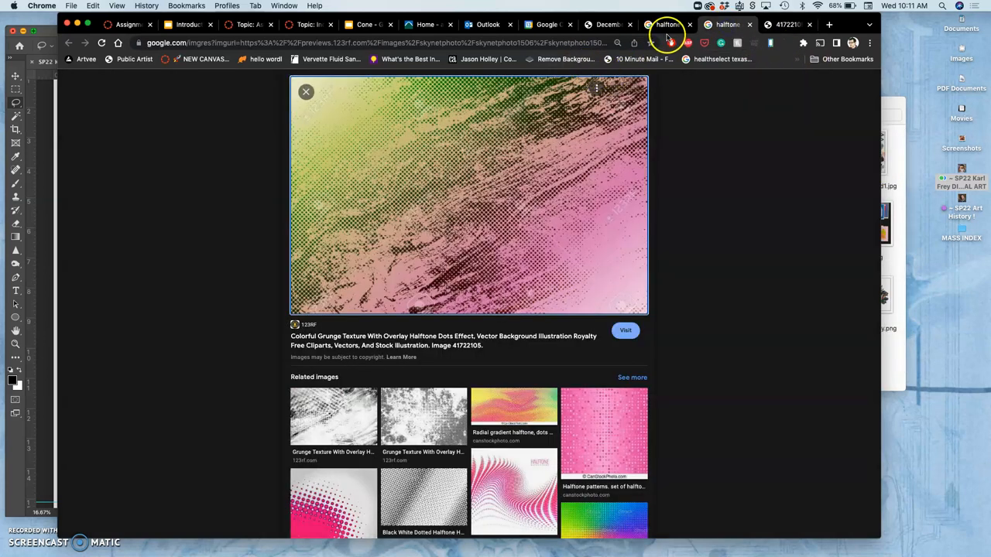
- Search Google Images for 'risograph color background' and browse the risograph print results
click(305, 92)
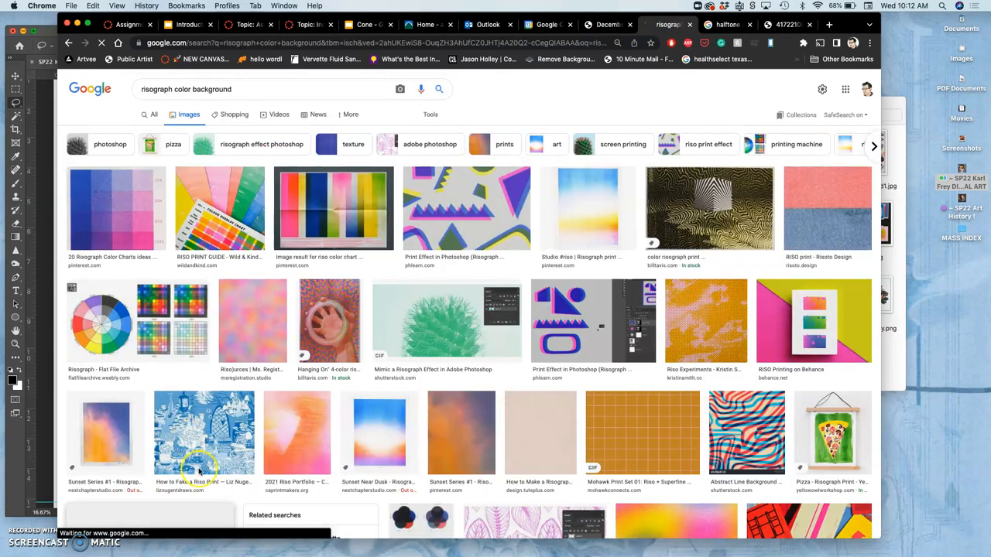
mouse_move(430, 380)
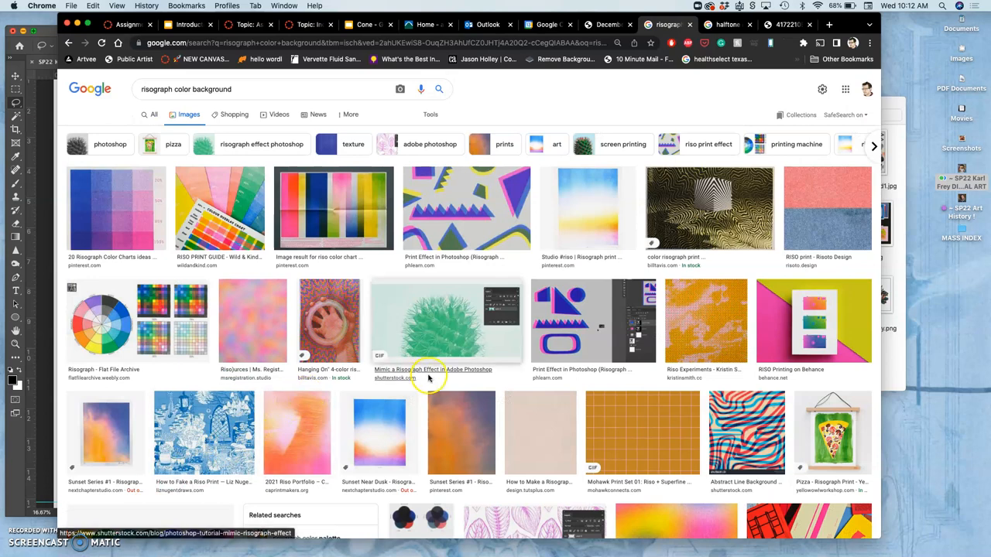
scroll(down, 3)
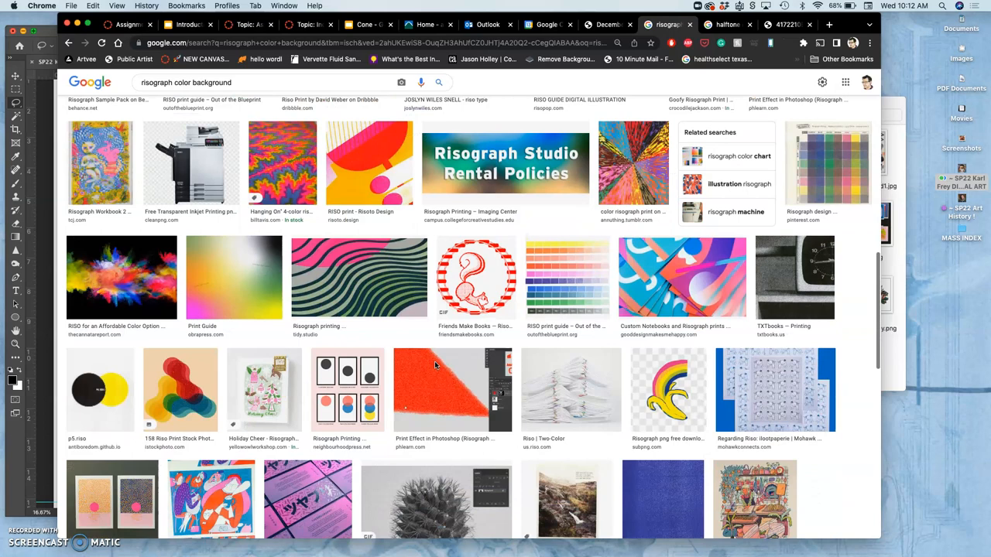
scroll(down, 3)
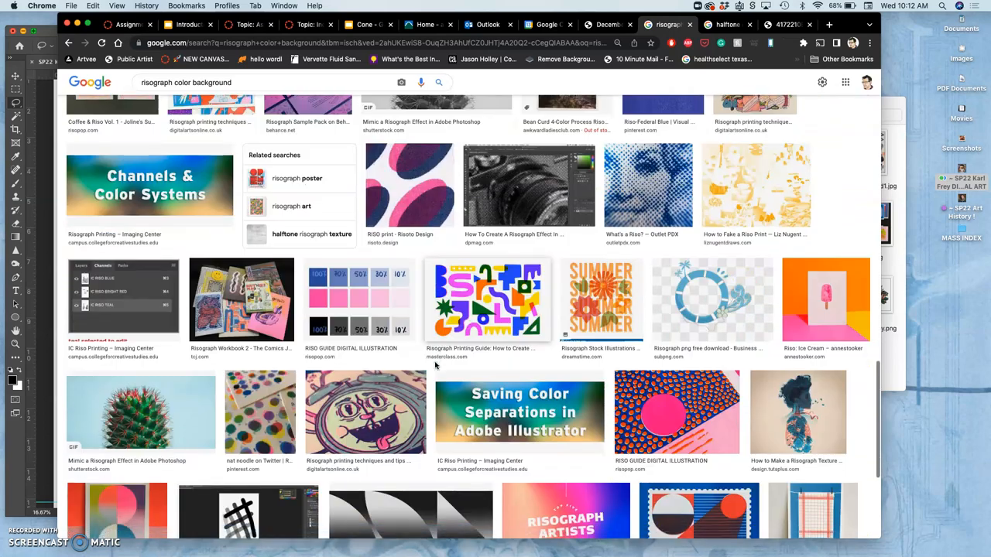
scroll(up, 3)
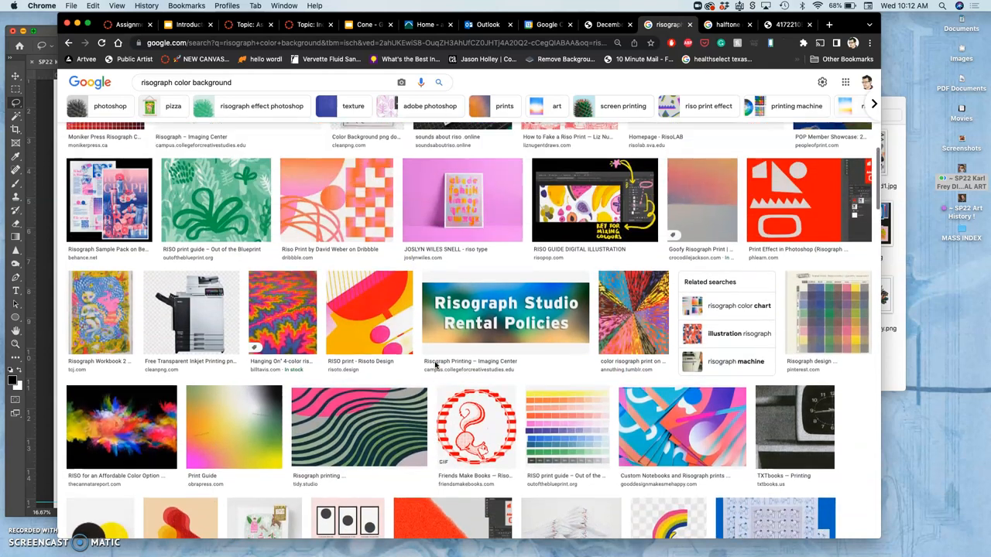
scroll(up, 3)
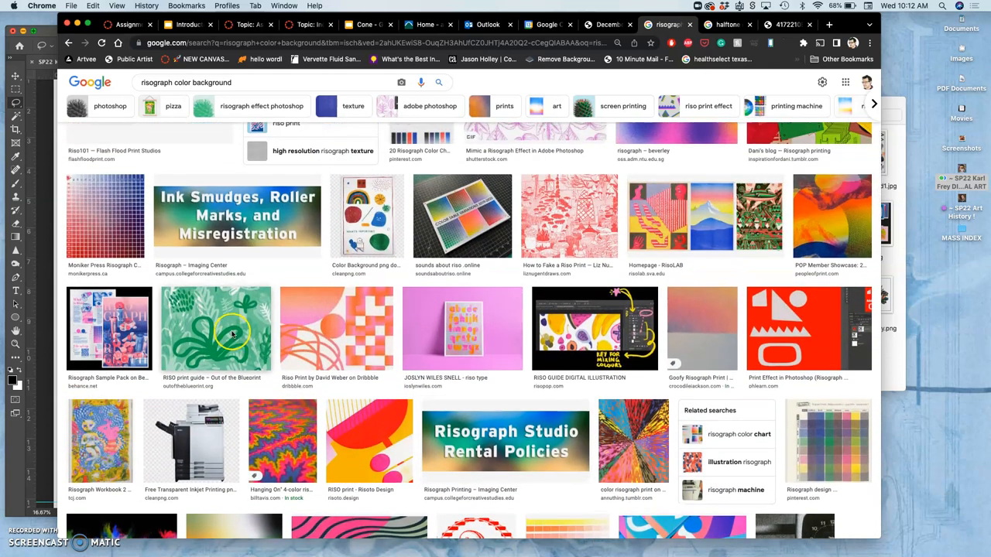
right_click(232, 329)
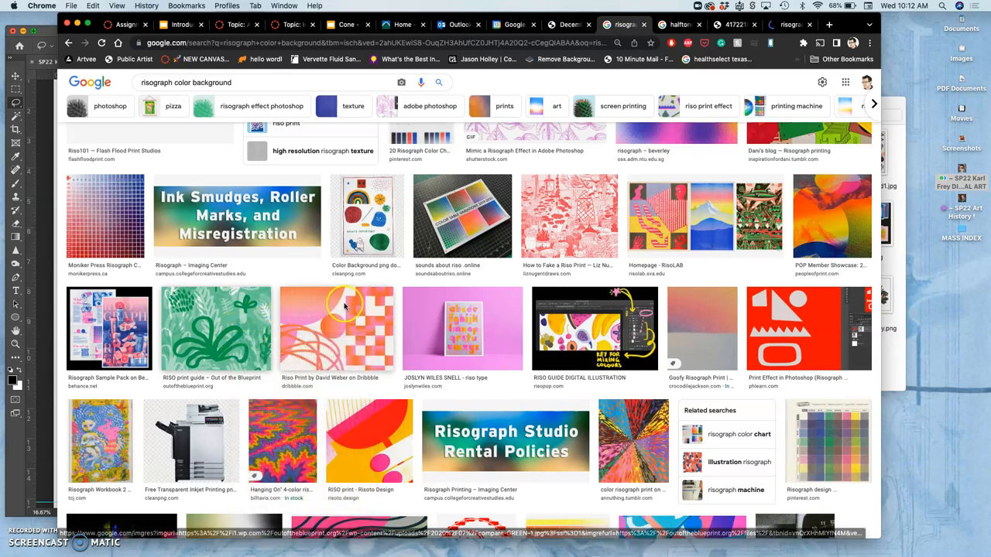
scroll(up, 3)
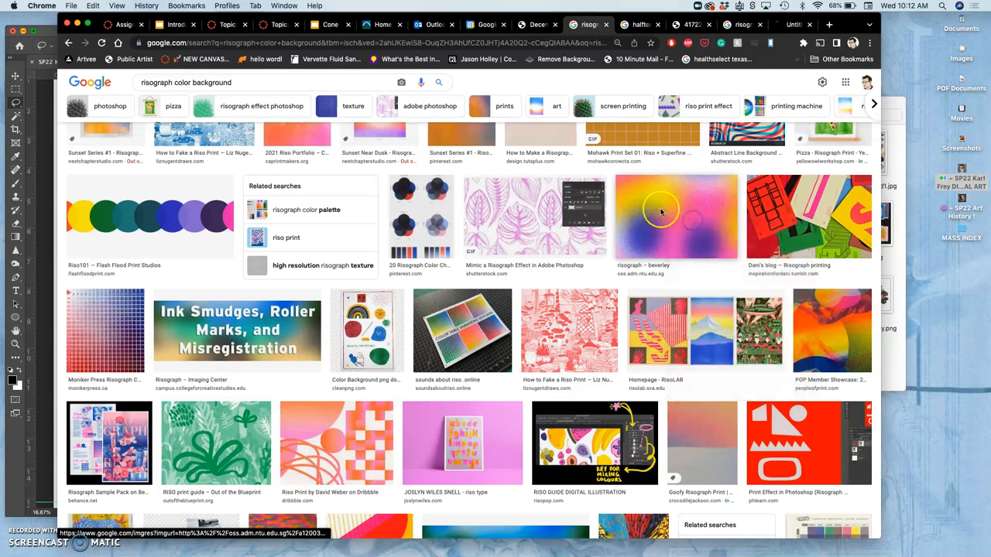
scroll(up, 3)
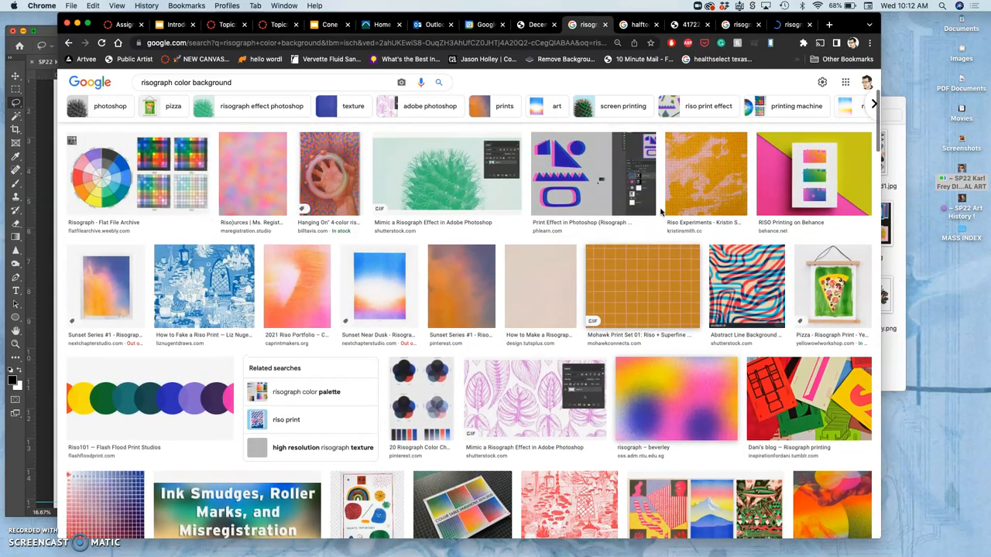
mouse_move(499, 262)
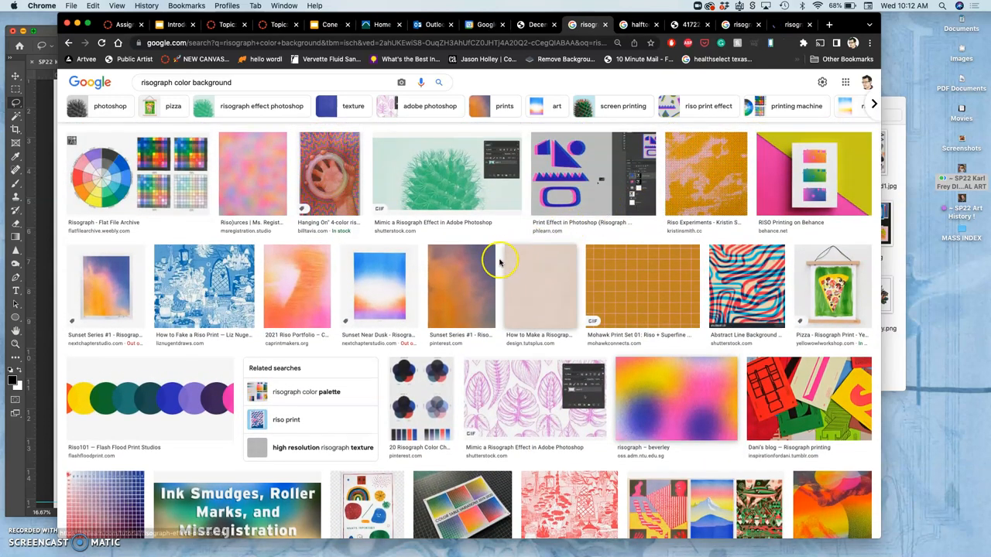
mouse_move(787, 74)
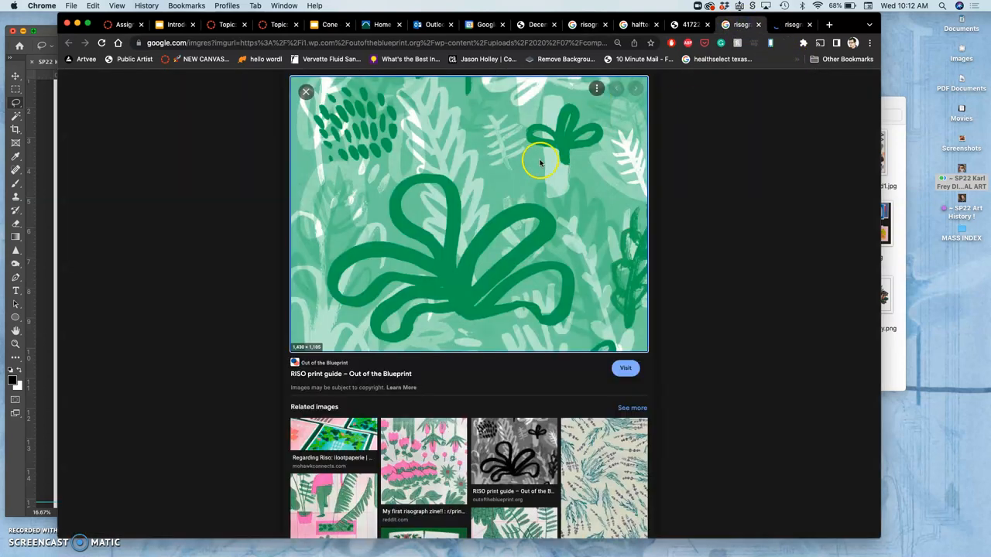
- Preview the green plant image, then save the pink-yellow risograph gradient via Save Image As
right_click(540, 162)
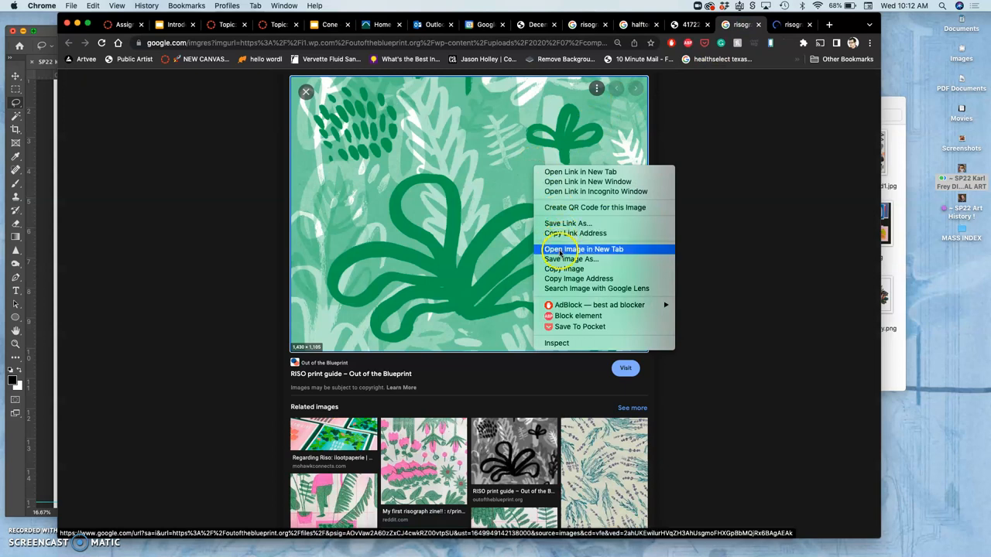
click(582, 248)
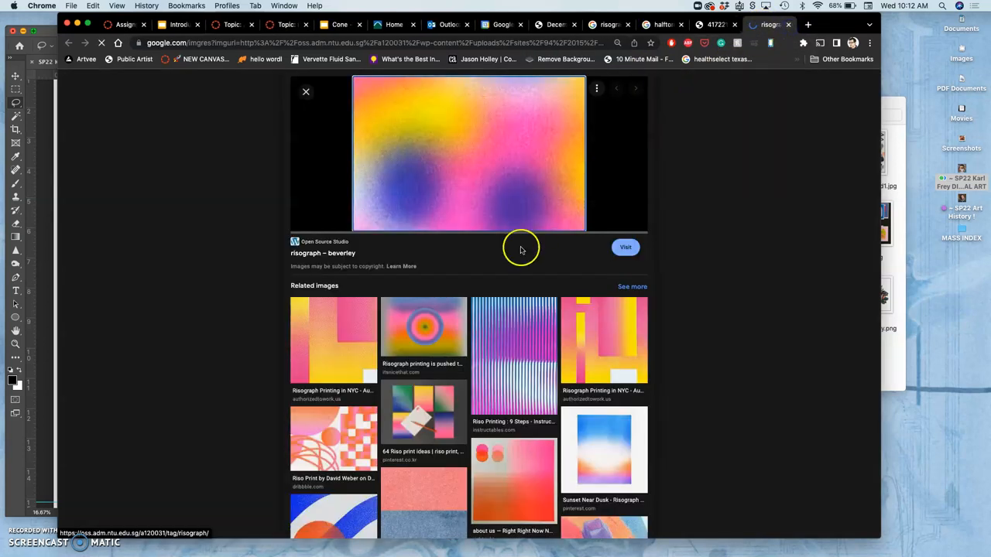
right_click(456, 183)
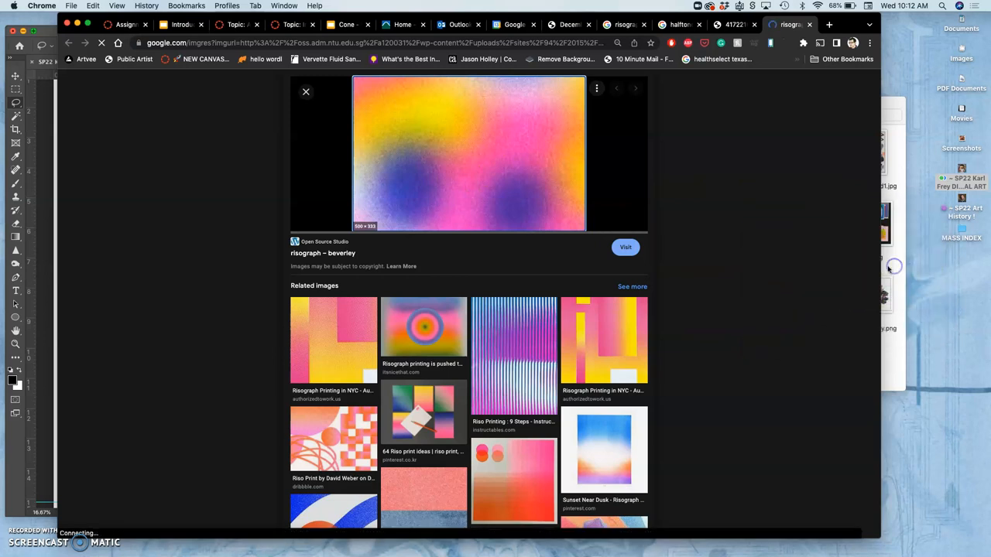
scroll(down, 3)
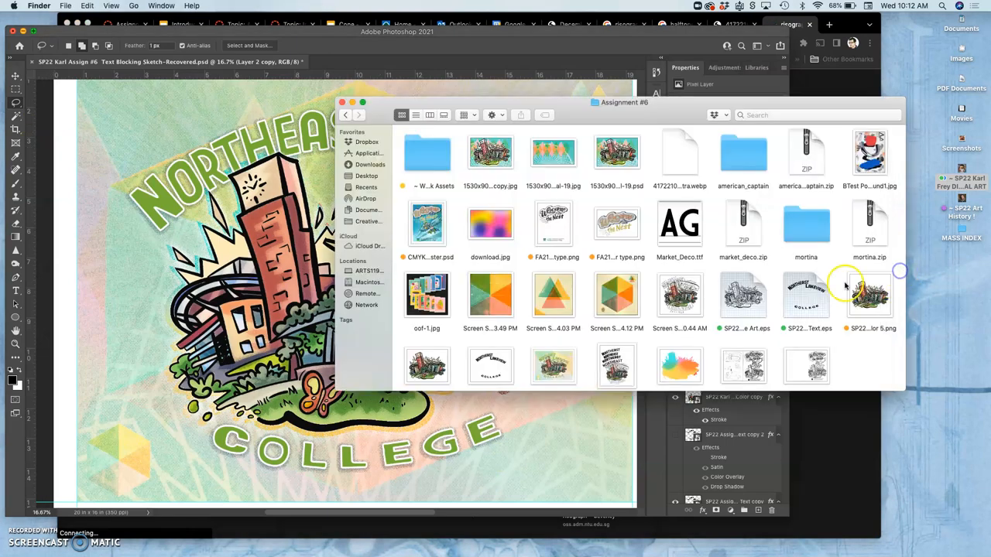
mouse_move(421, 183)
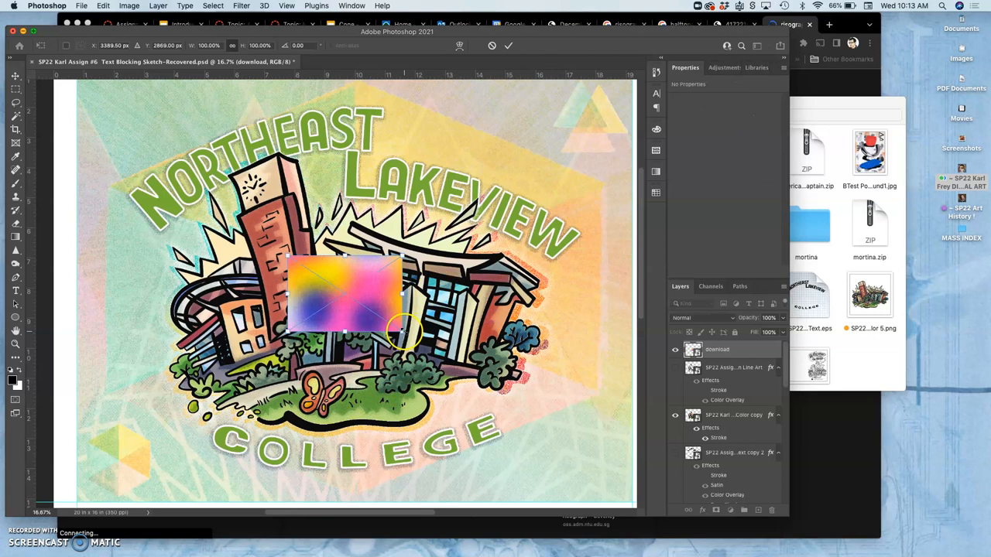
- Scale the placed pink-yellow gradient up until it covers the whole poster canvas
drag(402, 333, 501, 437)
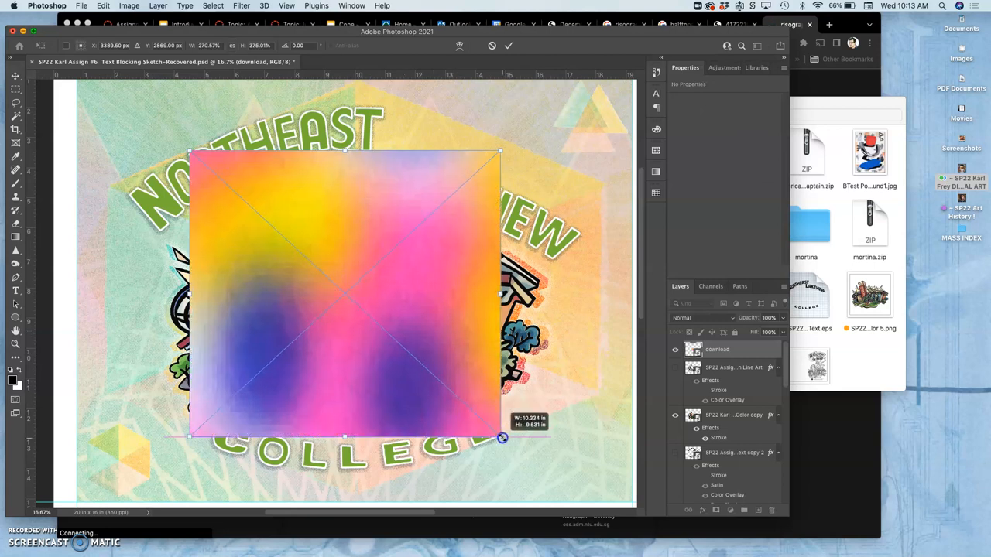
drag(502, 438, 598, 477)
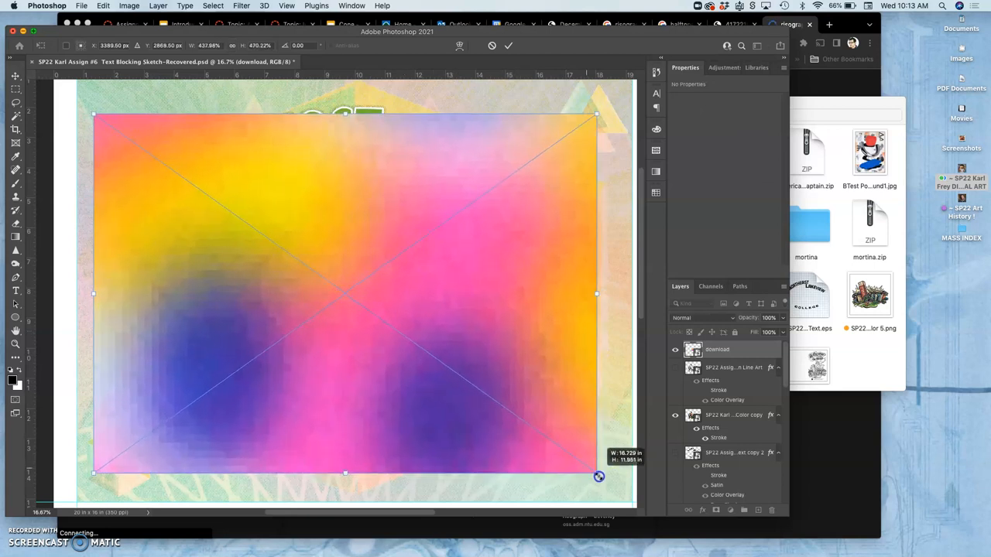
drag(598, 477, 608, 491)
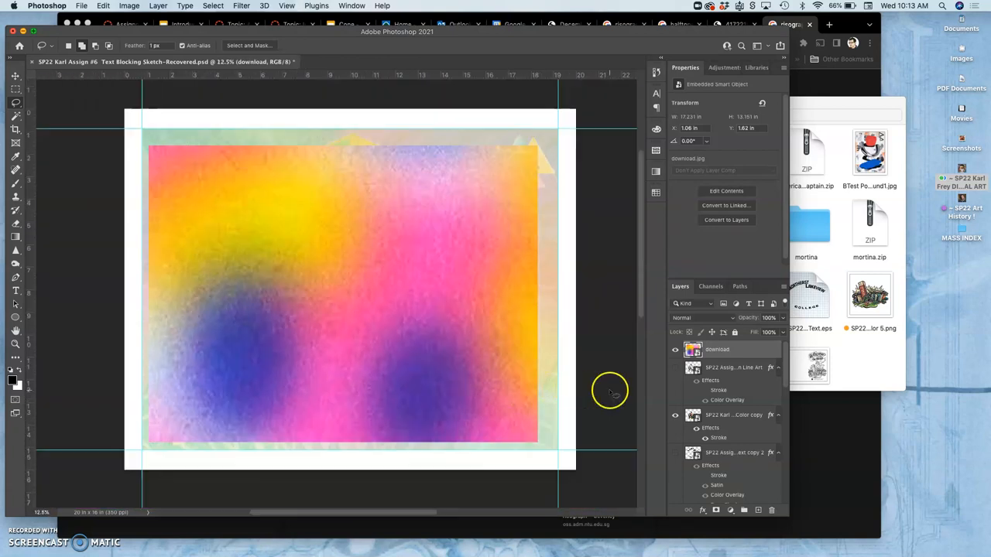
mouse_move(699, 377)
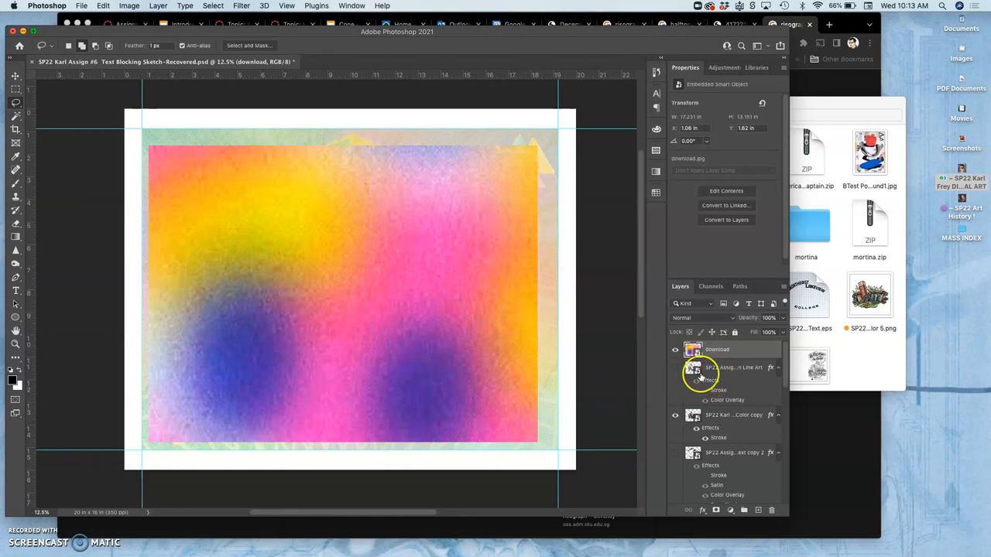
- Hide the gradient and green fill, select the black lettering layer and invert the selection
click(676, 350)
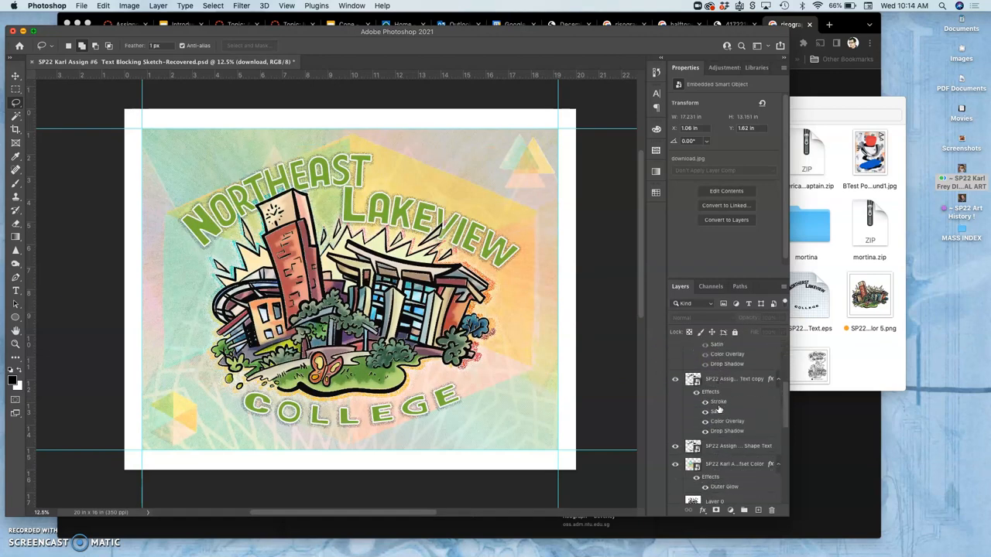
click(676, 381)
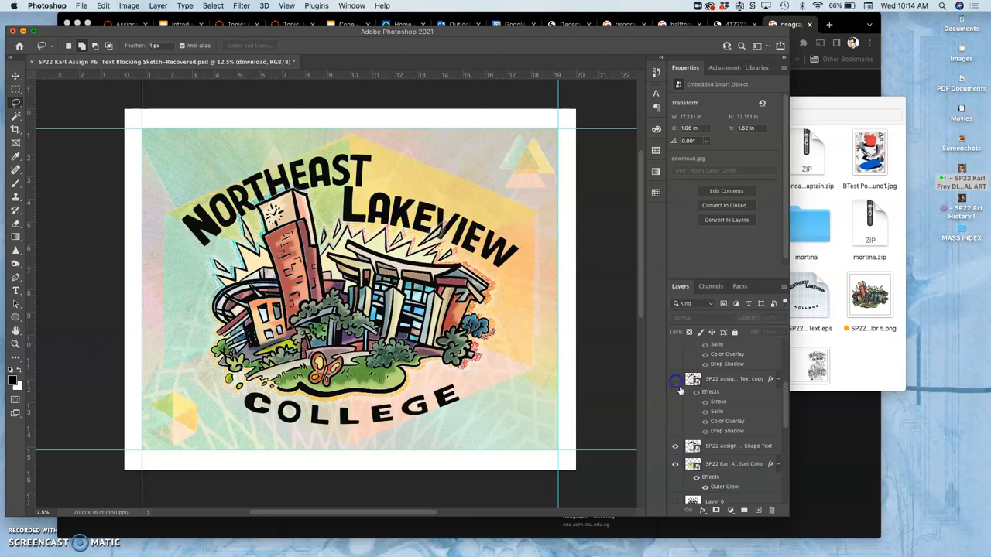
click(737, 446)
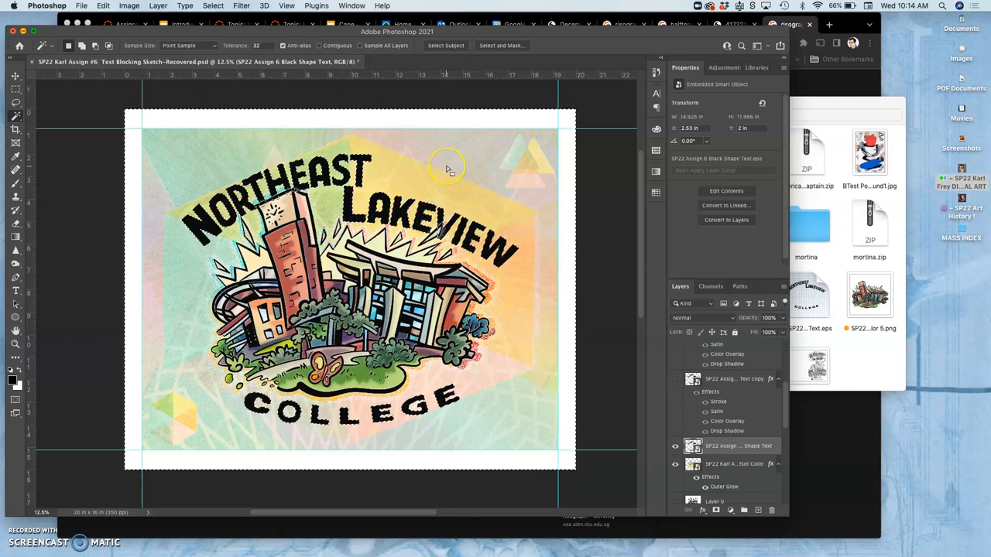
mouse_move(390, 72)
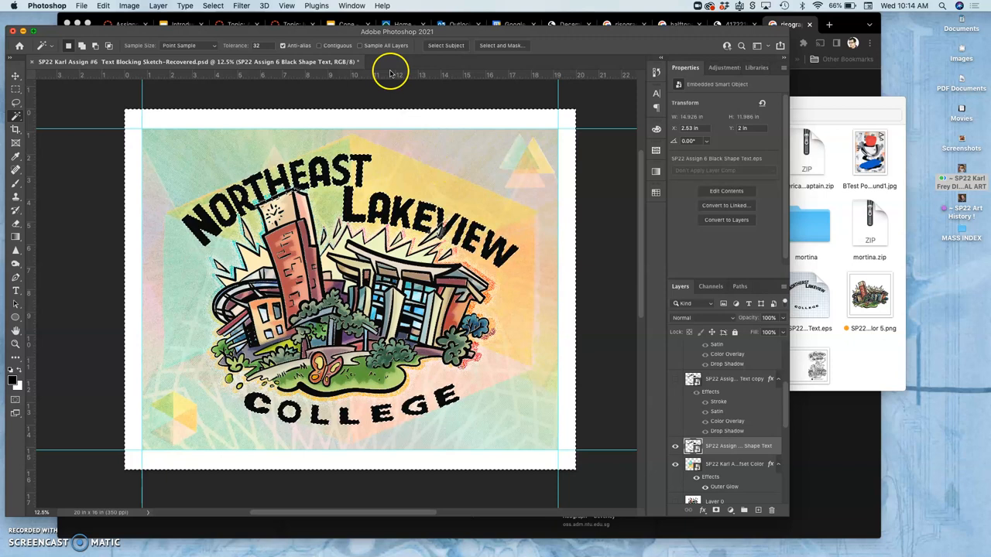
click(213, 7)
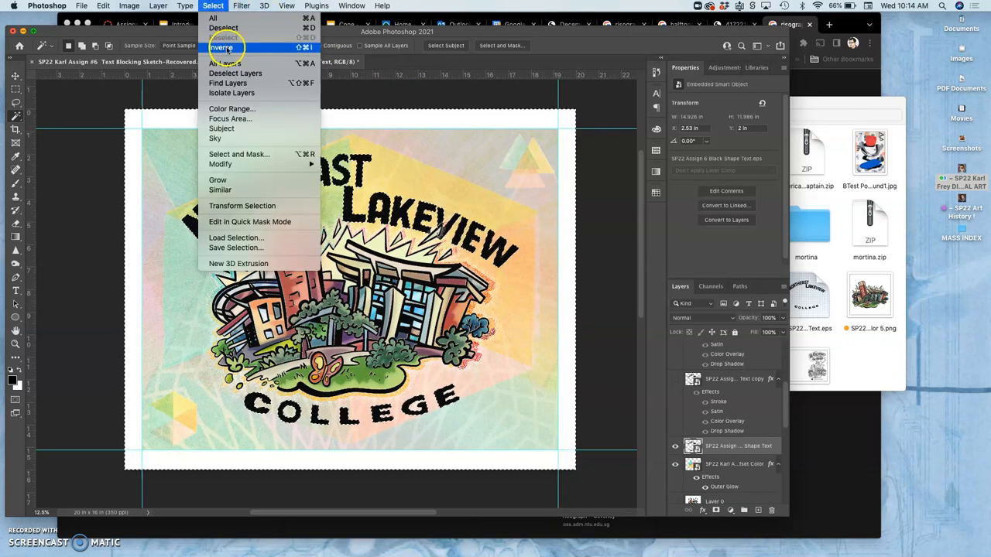
click(223, 48)
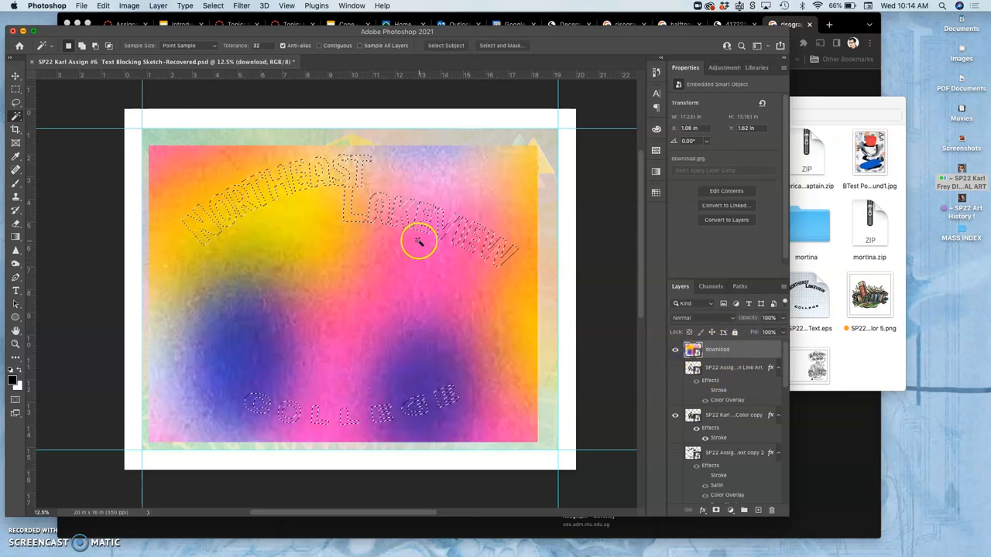
mouse_move(433, 266)
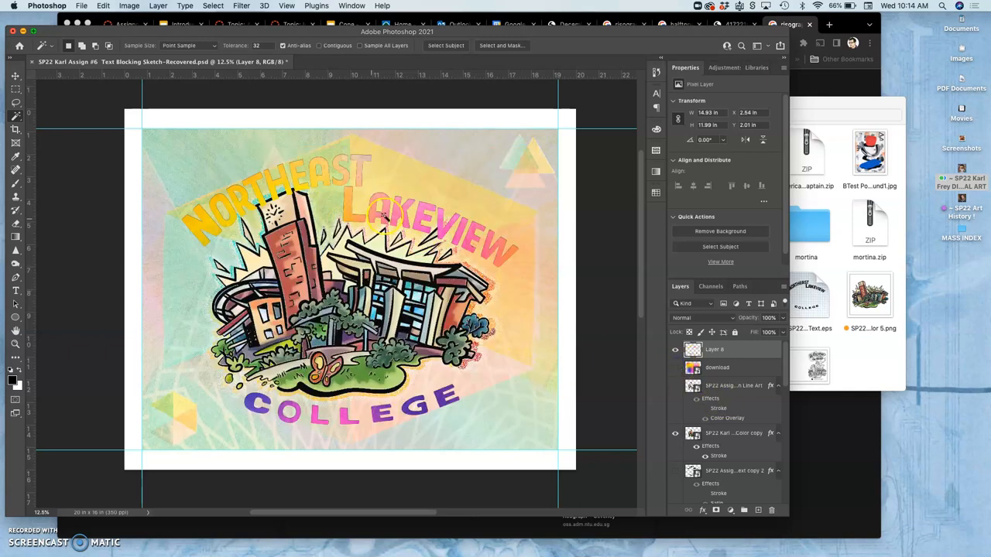
mouse_move(477, 353)
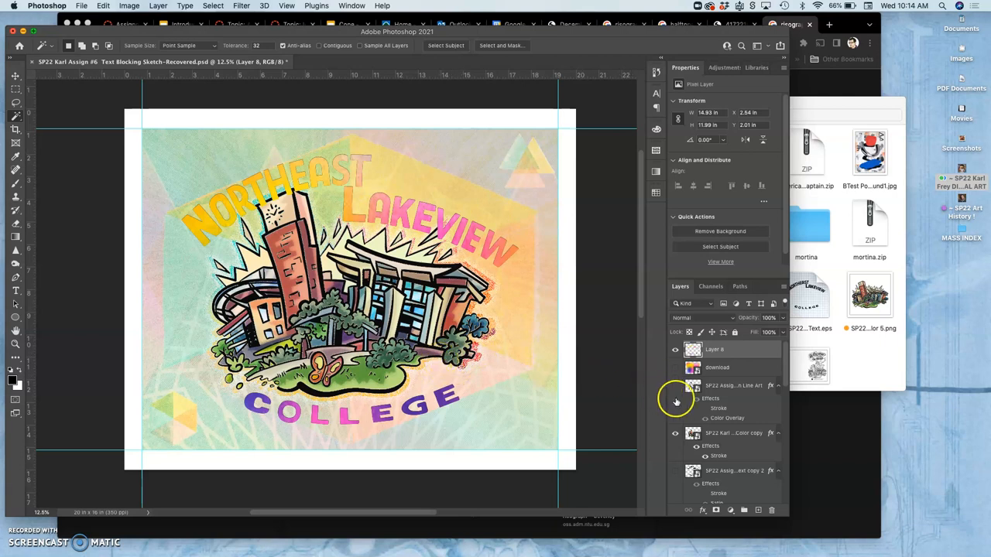
mouse_move(675, 390)
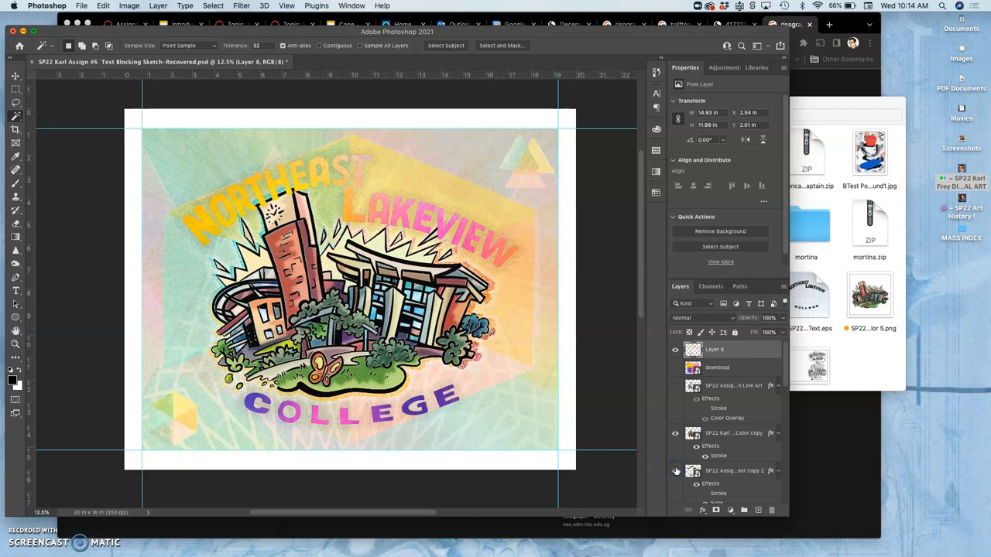
- Select the cut-out gradient lettering layer in the Layers panel
scroll(down, 3)
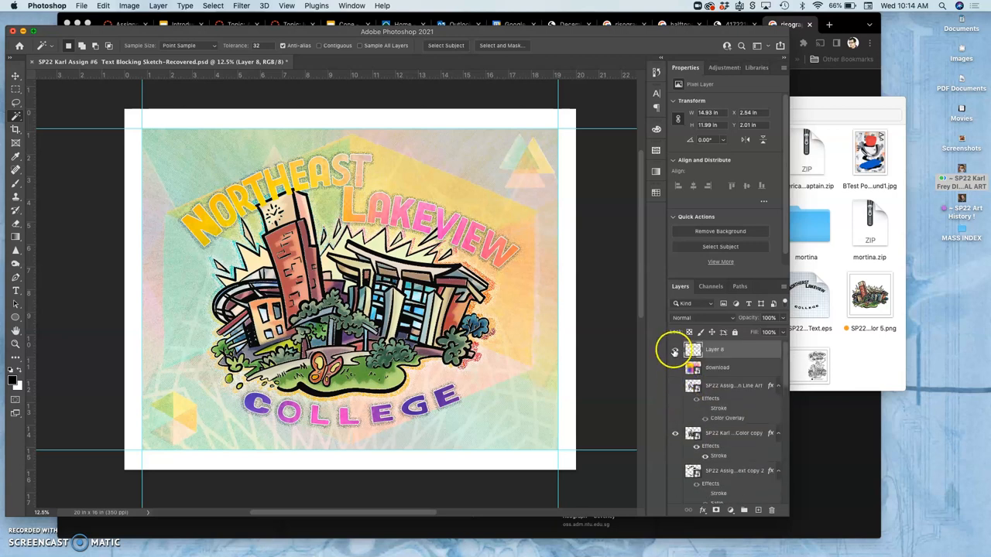
click(675, 349)
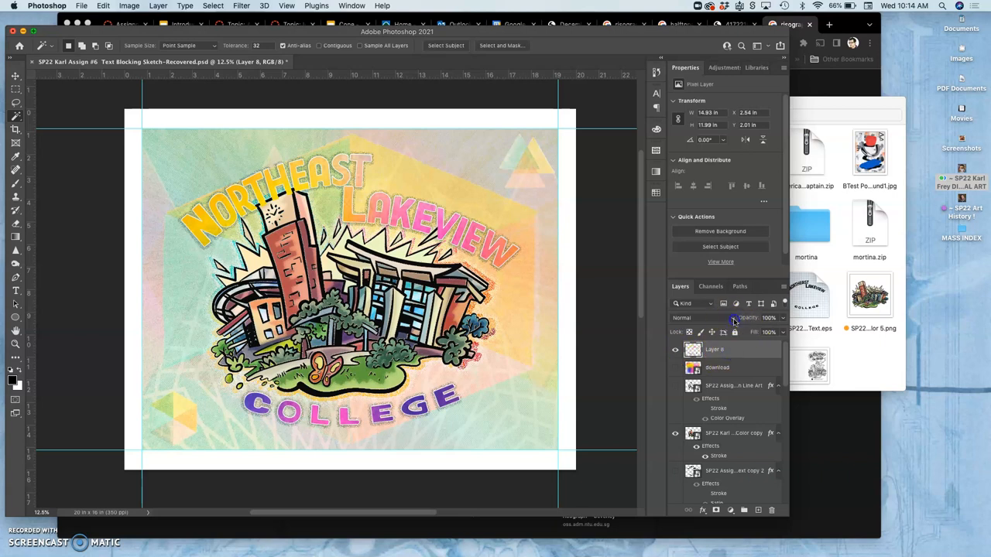
- Preview Hard Light, Linear Light, Soft Light and Overlay blend modes on Layer 4
click(681, 317)
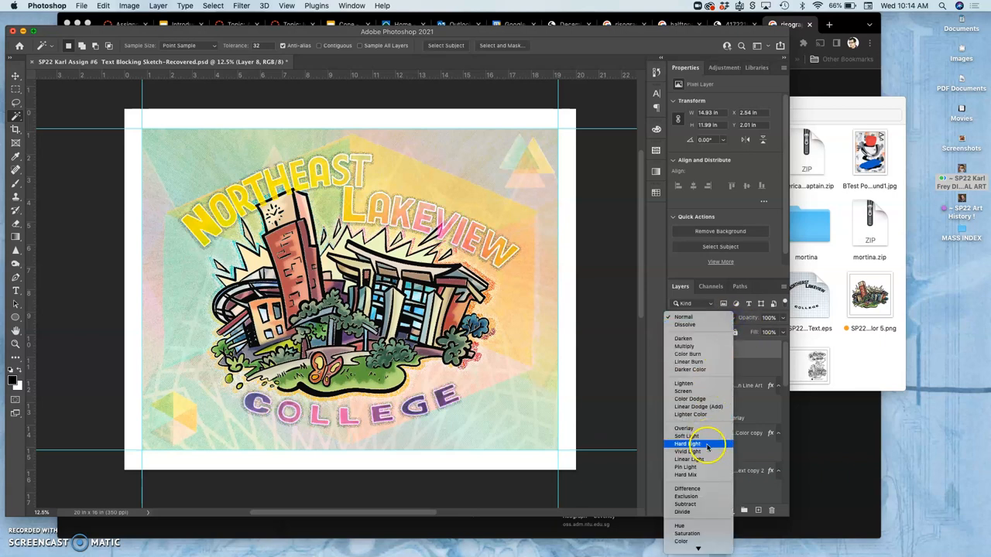
mouse_move(688, 458)
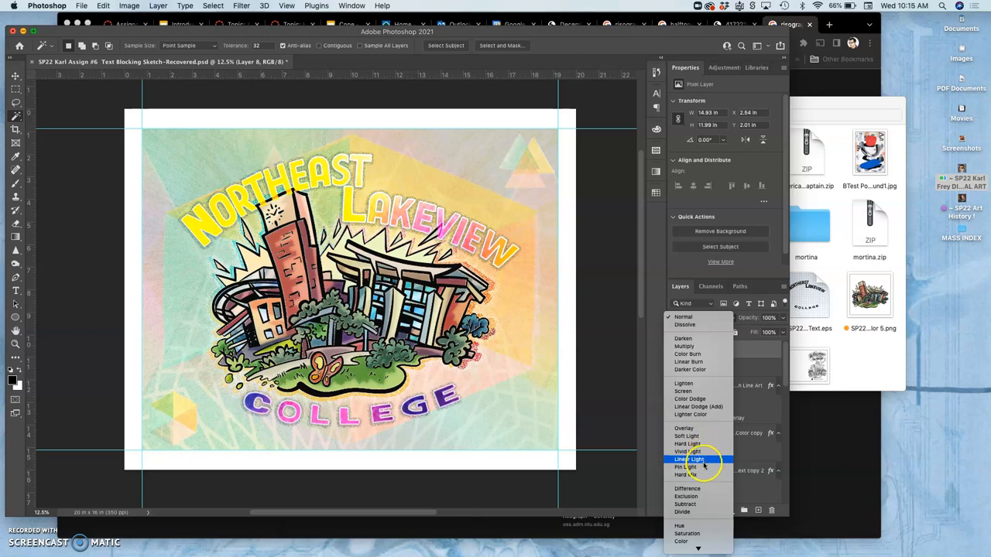
mouse_move(689, 452)
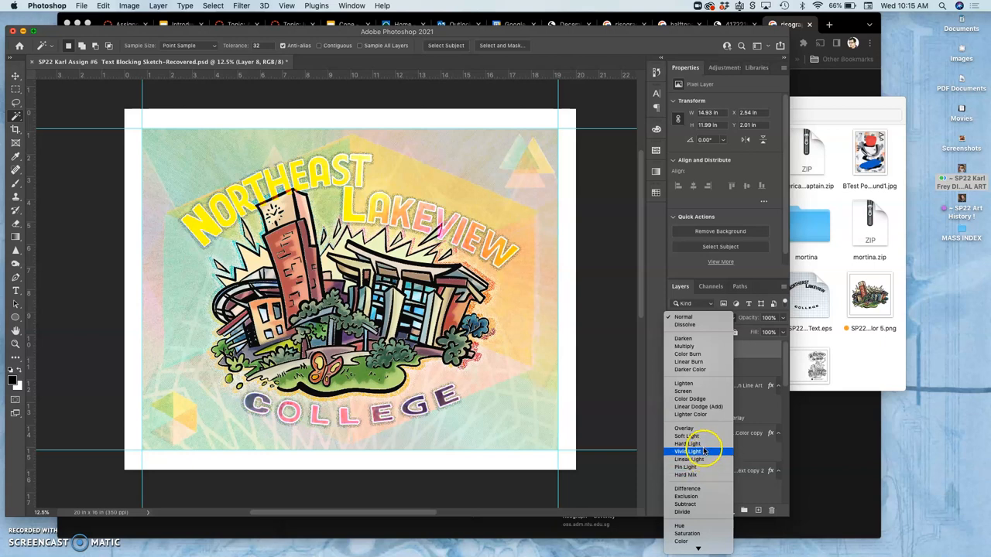
mouse_move(688, 443)
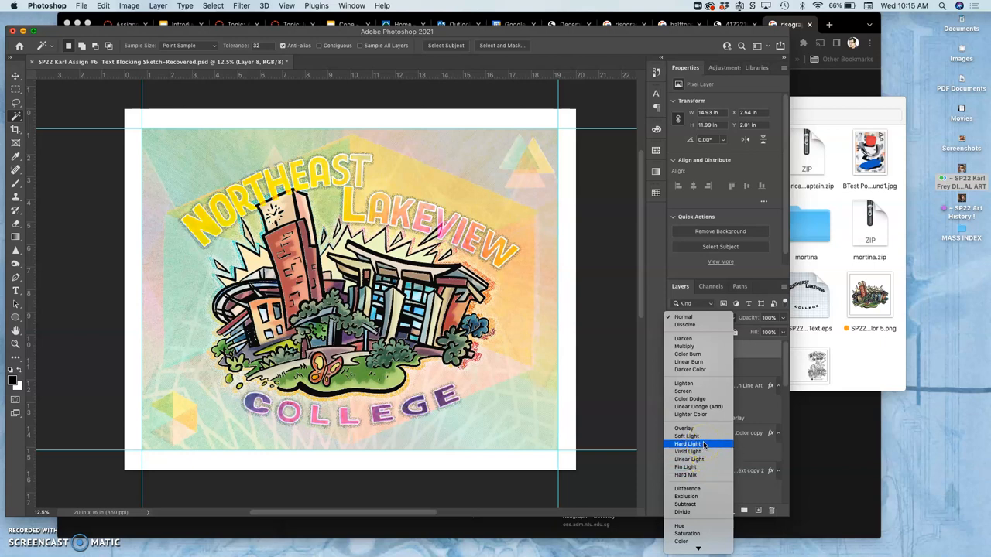
mouse_move(688, 437)
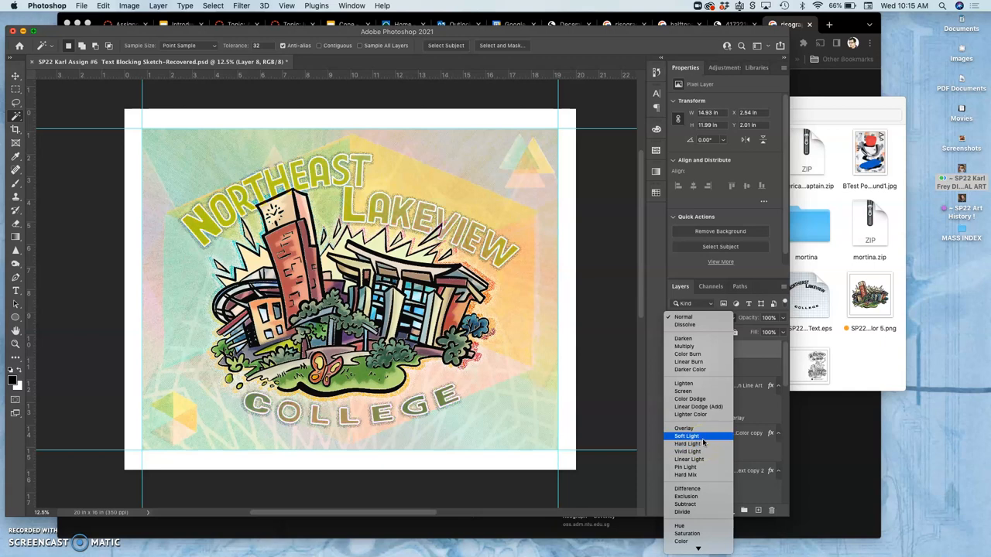
mouse_move(685, 428)
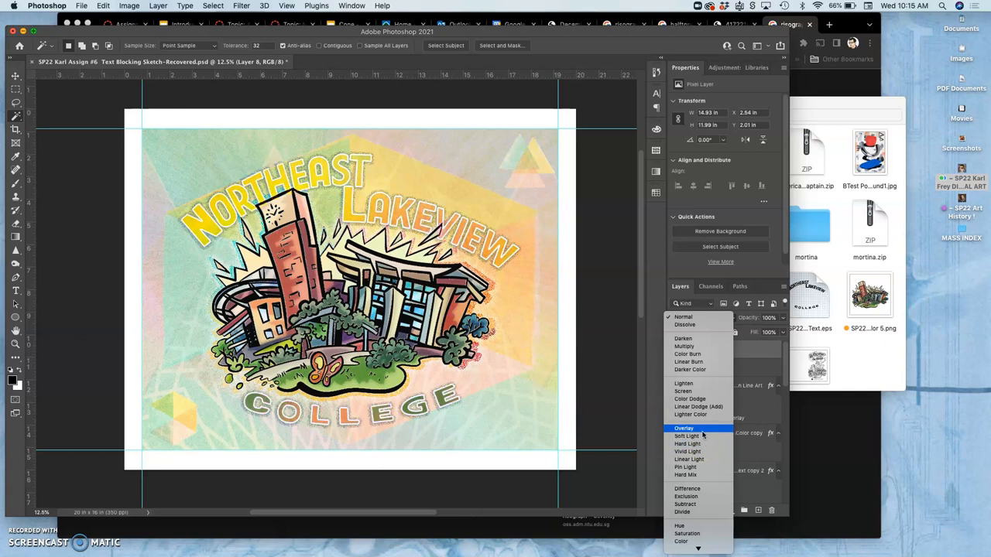